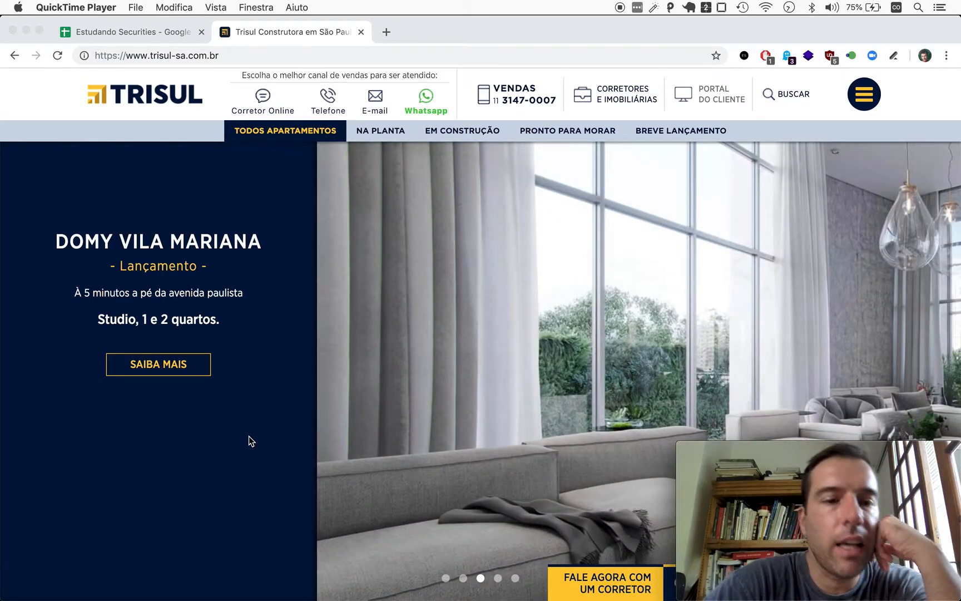
Return to the Estudando Securities sheet and inspect the M15 average market cap formula
{"action": "left_click", "coordinate": [129, 32]}
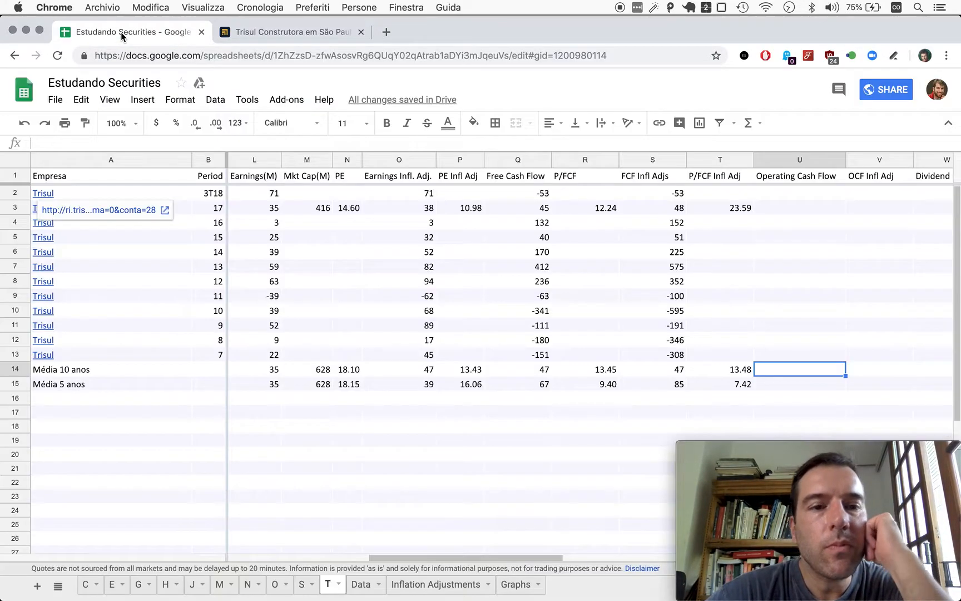
{"action": "left_click", "coordinate": [307, 384]}
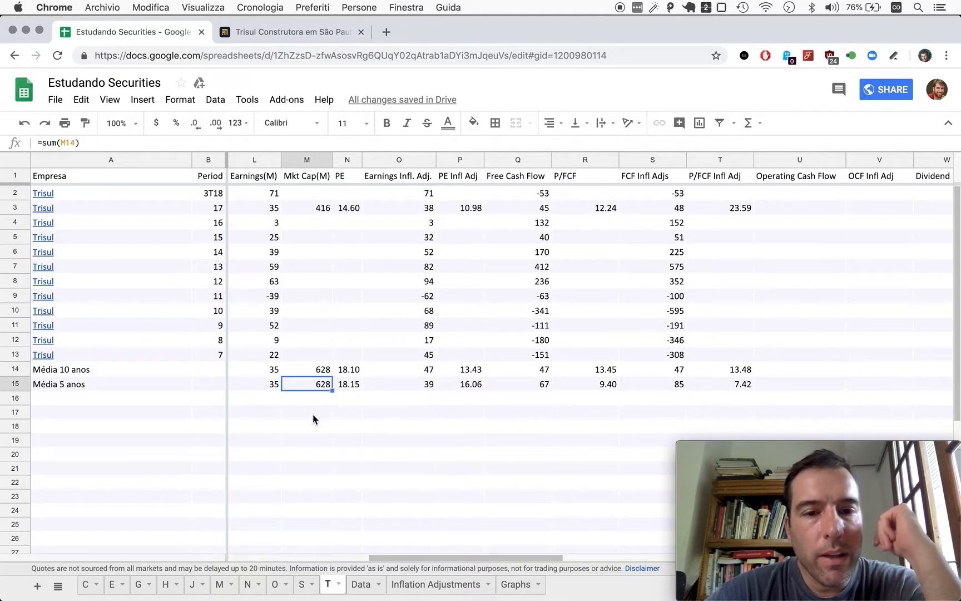
{"action": "mouse_move", "coordinate": [322, 467]}
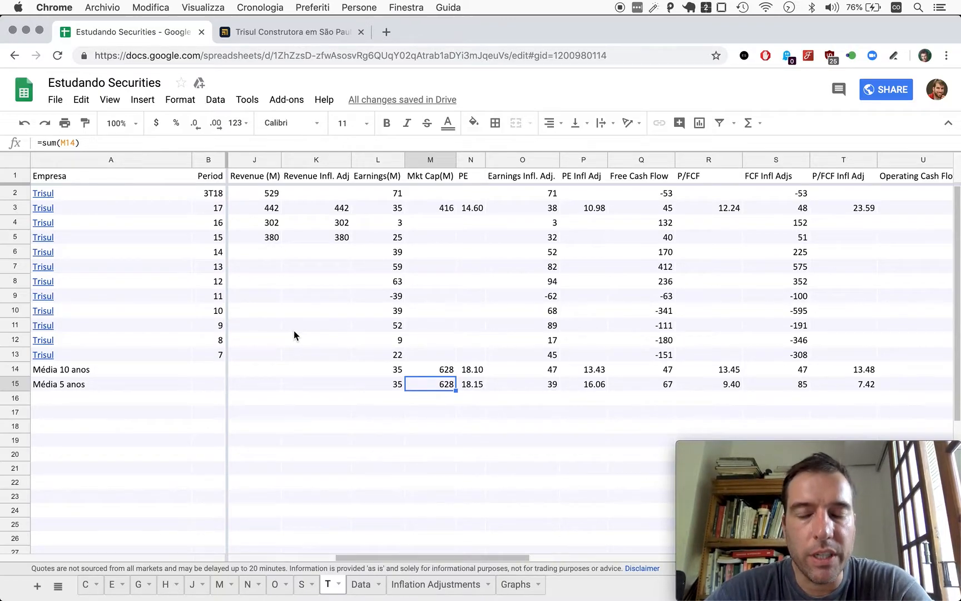
{"action": "mouse_move", "coordinate": [307, 389]}
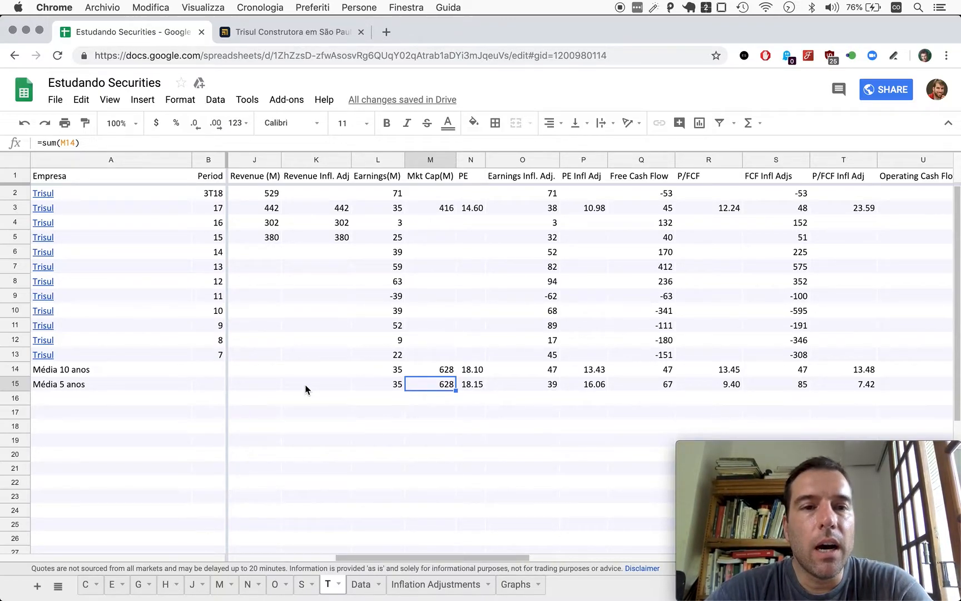
{"action": "mouse_move", "coordinate": [447, 361]}
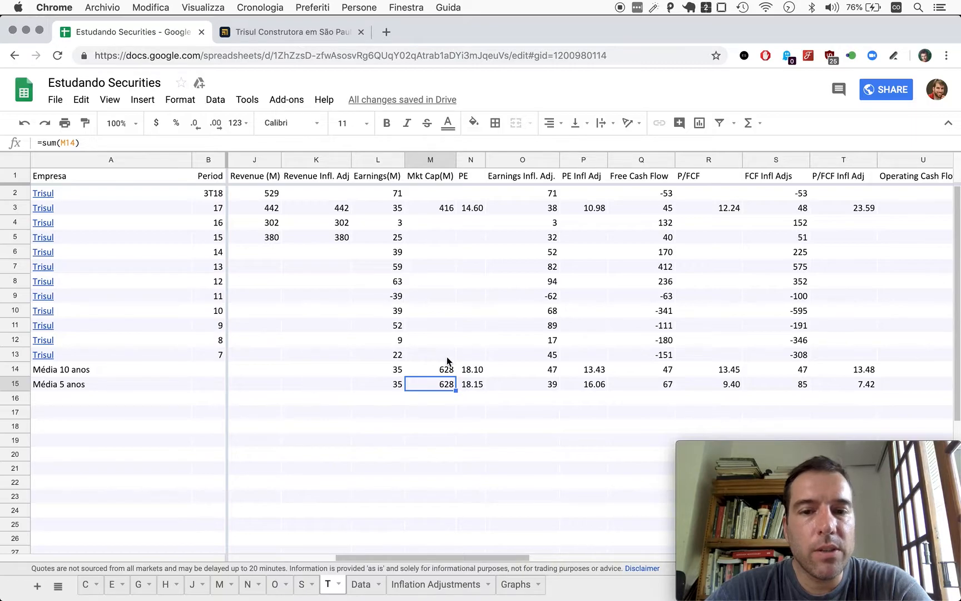
{"action": "mouse_move", "coordinate": [446, 369]}
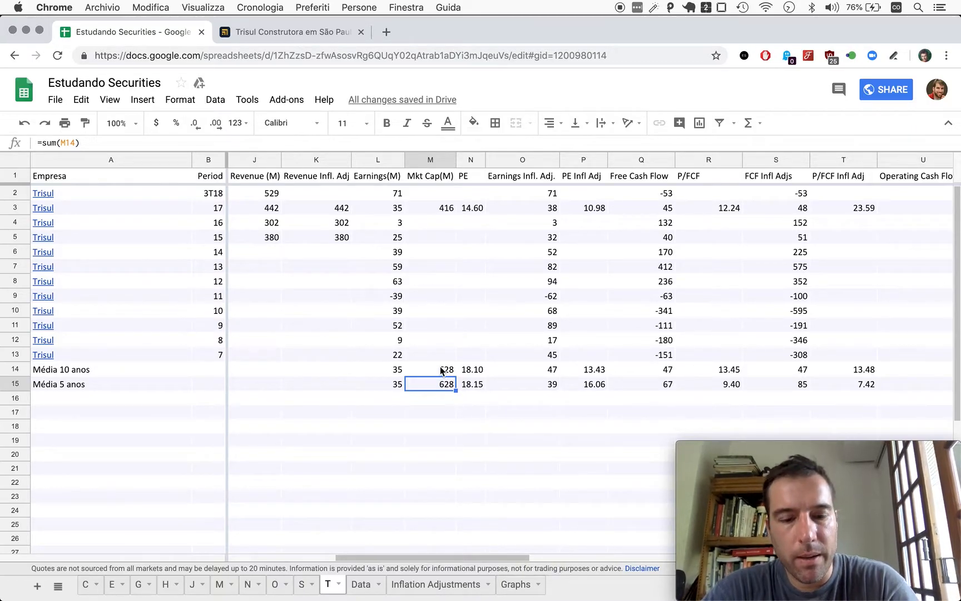
Search Google for 'market cap trisul' in a new tab
{"action": "type", "text": "market"}
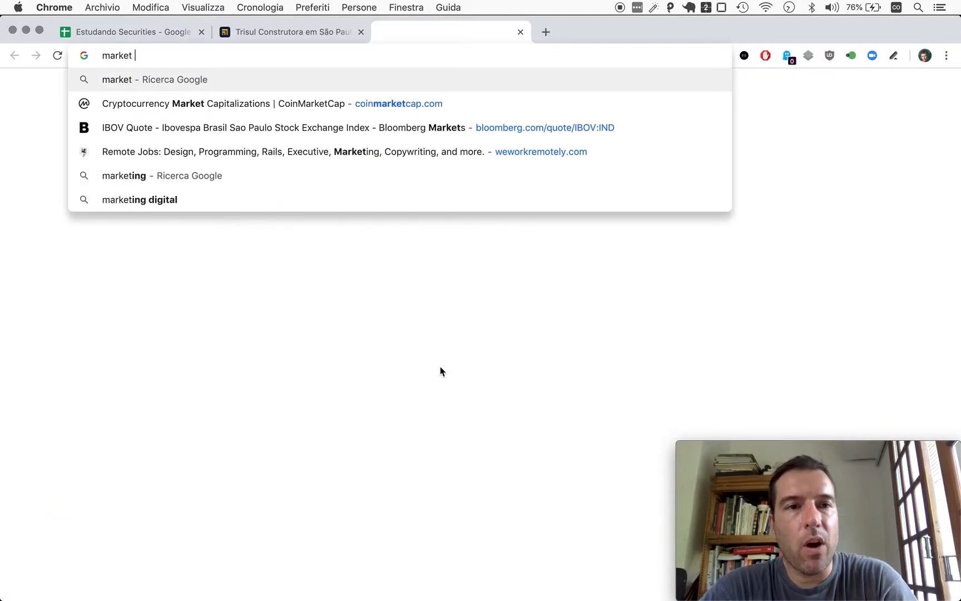
{"action": "type", "text": "cap trisul"}
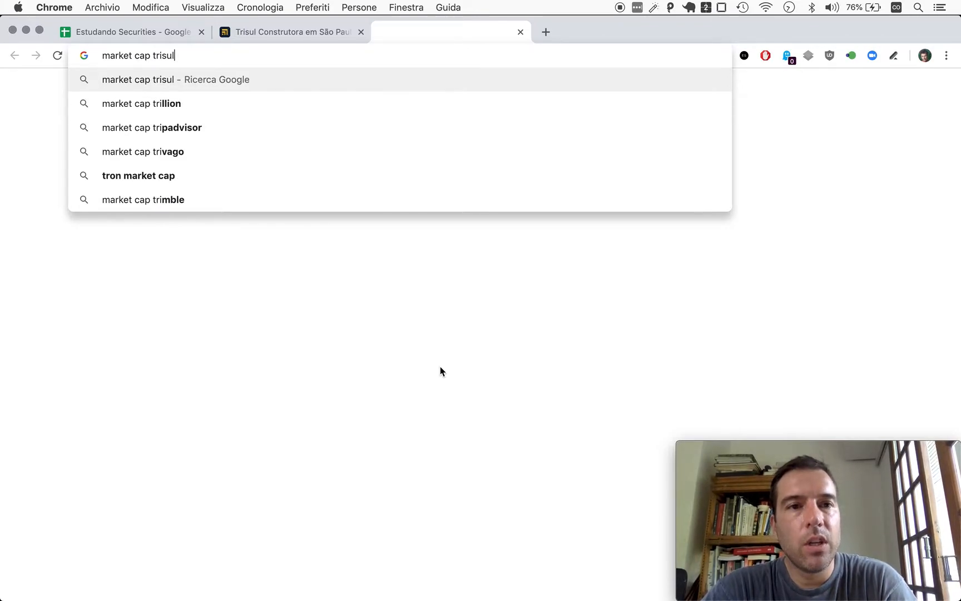
{"action": "key", "text": "Return"}
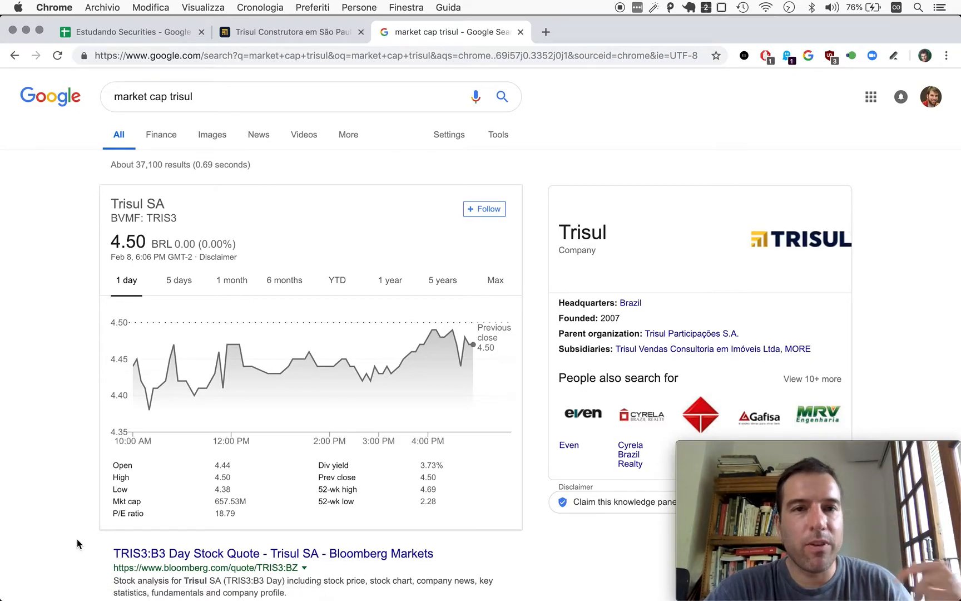
{"action": "mouse_move", "coordinate": [129, 536]}
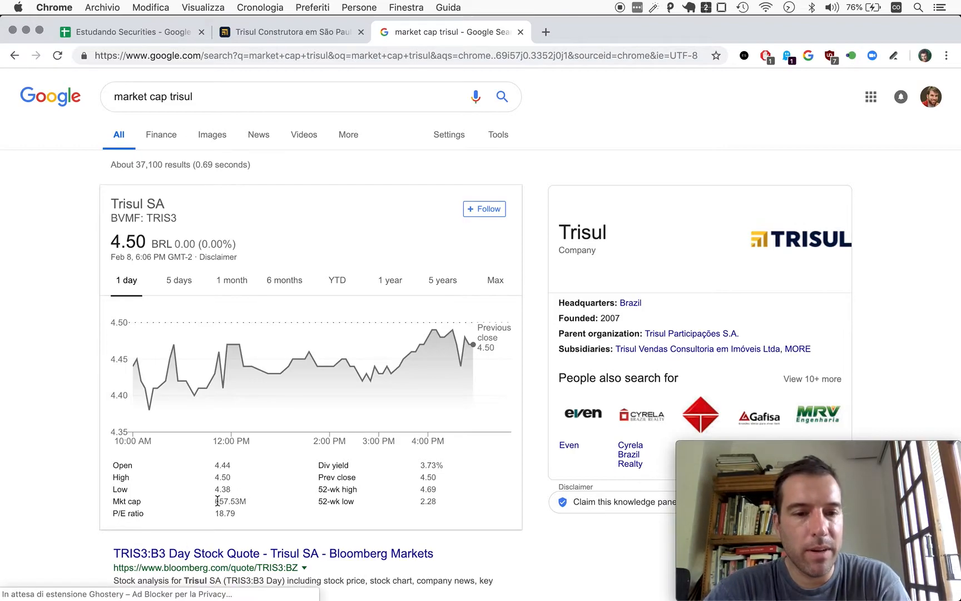
{"action": "mouse_move", "coordinate": [183, 382]}
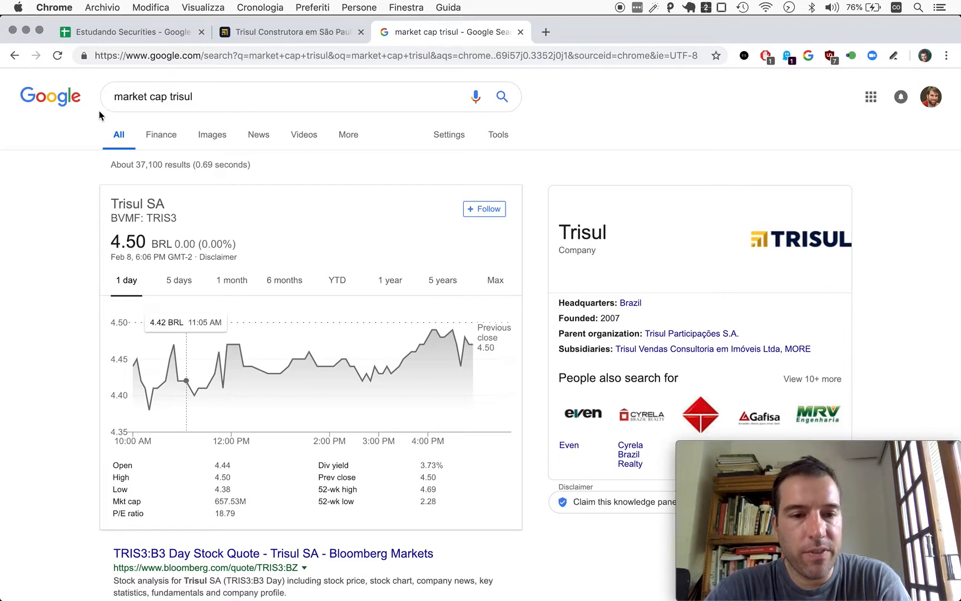
Enter 658 as the average market cap in M14, recalculating P/E, then return to the search results
{"action": "left_click", "coordinate": [129, 31]}
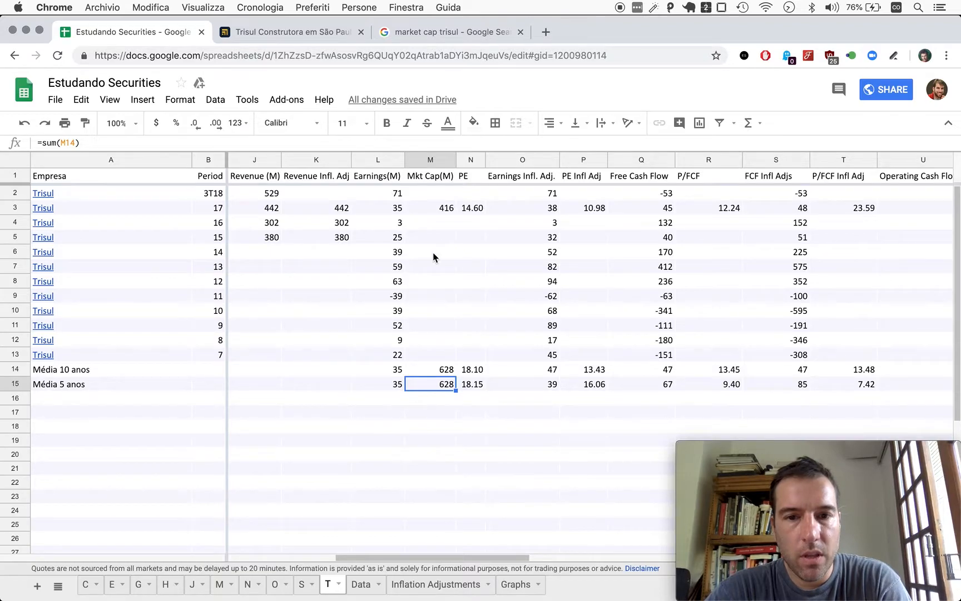
{"action": "left_click", "coordinate": [431, 369]}
{"action": "type", "text": "658"}
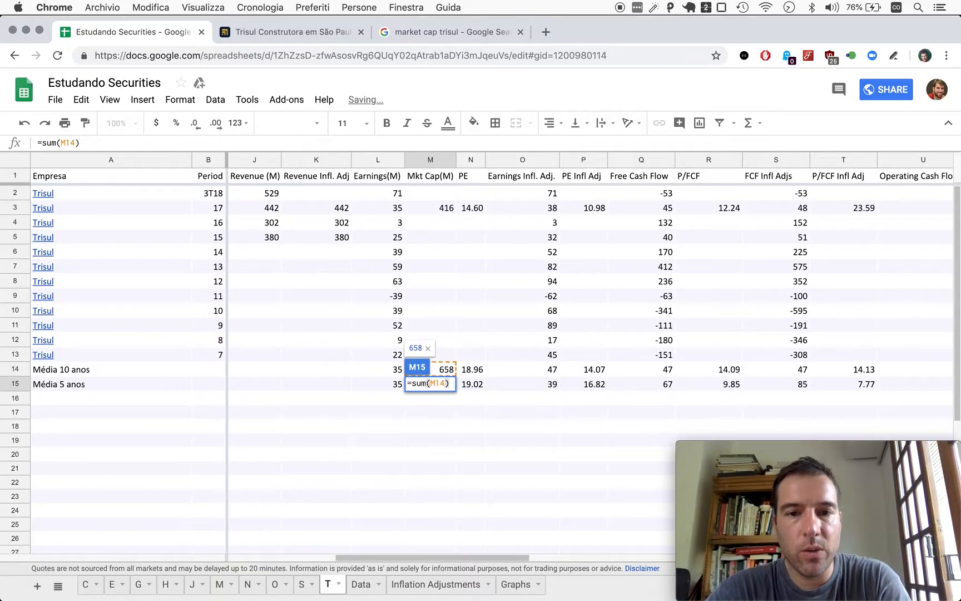
{"action": "left_click", "coordinate": [451, 31]}
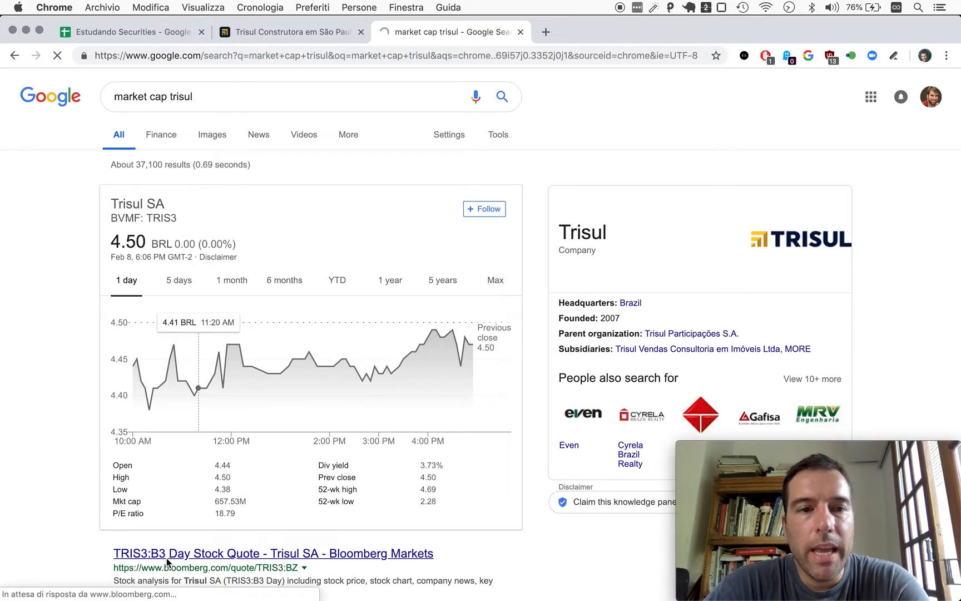
Open Bloomberg's TRIS3:BZ quote and scroll through key statistics, profile, executives and income statement
{"action": "left_click", "coordinate": [272, 553]}
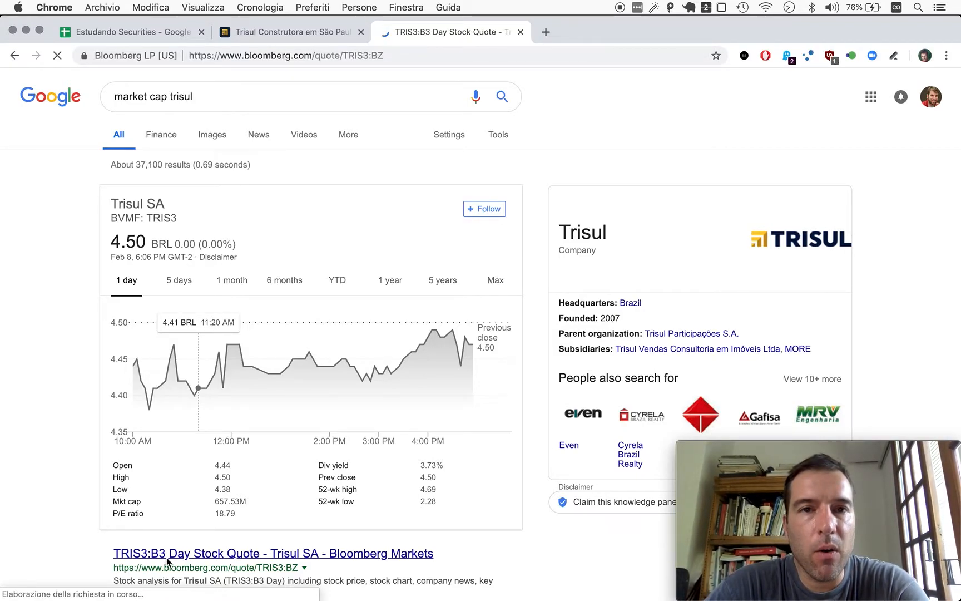
{"action": "left_click", "coordinate": [273, 553]}
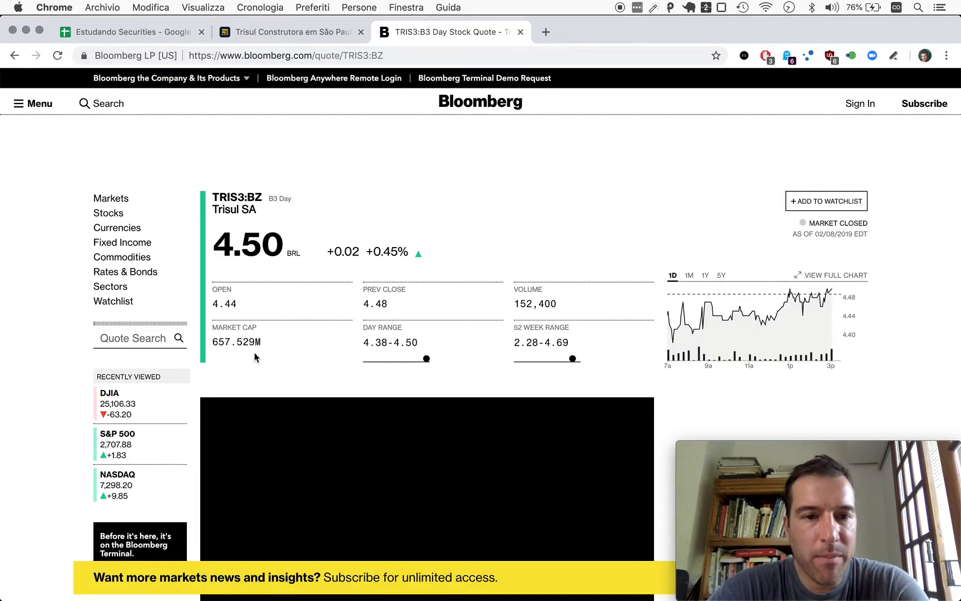
{"action": "mouse_move", "coordinate": [258, 339]}
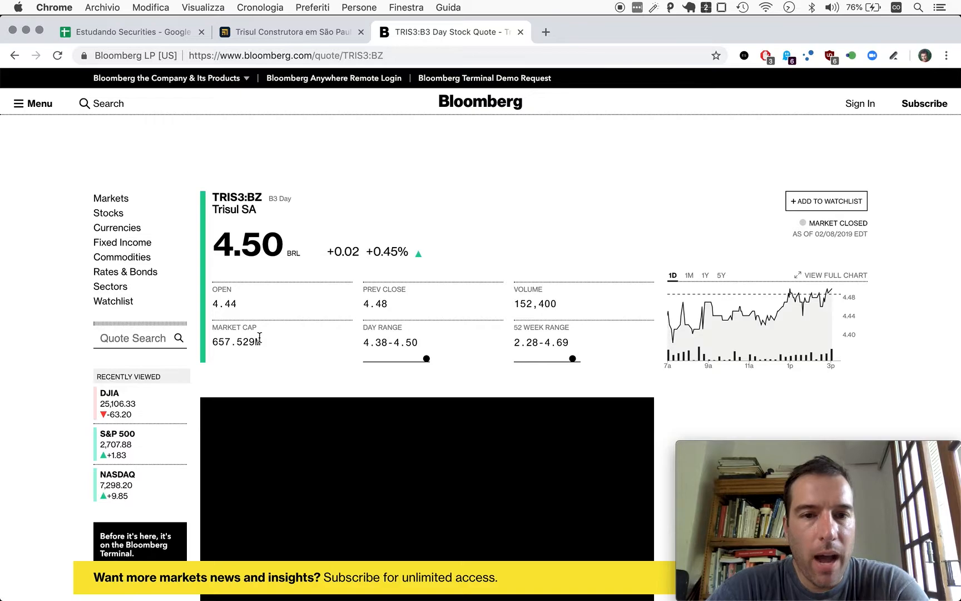
{"action": "mouse_move", "coordinate": [617, 297]}
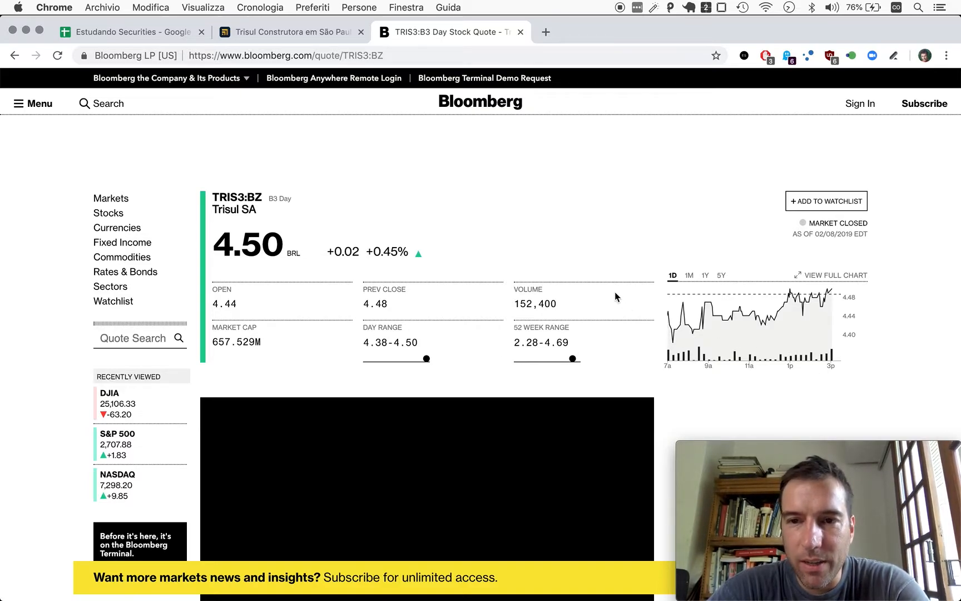
{"action": "mouse_move", "coordinate": [147, 400]}
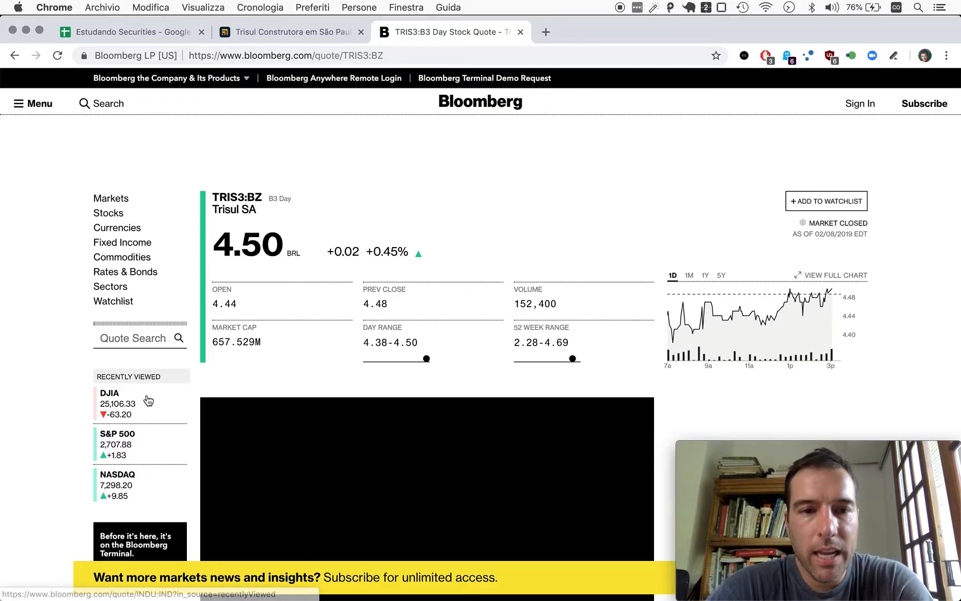
{"action": "mouse_move", "coordinate": [28, 456]}
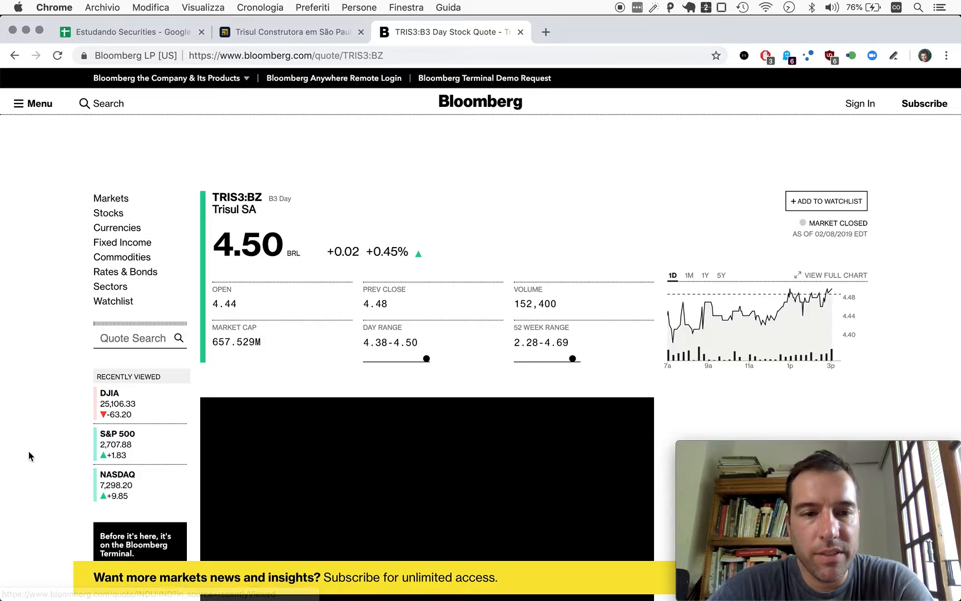
{"action": "scroll", "scroll_direction": "down", "scroll_amount": 3}
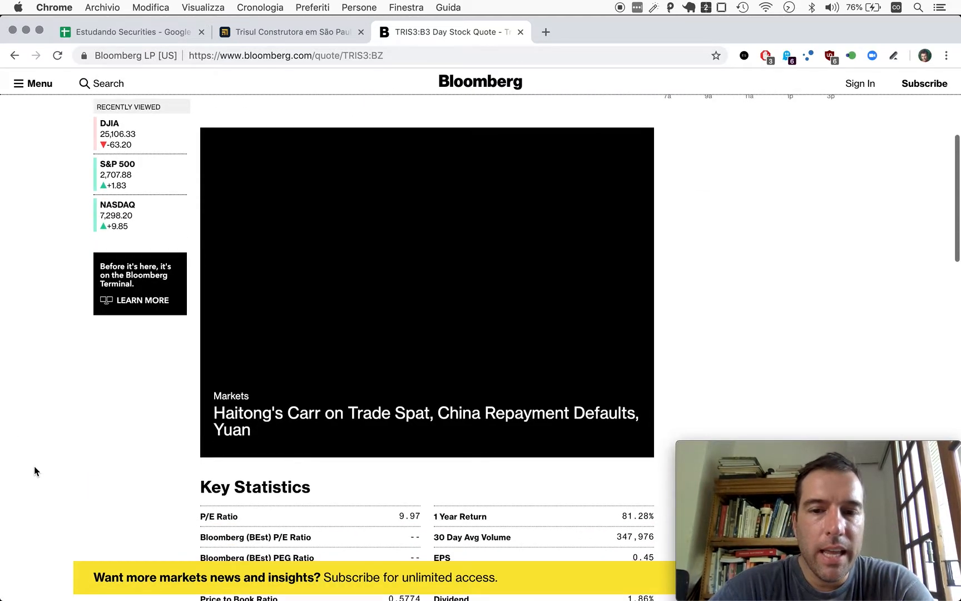
{"action": "scroll", "scroll_direction": "down", "scroll_amount": 3}
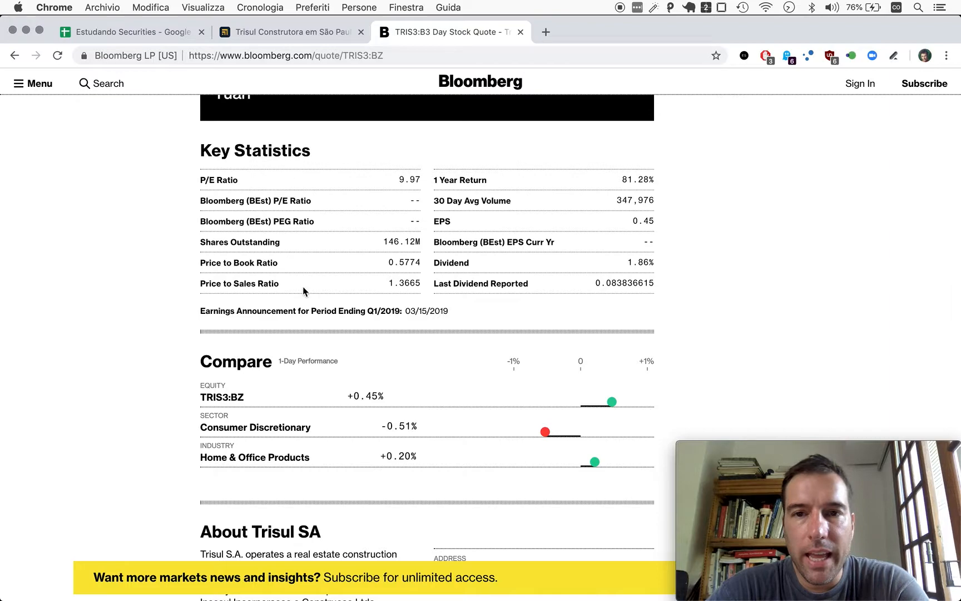
{"action": "mouse_move", "coordinate": [620, 214]}
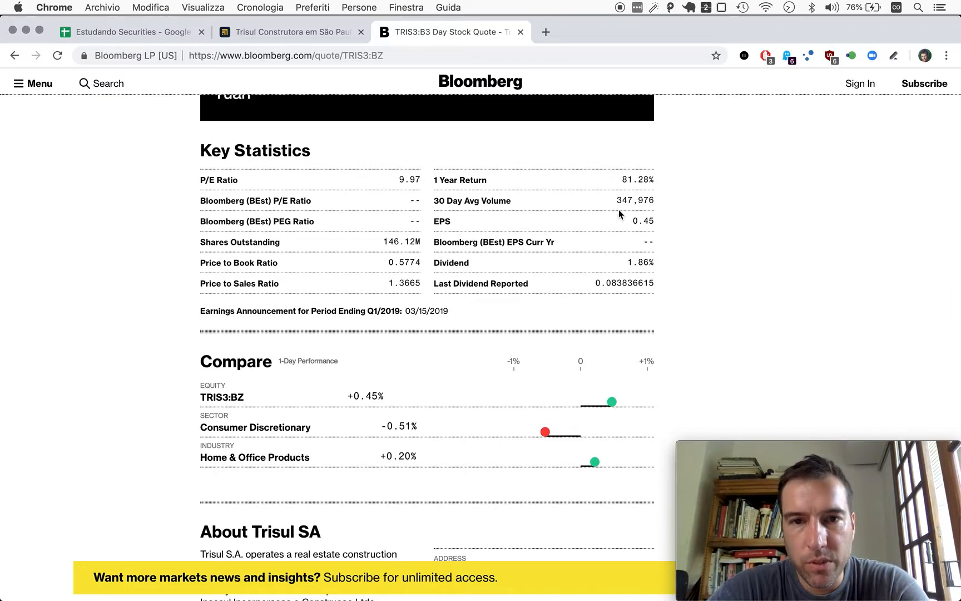
{"action": "mouse_move", "coordinate": [344, 251]}
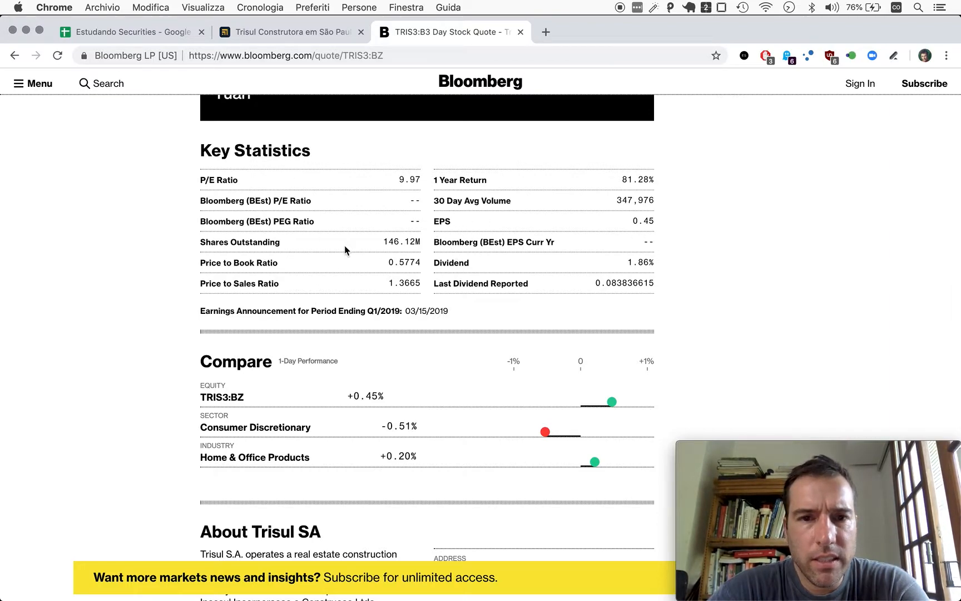
{"action": "mouse_move", "coordinate": [233, 296]}
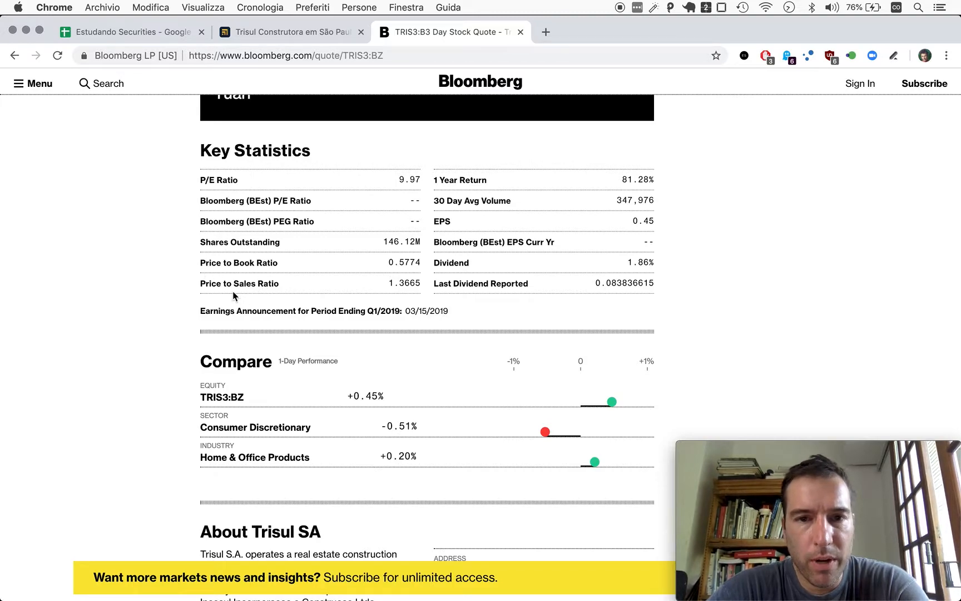
{"action": "mouse_move", "coordinate": [386, 265]}
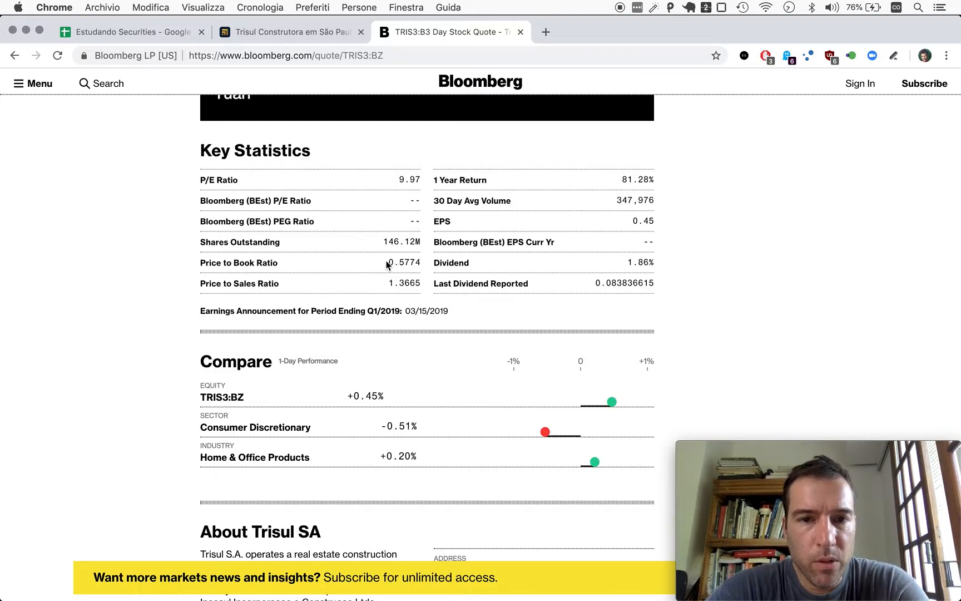
{"action": "mouse_move", "coordinate": [418, 263]}
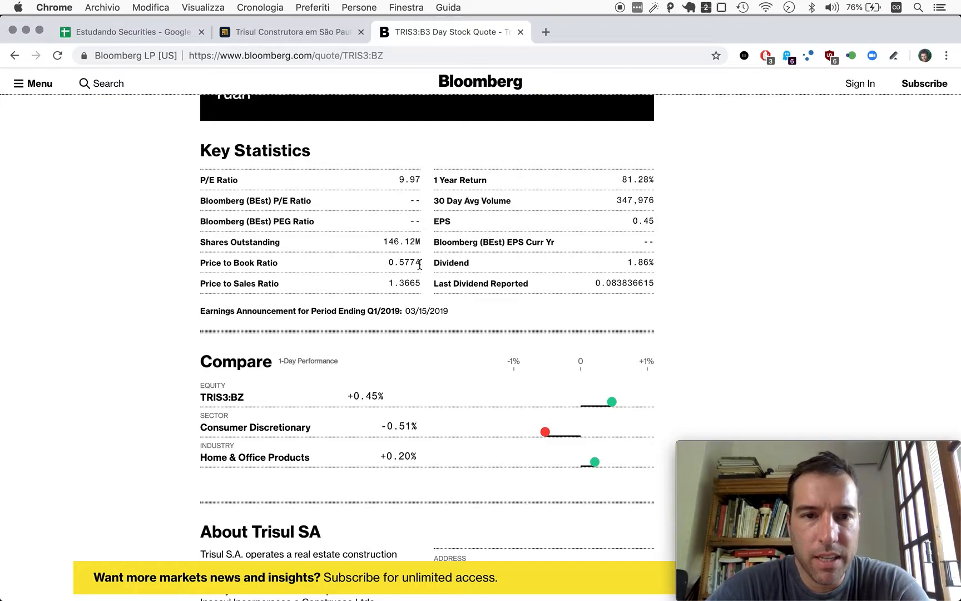
{"action": "mouse_move", "coordinate": [401, 299]}
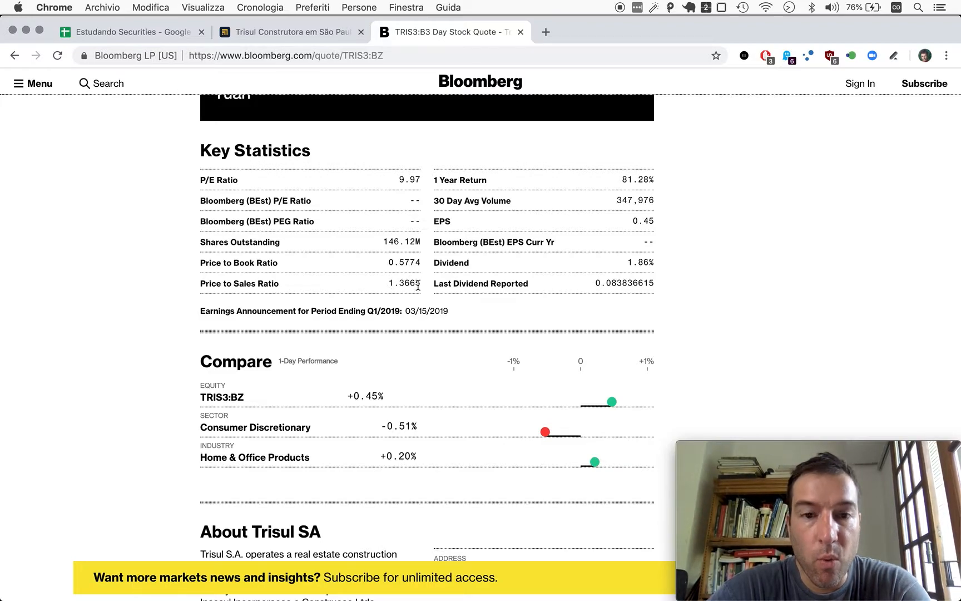
{"action": "scroll", "scroll_direction": "down", "scroll_amount": 3}
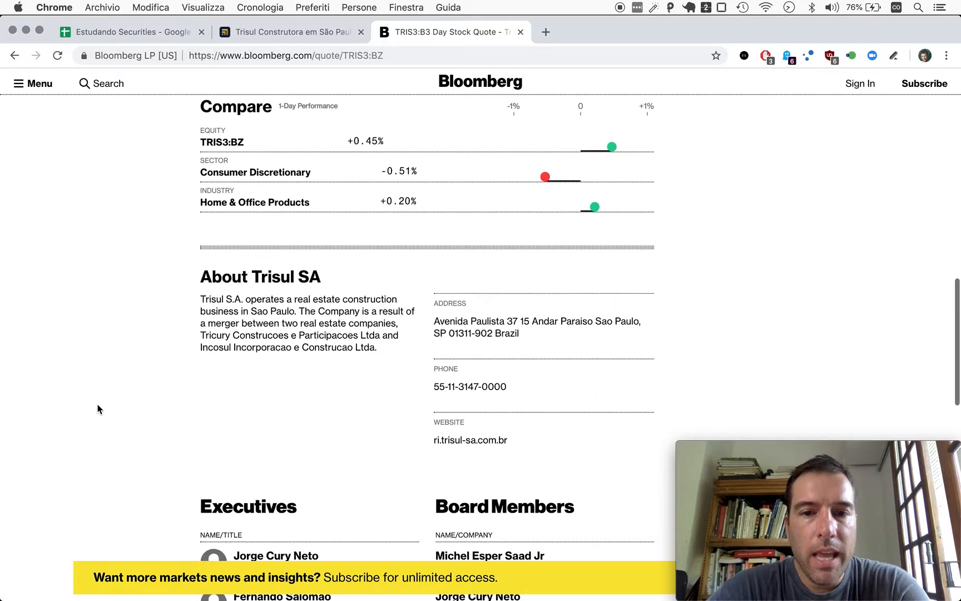
{"action": "scroll", "scroll_direction": "down", "scroll_amount": 3}
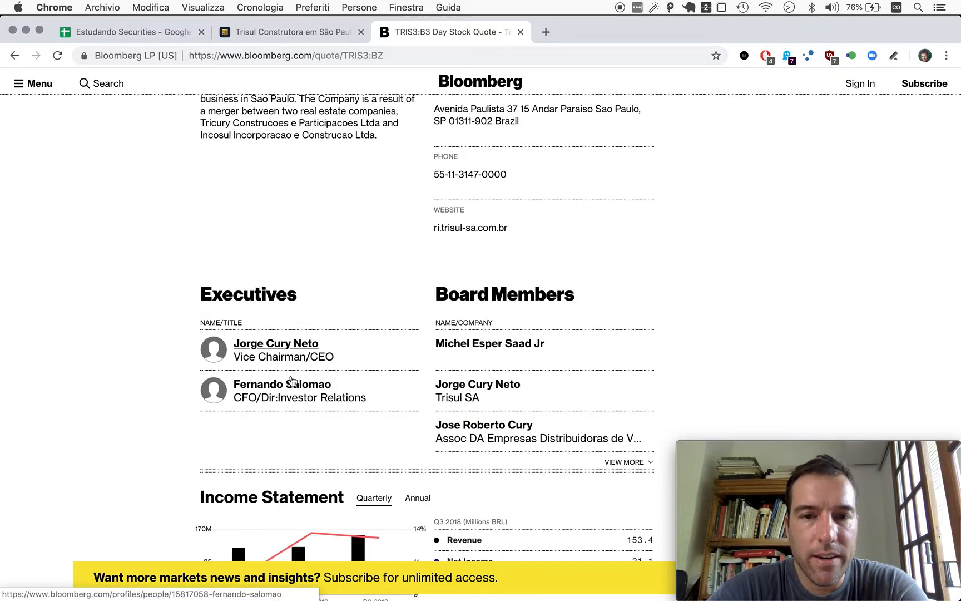
{"action": "mouse_move", "coordinate": [223, 452]}
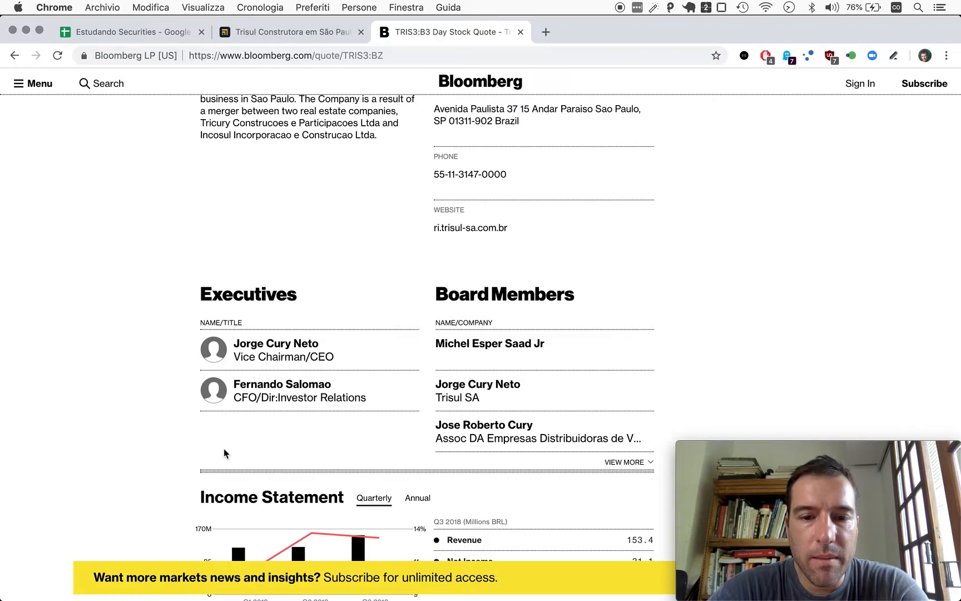
{"action": "scroll", "scroll_direction": "down", "scroll_amount": 3}
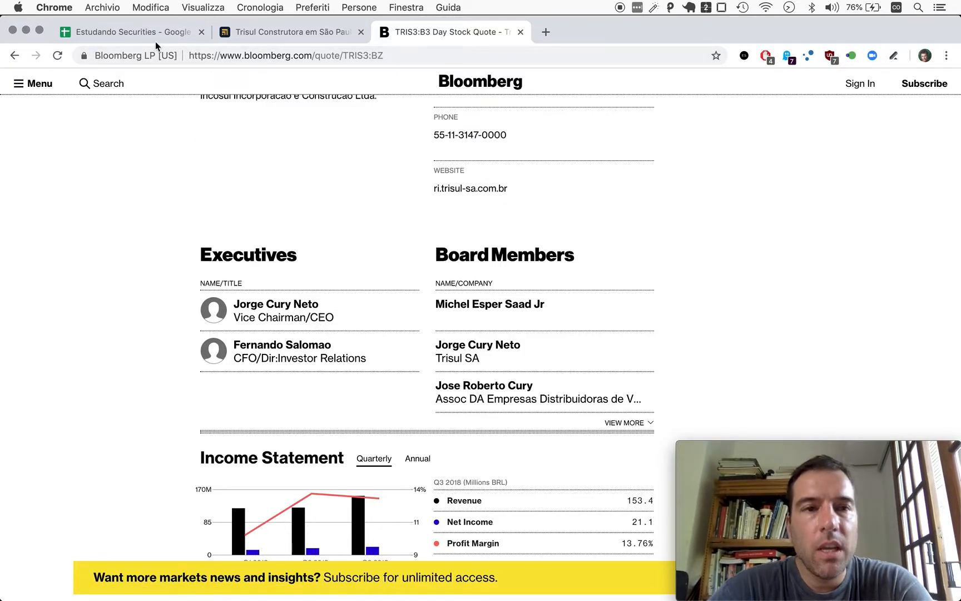
Return to the Trisul sheet and bring the TRIS3 ticker, debt and current ratio columns into view
{"action": "left_click", "coordinate": [129, 31]}
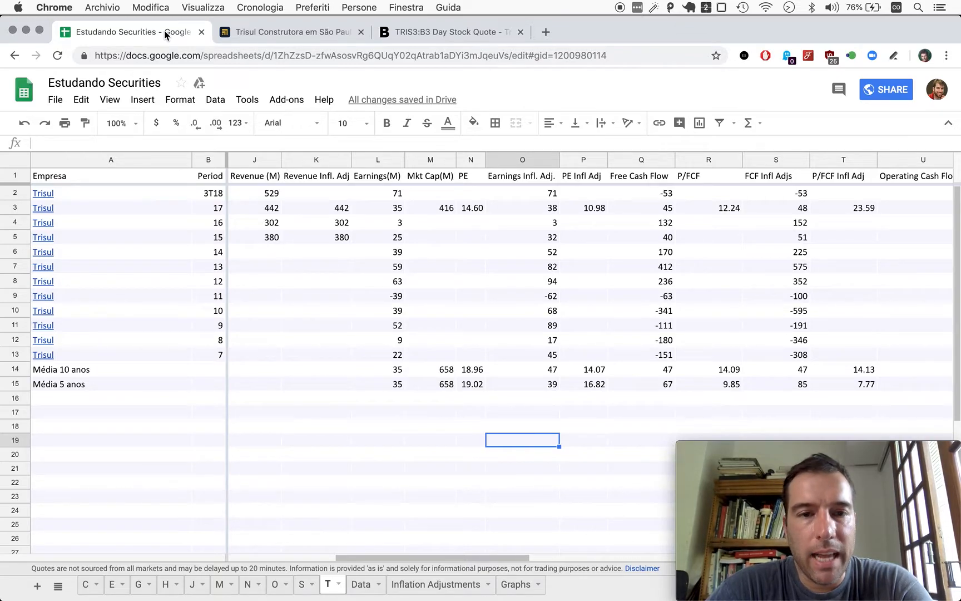
{"action": "mouse_move", "coordinate": [482, 197]}
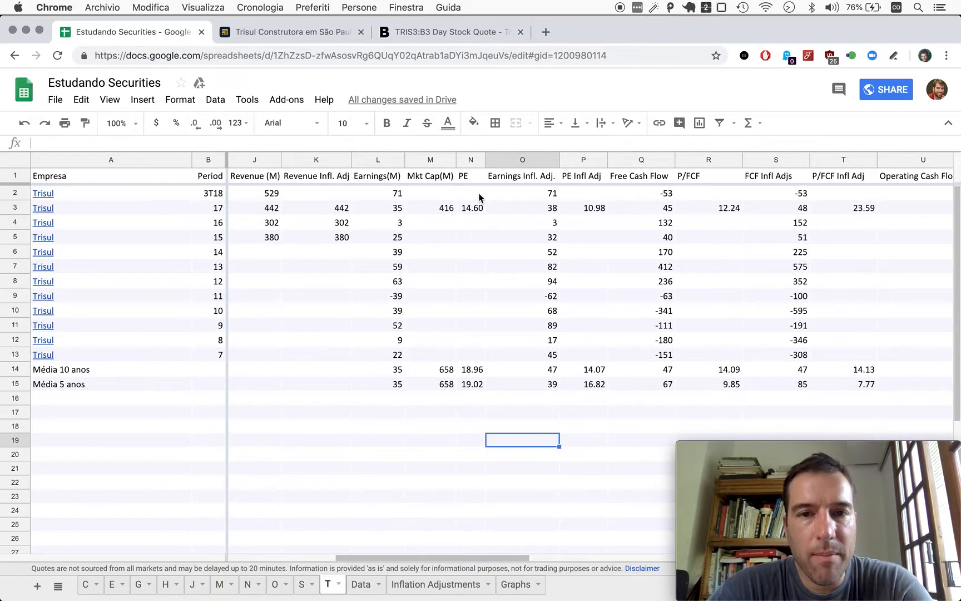
{"action": "mouse_move", "coordinate": [437, 212]}
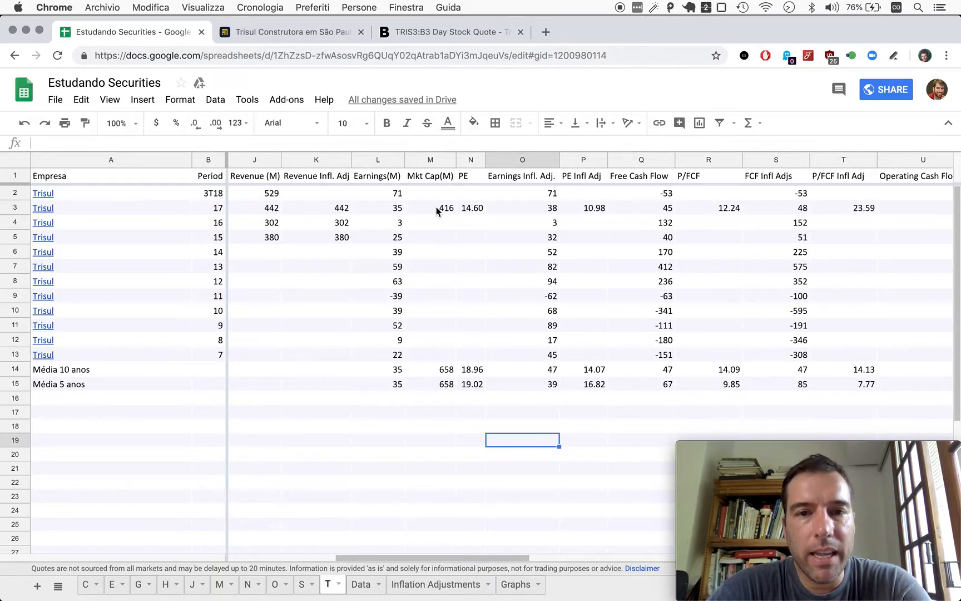
{"action": "mouse_move", "coordinate": [444, 200]}
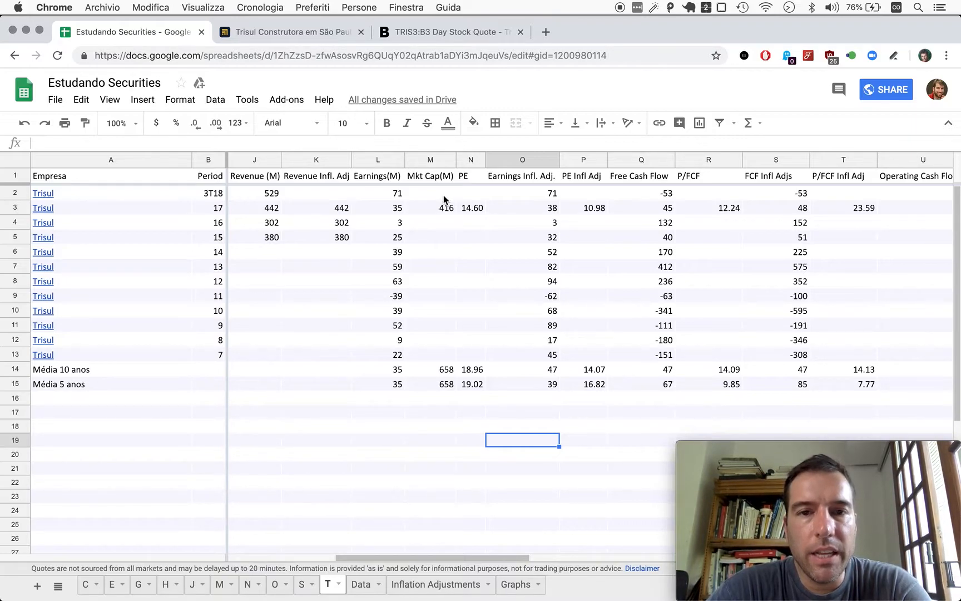
{"action": "mouse_move", "coordinate": [110, 460]}
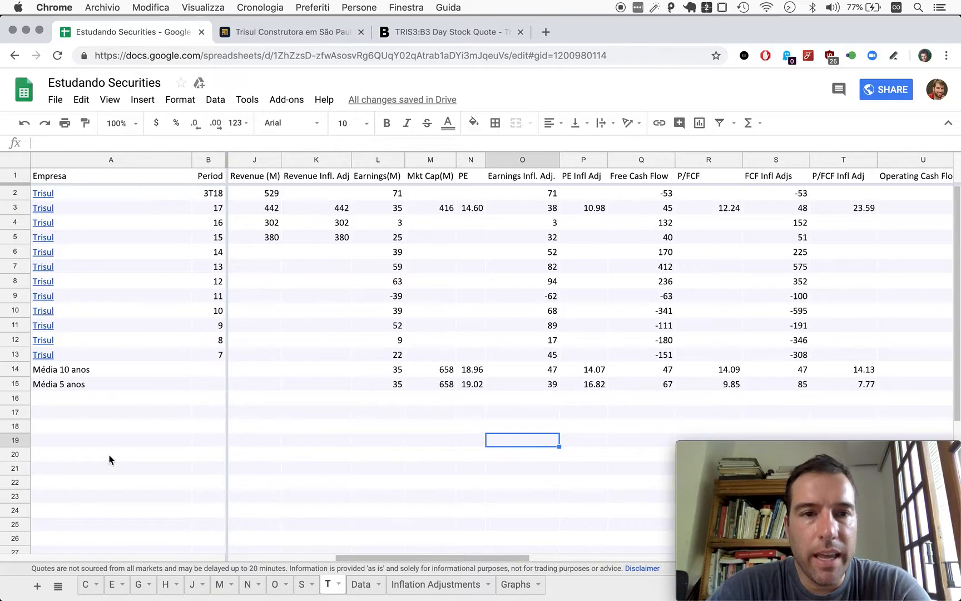
{"action": "scroll", "scroll_direction": "left", "scroll_amount": 3}
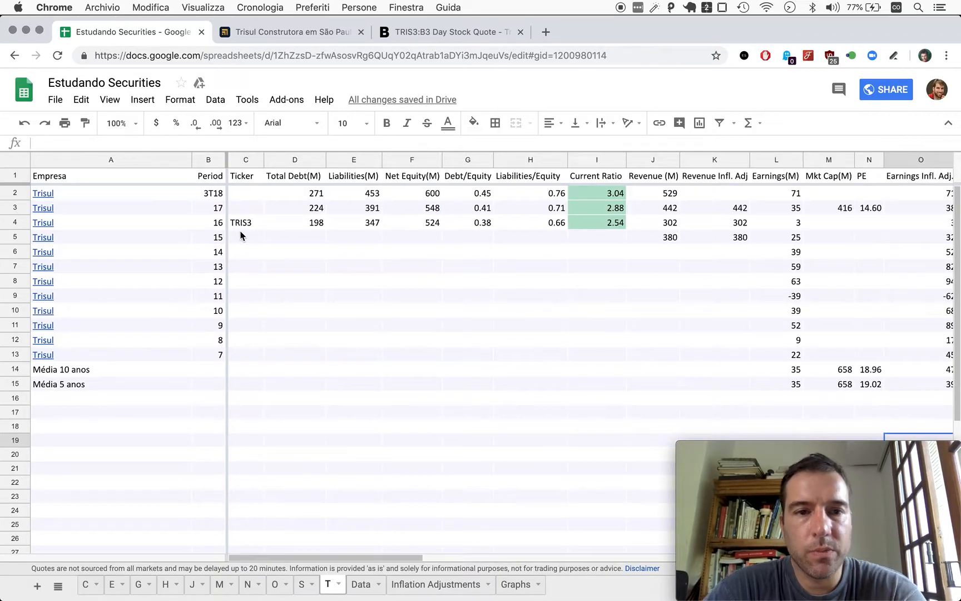
{"action": "left_click", "coordinate": [245, 222]}
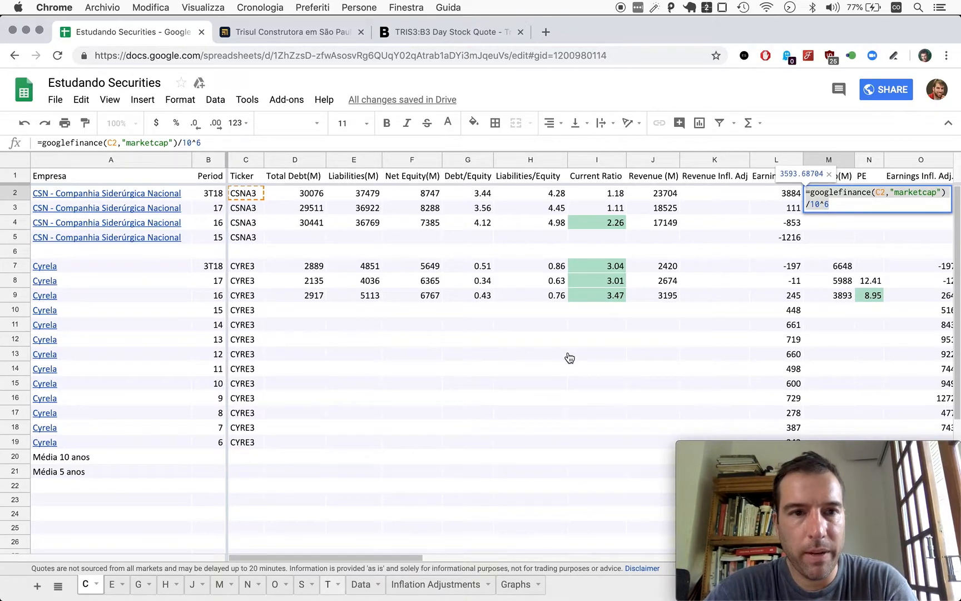
{"action": "left_click", "coordinate": [328, 584]}
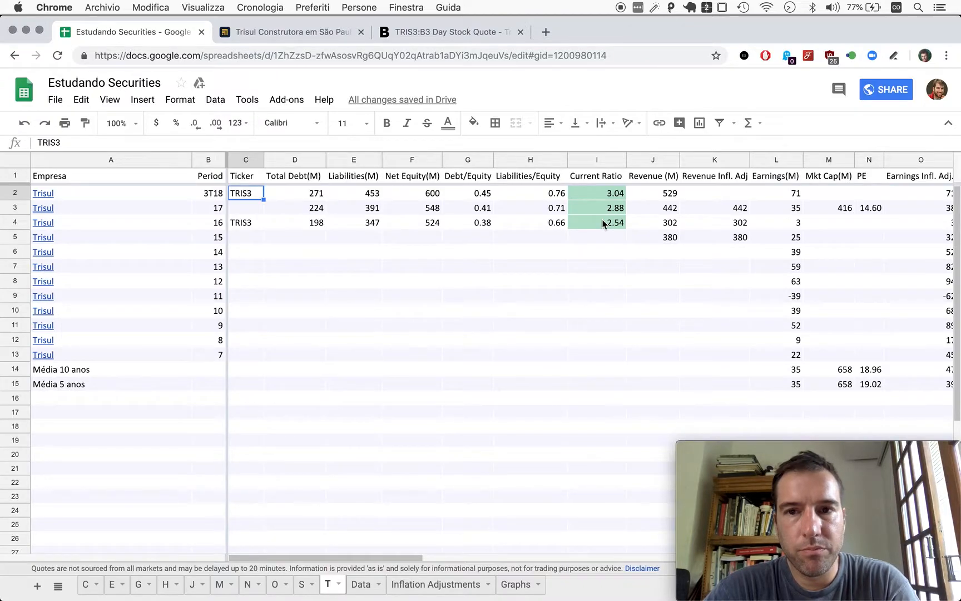
{"action": "left_click", "coordinate": [828, 194]}
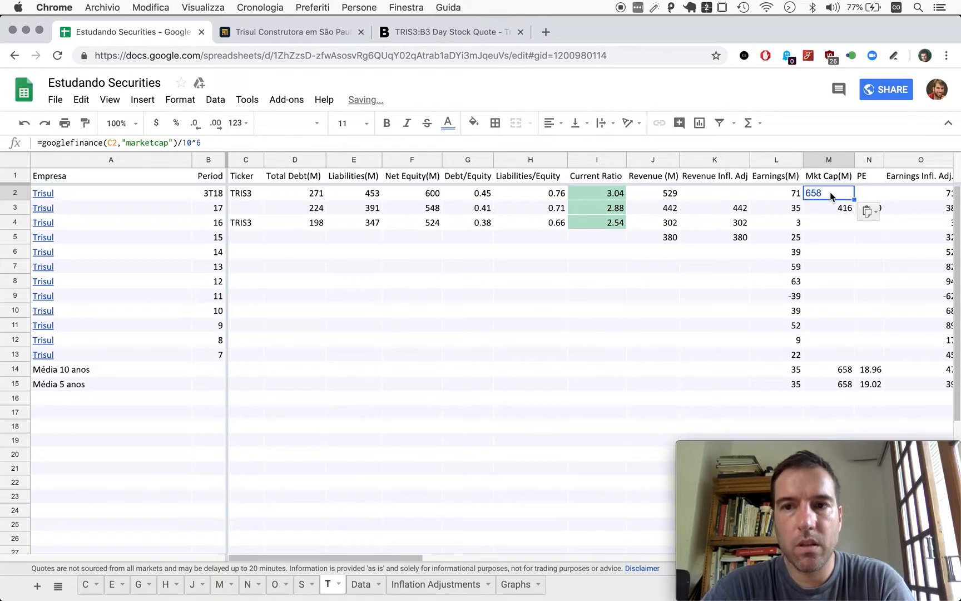
{"action": "double_click", "coordinate": [828, 194]}
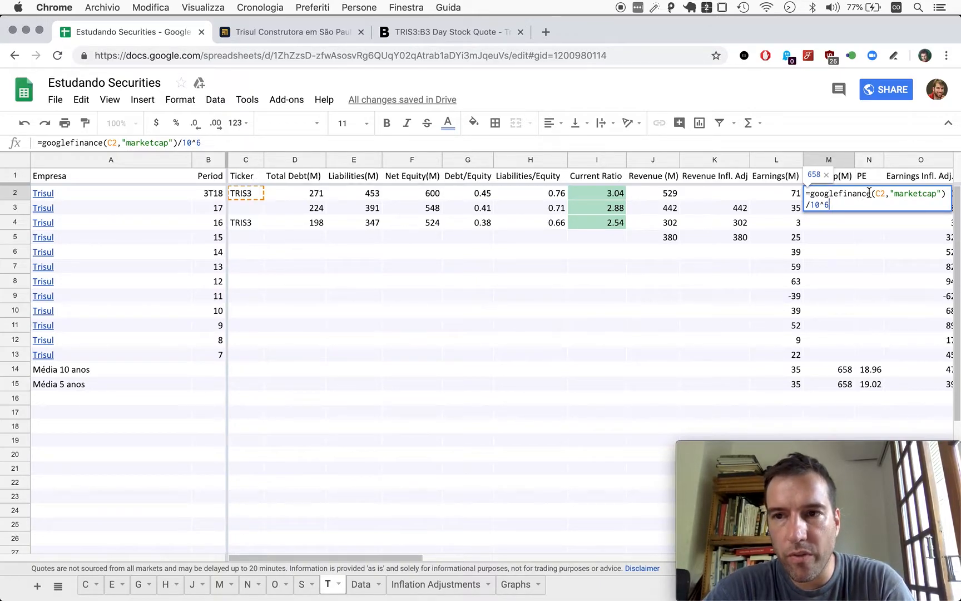
{"action": "mouse_move", "coordinate": [656, 194]}
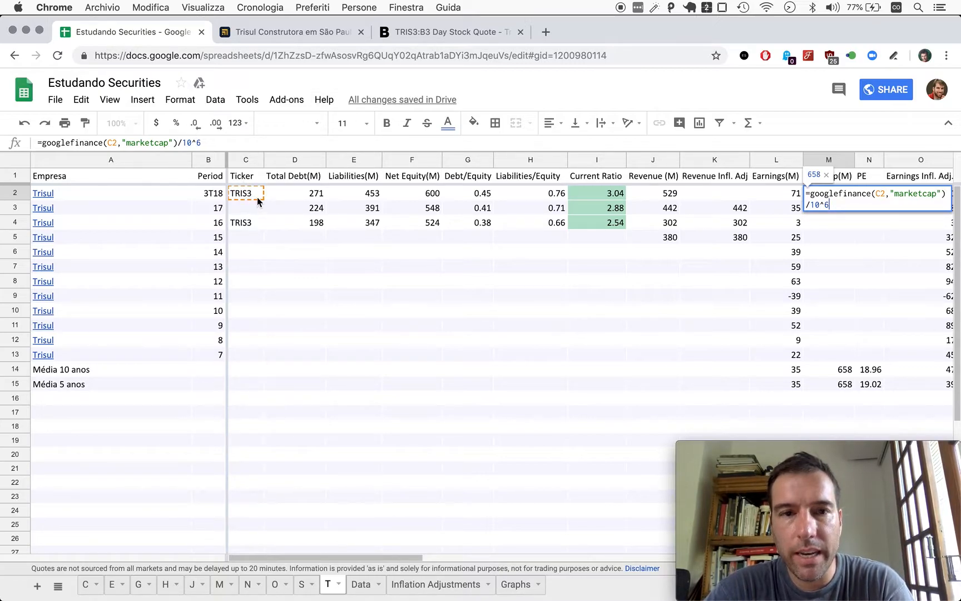
{"action": "mouse_move", "coordinate": [882, 193]}
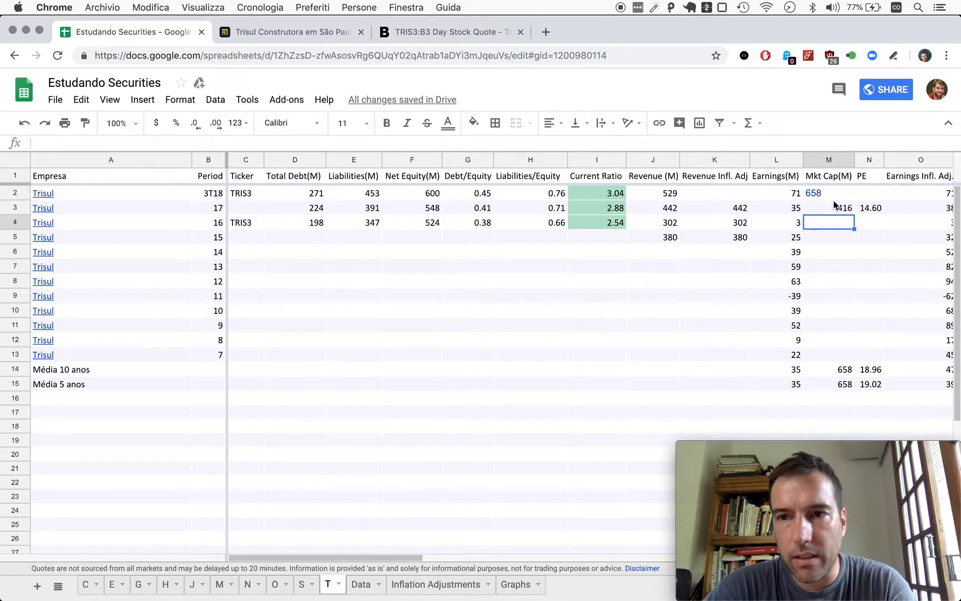
{"action": "left_click", "coordinate": [828, 194]}
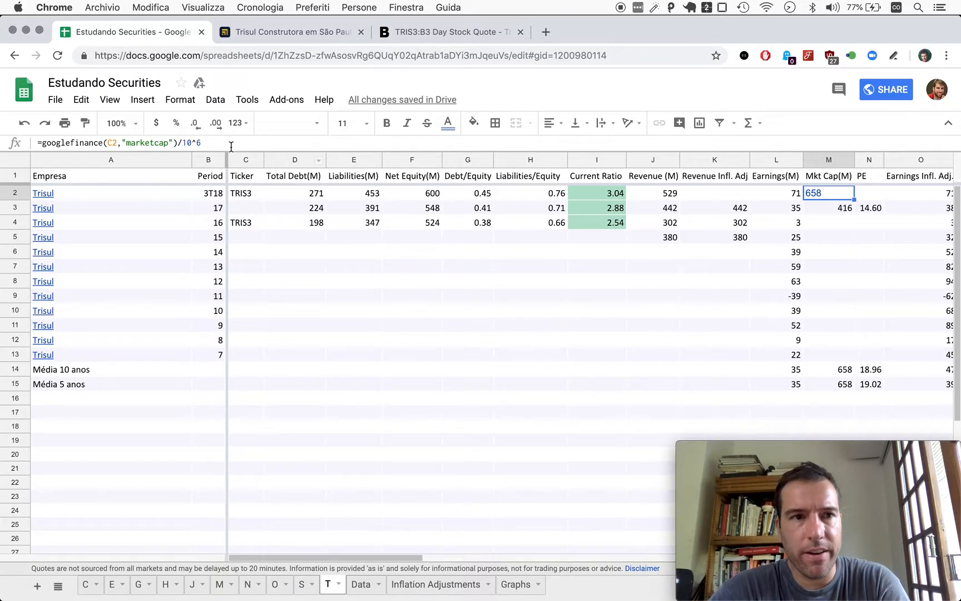
{"action": "mouse_move", "coordinate": [827, 211]}
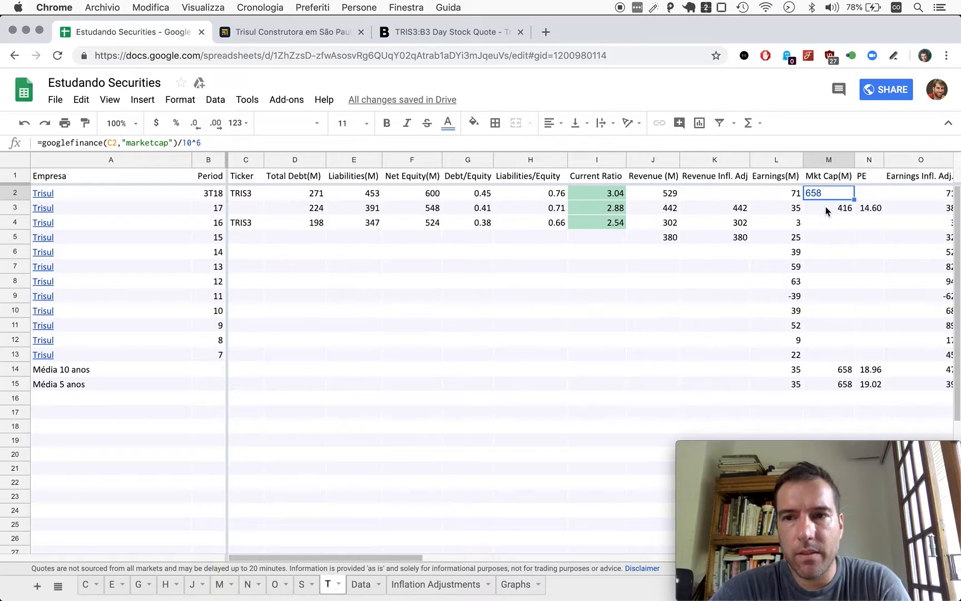
{"action": "left_click", "coordinate": [828, 207]}
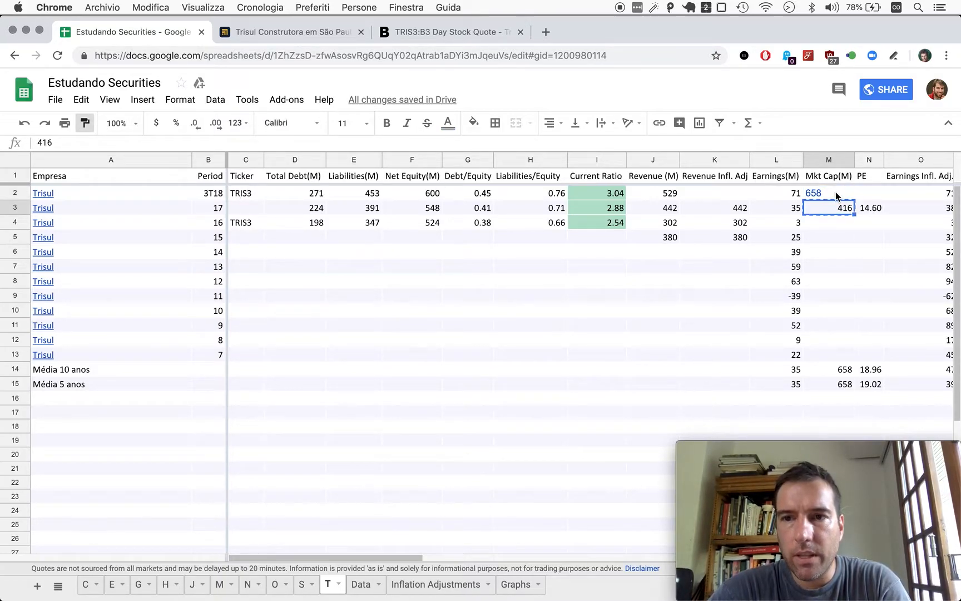
{"action": "left_click", "coordinate": [829, 192]}
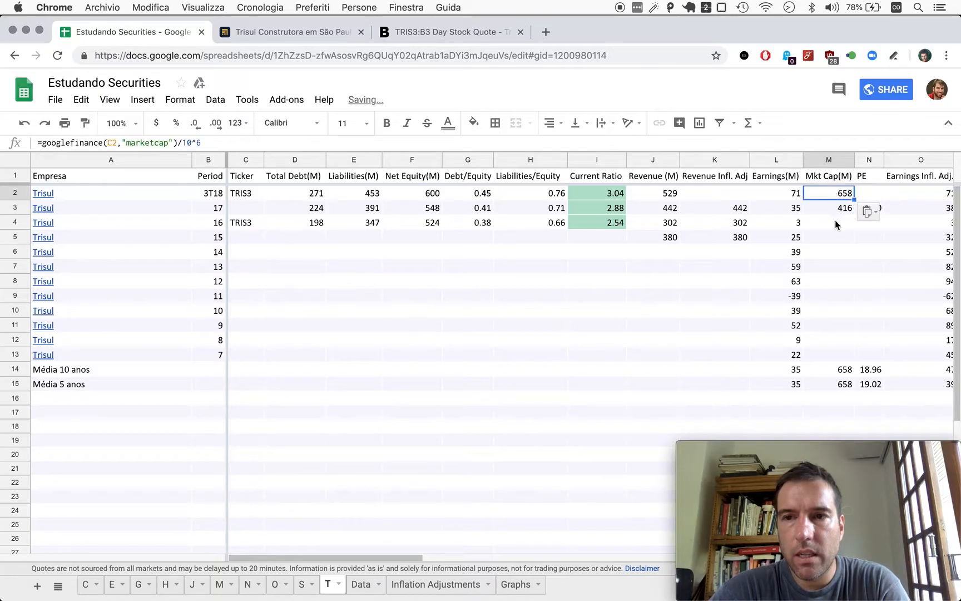
{"action": "mouse_move", "coordinate": [694, 352]}
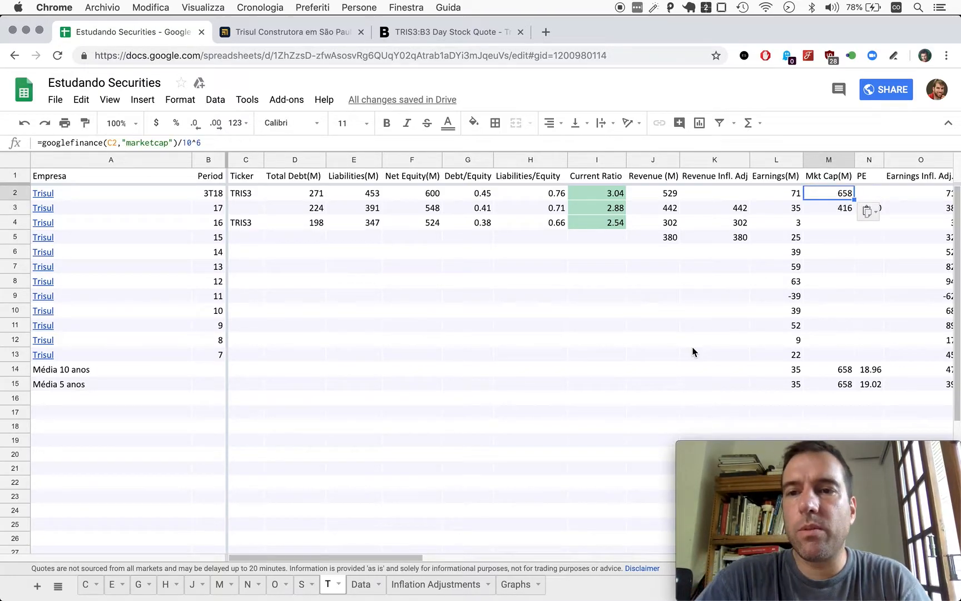
{"action": "left_click", "coordinate": [596, 325]}
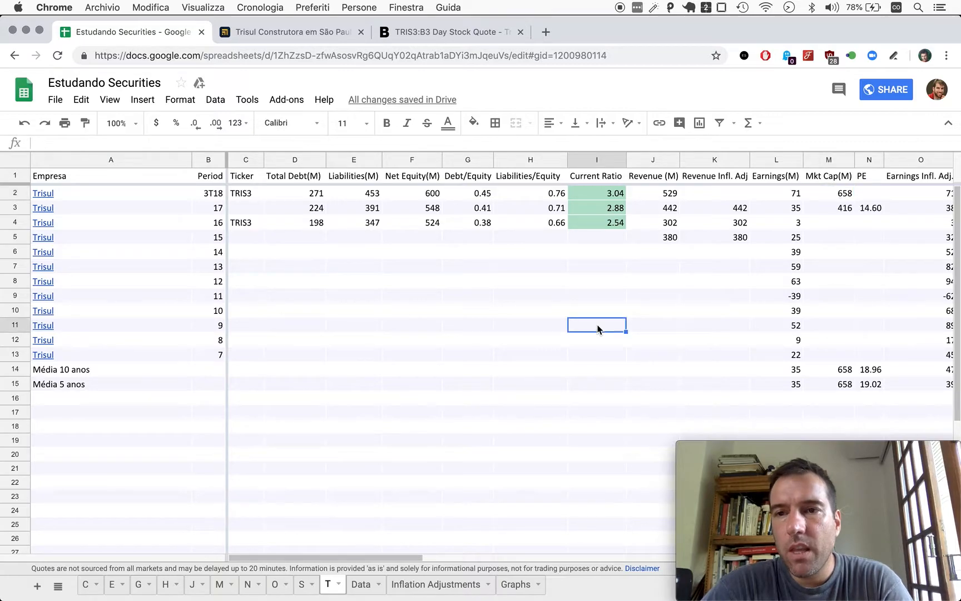
{"action": "mouse_move", "coordinate": [858, 229]}
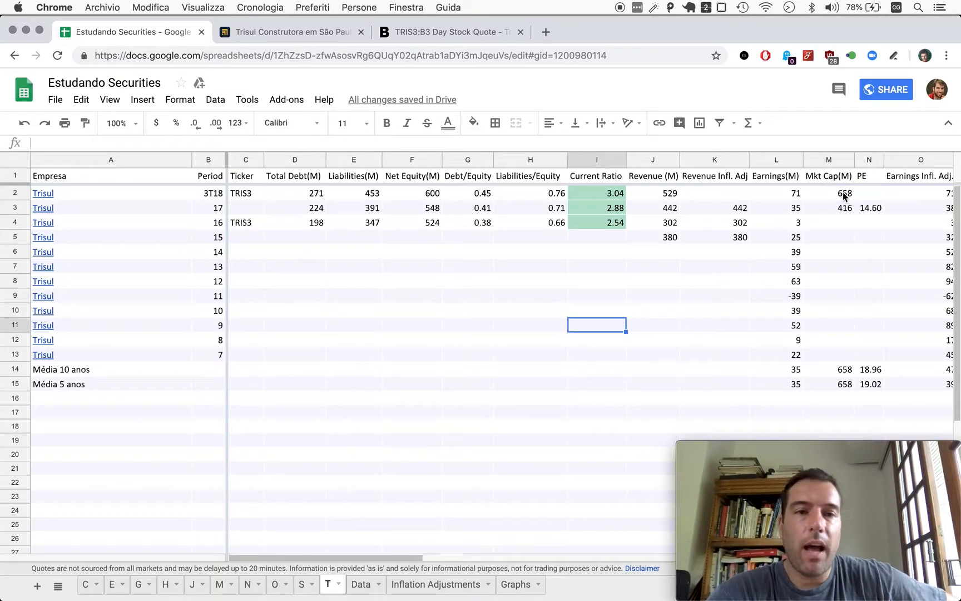
{"action": "mouse_move", "coordinate": [452, 31]}
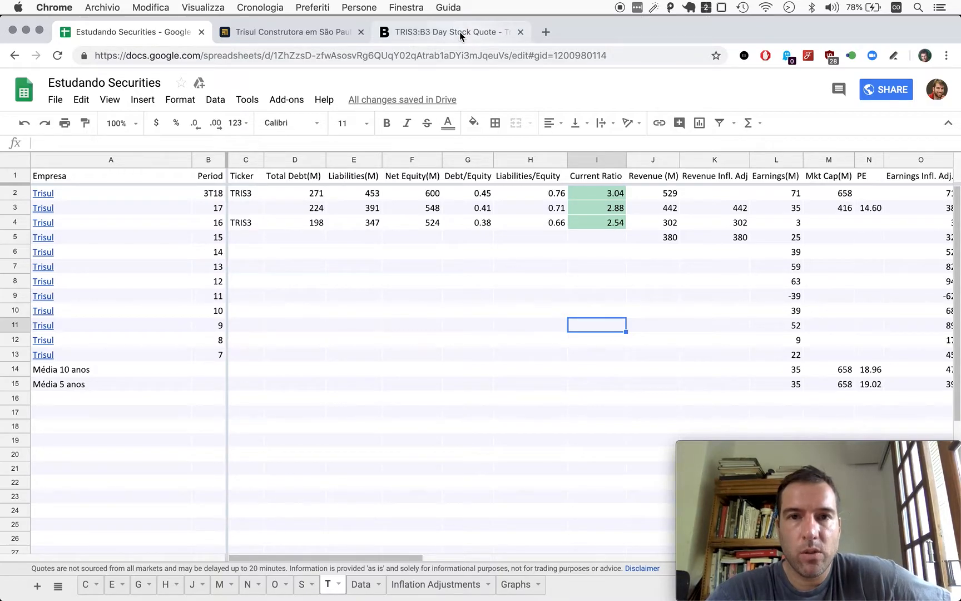
{"action": "mouse_move", "coordinate": [451, 31]}
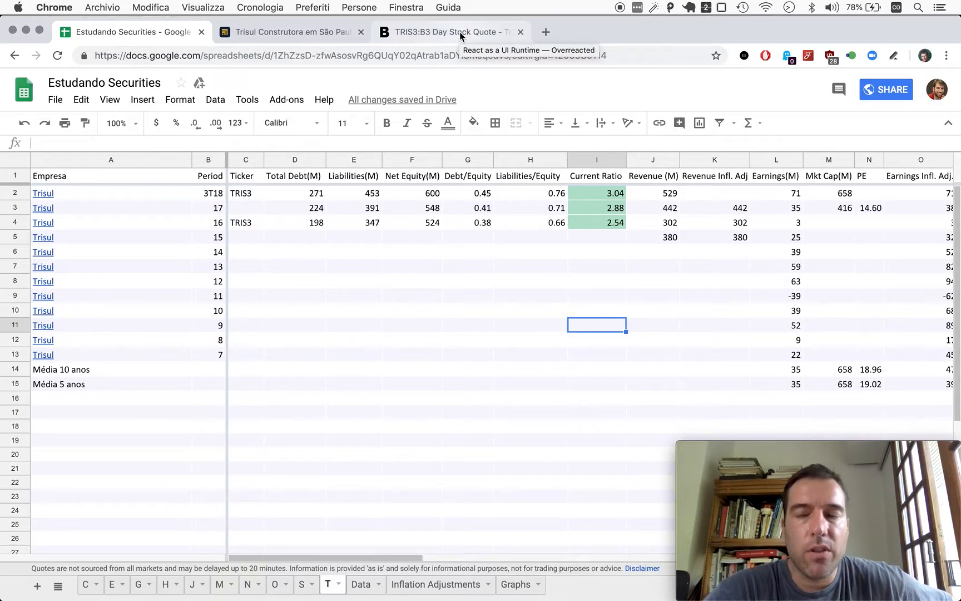
{"action": "mouse_move", "coordinate": [601, 492]}
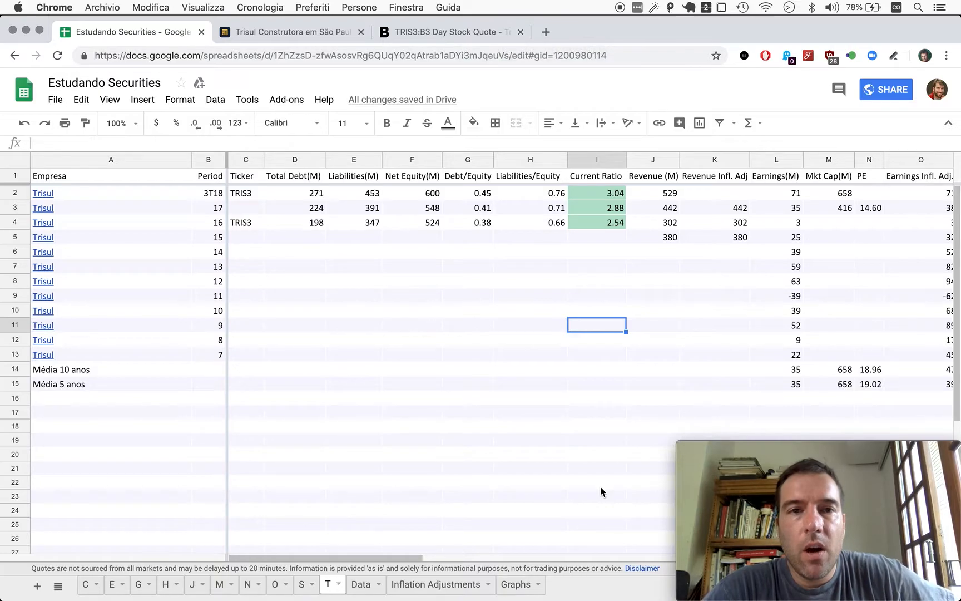
{"action": "mouse_move", "coordinate": [556, 472]}
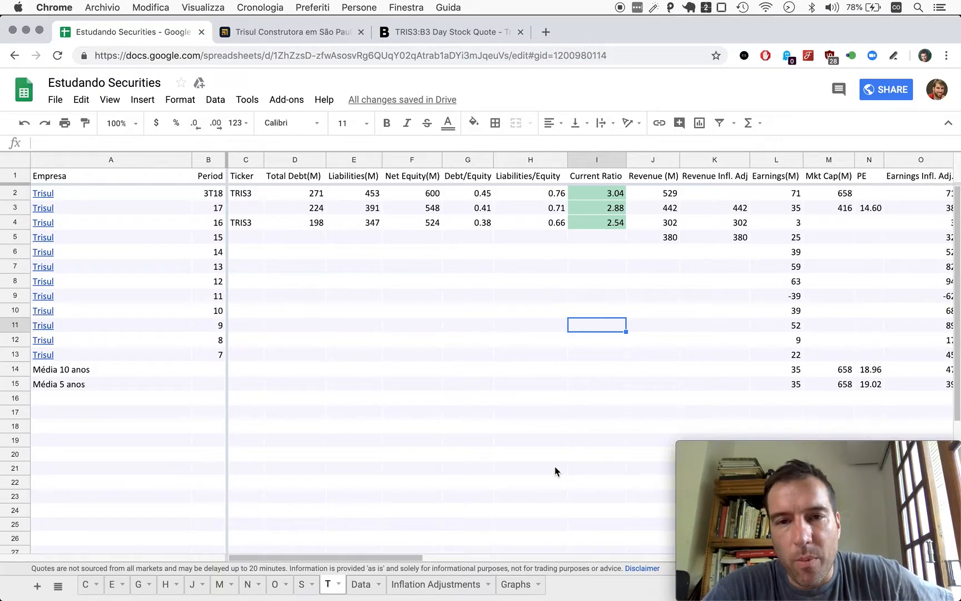
{"action": "mouse_move", "coordinate": [530, 187]}
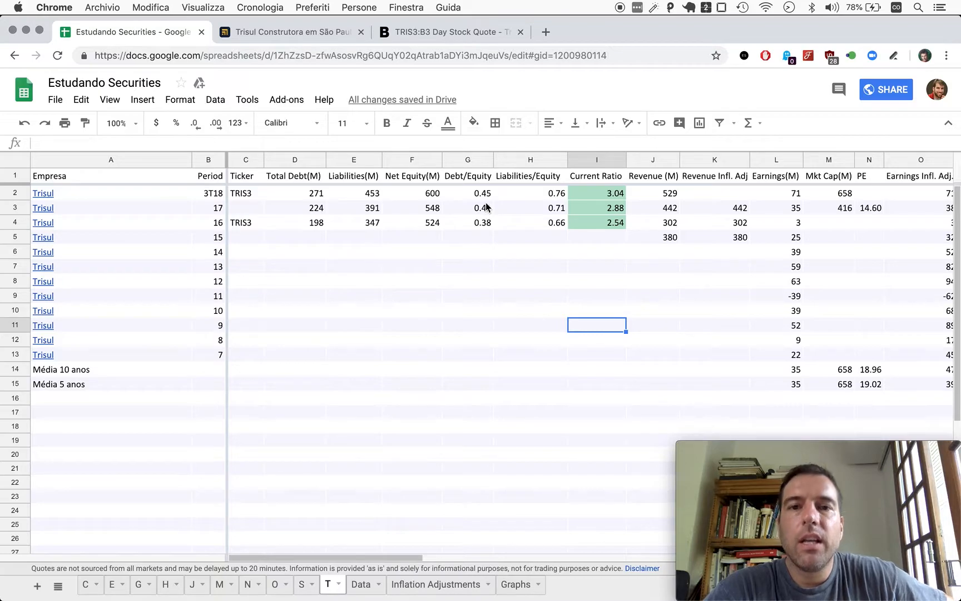
{"action": "mouse_move", "coordinate": [520, 196]}
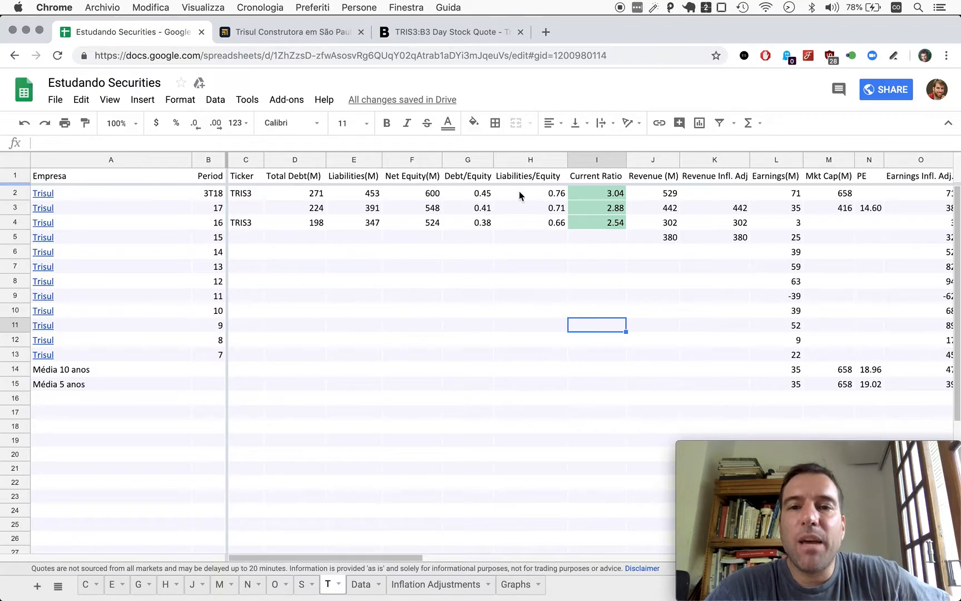
{"action": "mouse_move", "coordinate": [557, 201]}
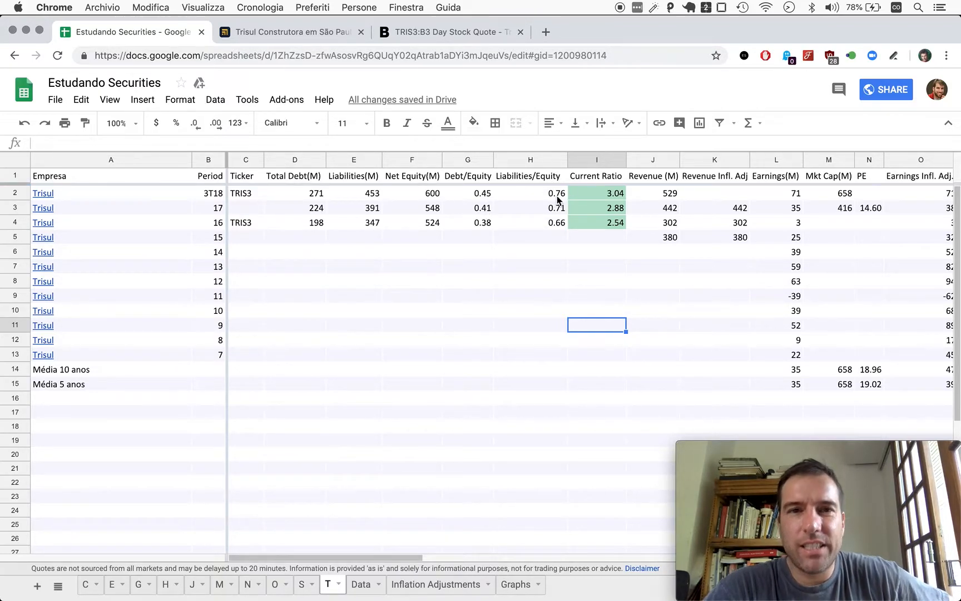
{"action": "mouse_move", "coordinate": [326, 489]}
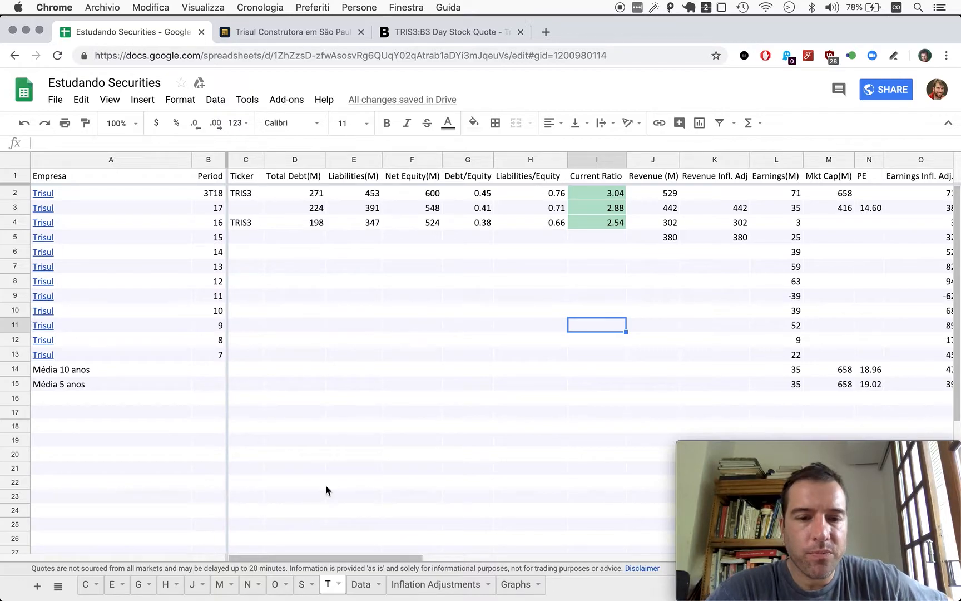
Switch to the C sheet holding the CSN and Cyrela figures
{"action": "left_click", "coordinate": [85, 584]}
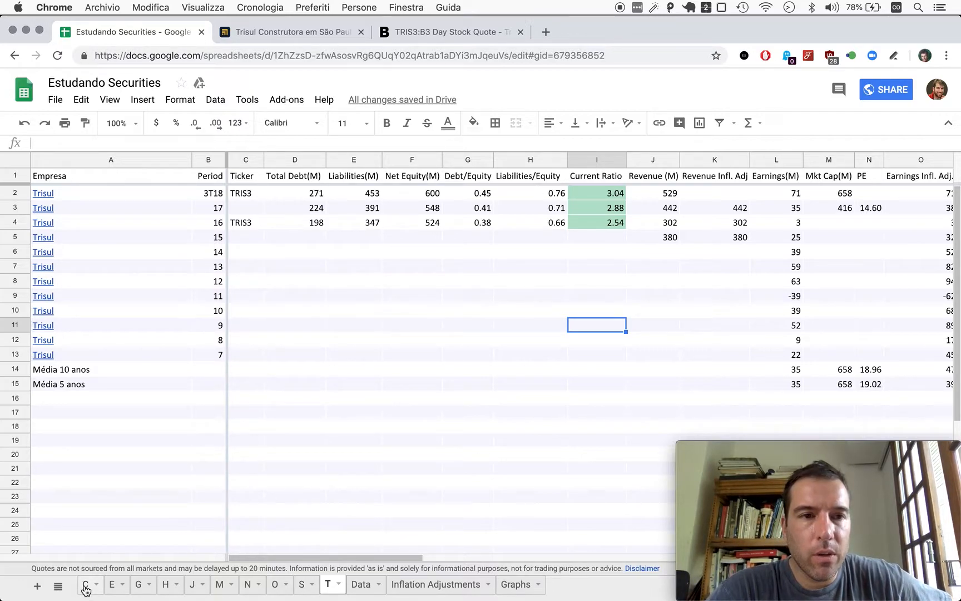
{"action": "left_click", "coordinate": [86, 584]}
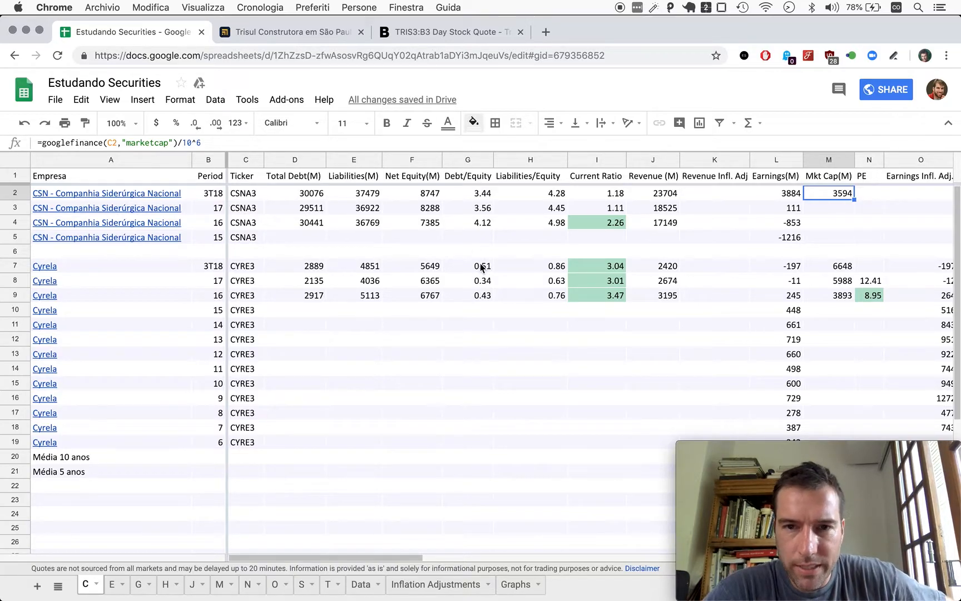
{"action": "mouse_move", "coordinate": [446, 438]}
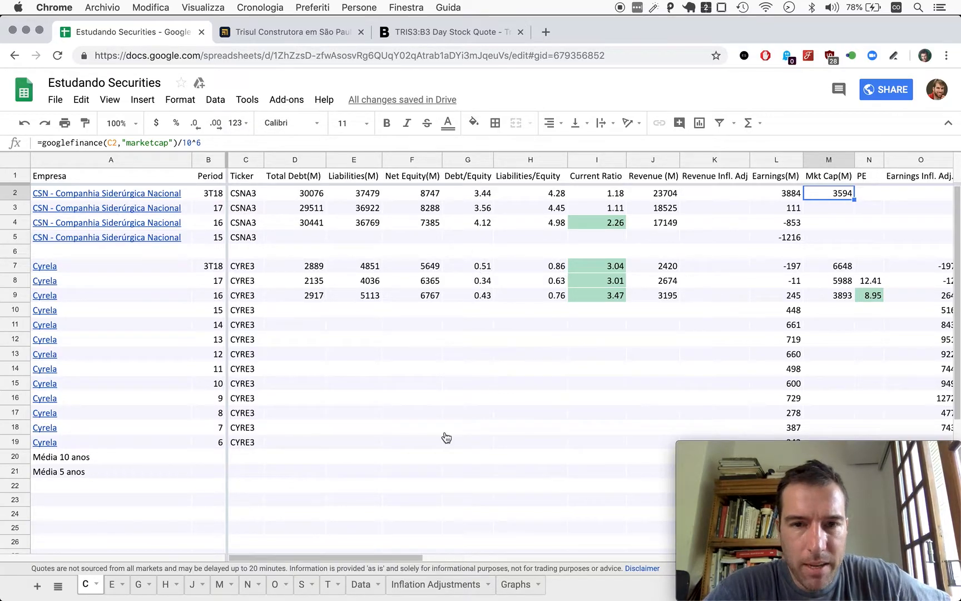
{"action": "mouse_move", "coordinate": [329, 587]}
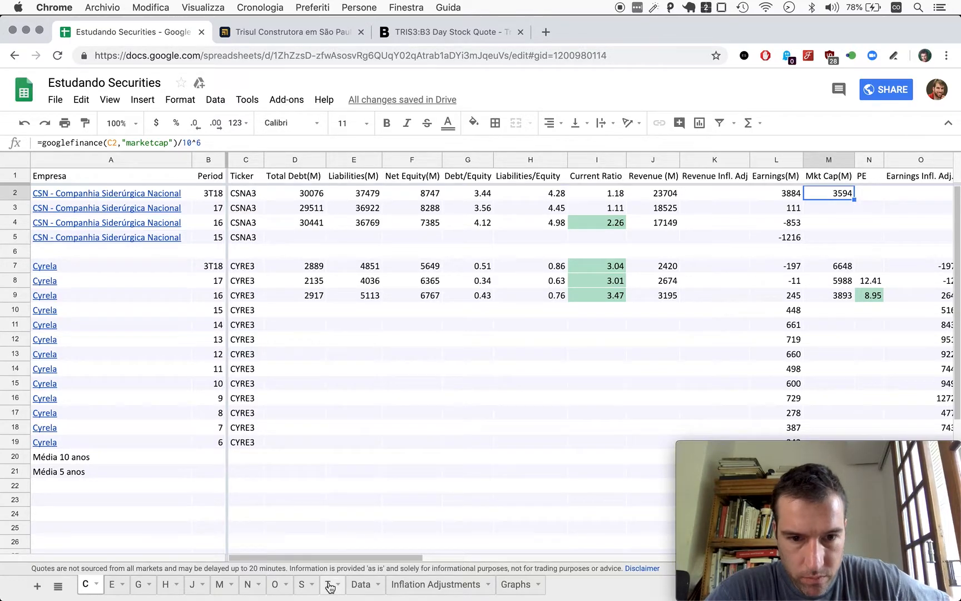
Switch back to the T sheet with Trisul's data
{"action": "left_click", "coordinate": [329, 584]}
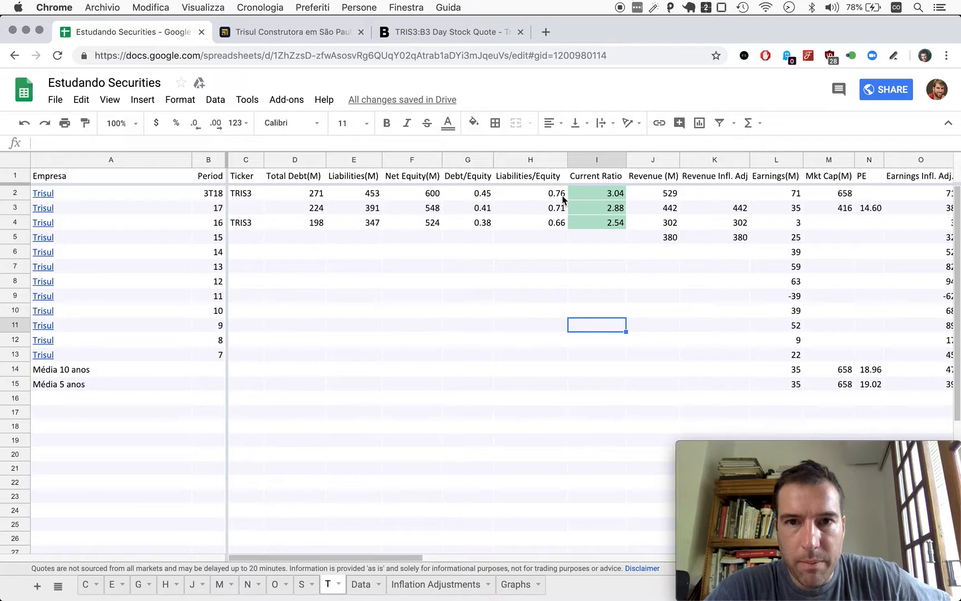
{"action": "mouse_move", "coordinate": [525, 195]}
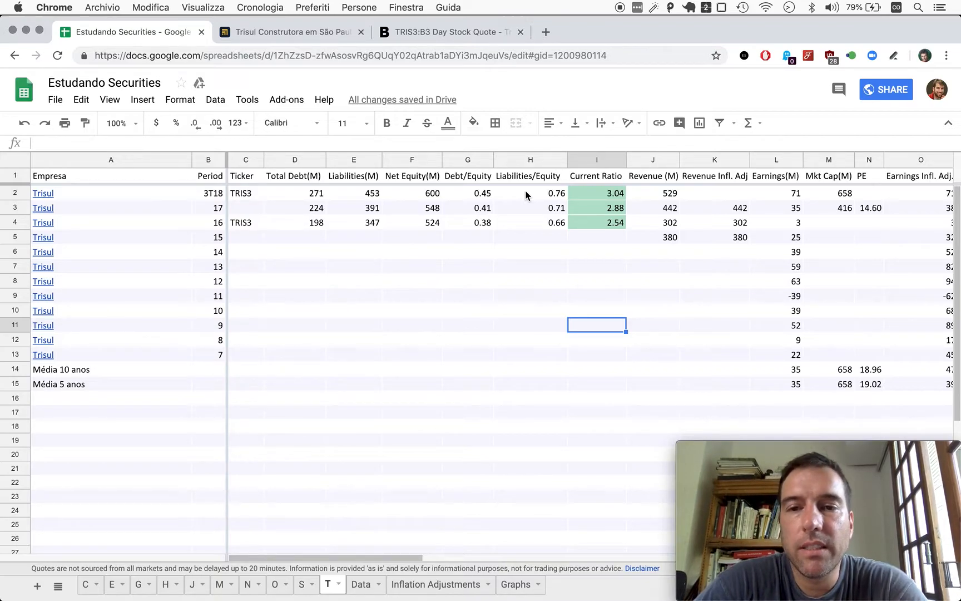
{"action": "mouse_move", "coordinate": [609, 183]}
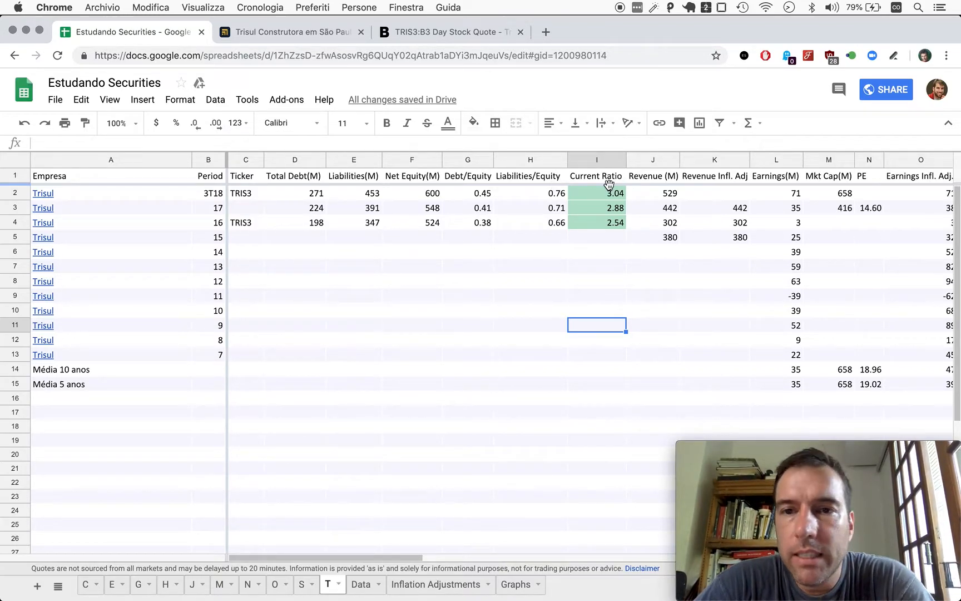
{"action": "mouse_move", "coordinate": [671, 224]}
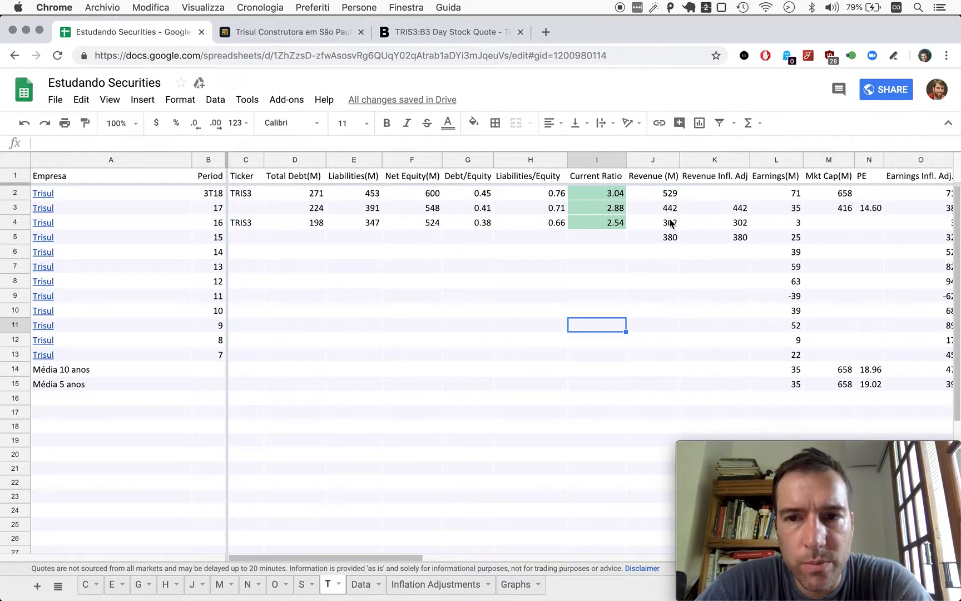
{"action": "mouse_move", "coordinate": [669, 237]}
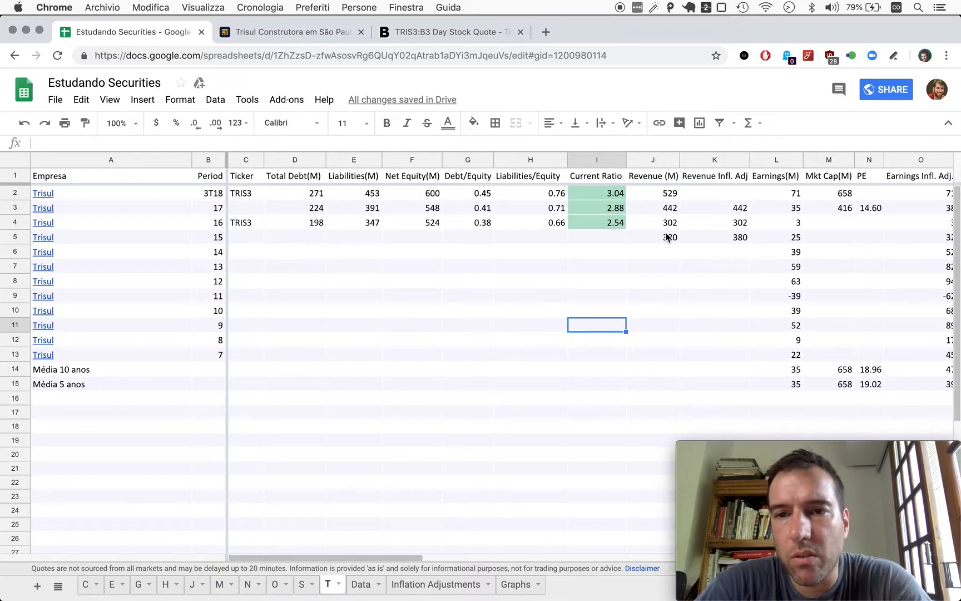
{"action": "mouse_move", "coordinate": [669, 230]}
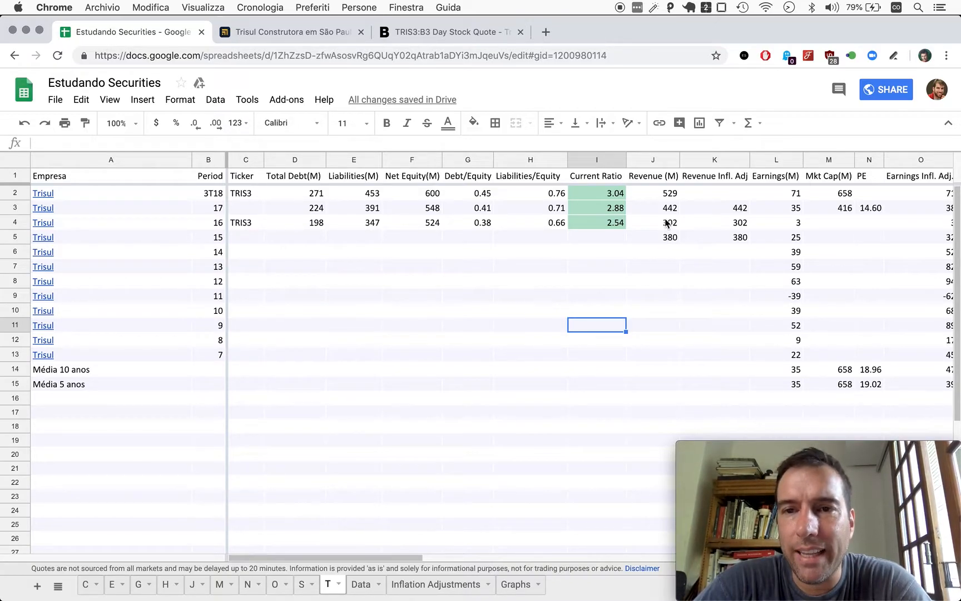
{"action": "mouse_move", "coordinate": [663, 197]}
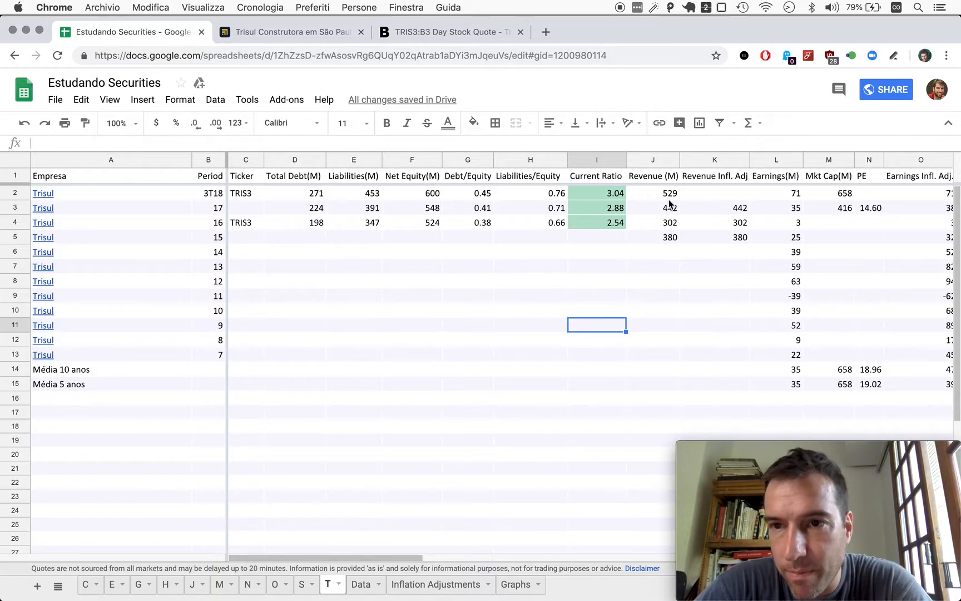
Scroll right to the inflation-adjusted earnings, Free Cash Flow and P/FCF columns
{"action": "scroll", "scroll_direction": "right", "scroll_amount": 3}
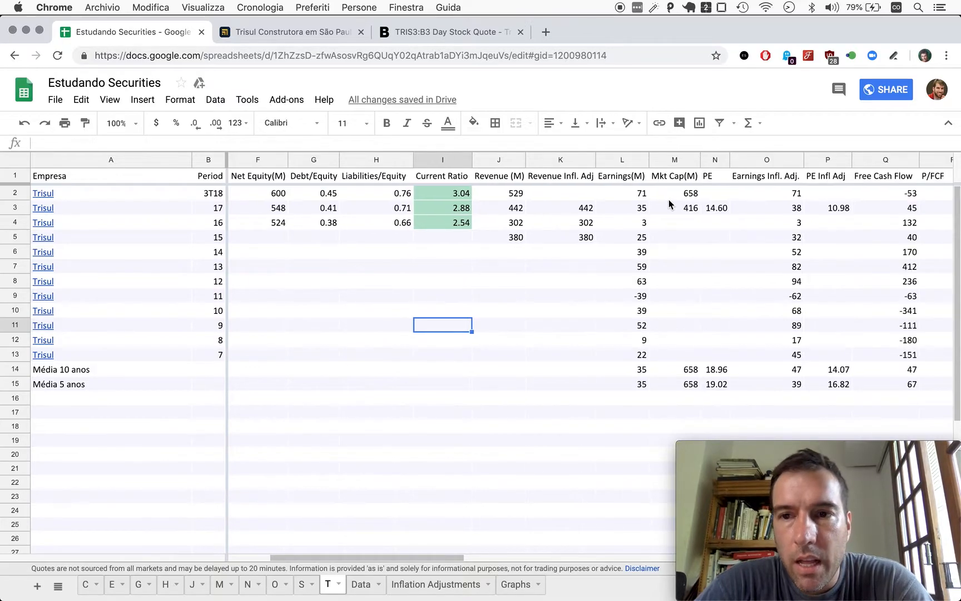
{"action": "scroll", "scroll_direction": "down", "scroll_amount": 3}
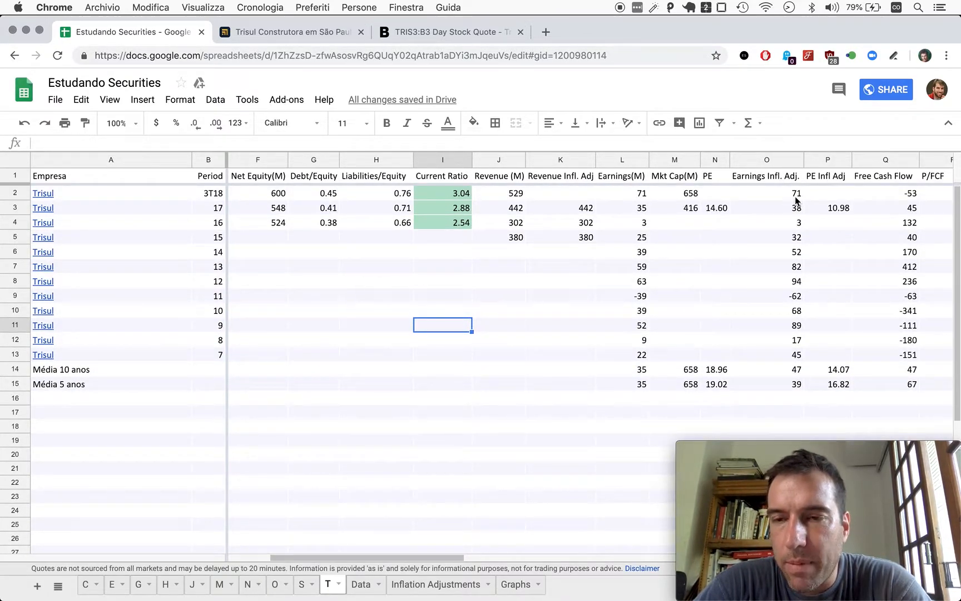
{"action": "scroll", "scroll_direction": "right", "scroll_amount": 3}
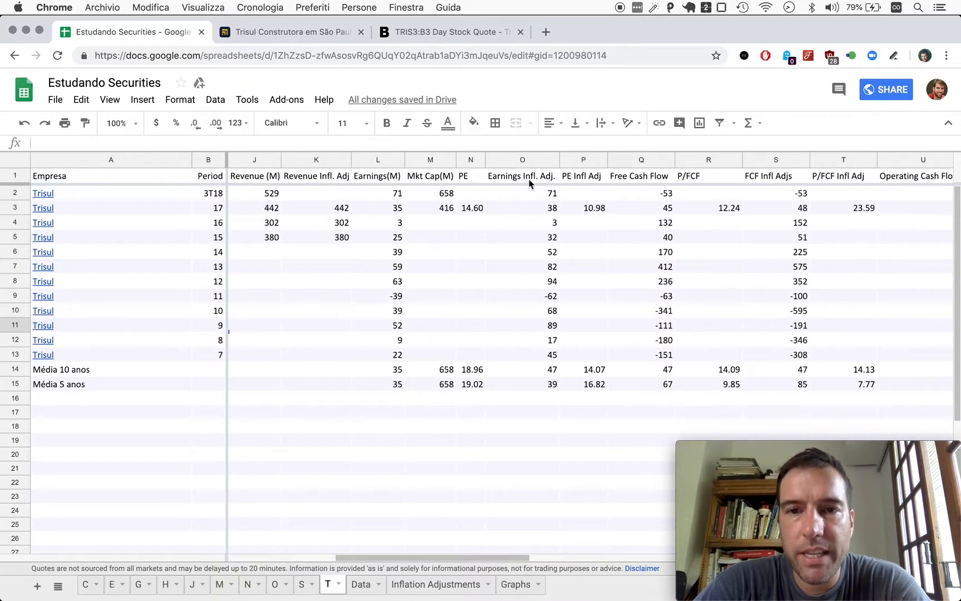
{"action": "mouse_move", "coordinate": [557, 208]}
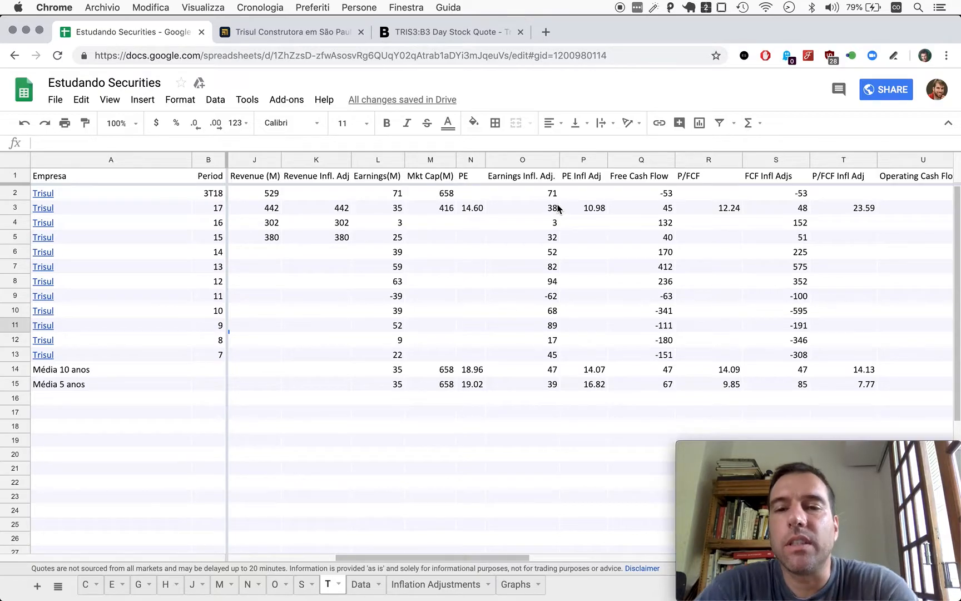
{"action": "mouse_move", "coordinate": [669, 207]}
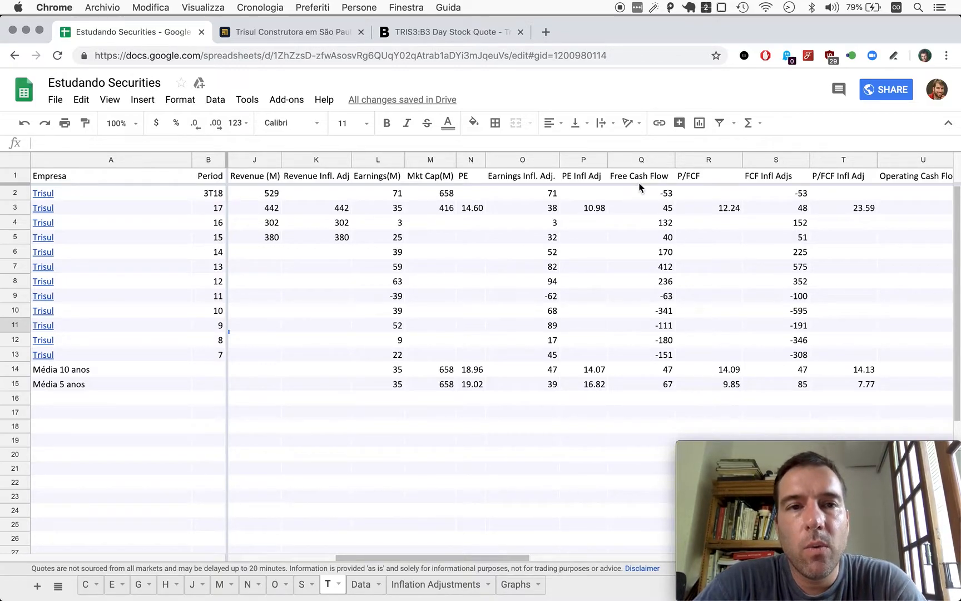
{"action": "mouse_move", "coordinate": [61, 207]}
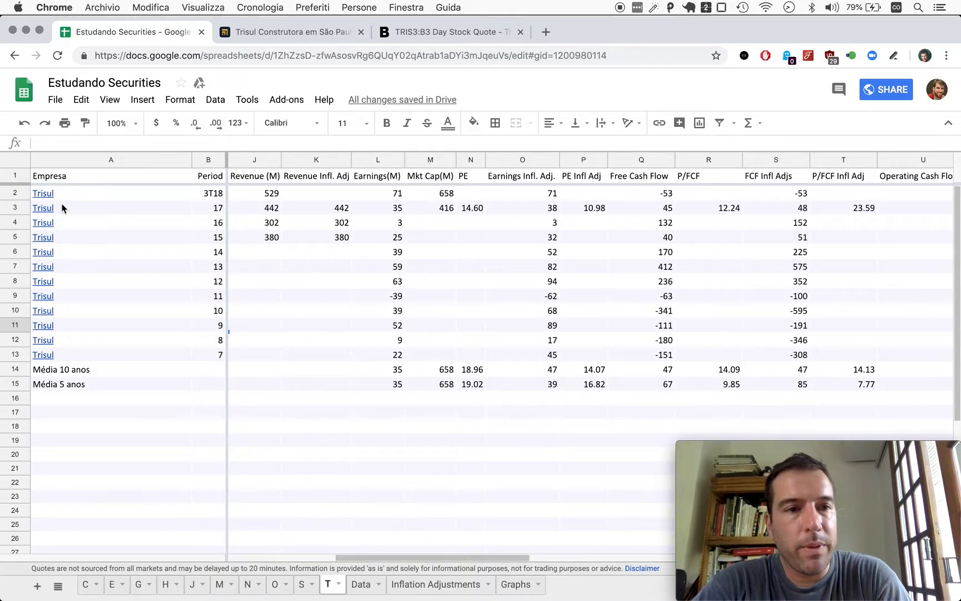
Follow the Trisul link in A2 and load ri.trisul-sa.com.br in a new tab
{"action": "left_click", "coordinate": [43, 192]}
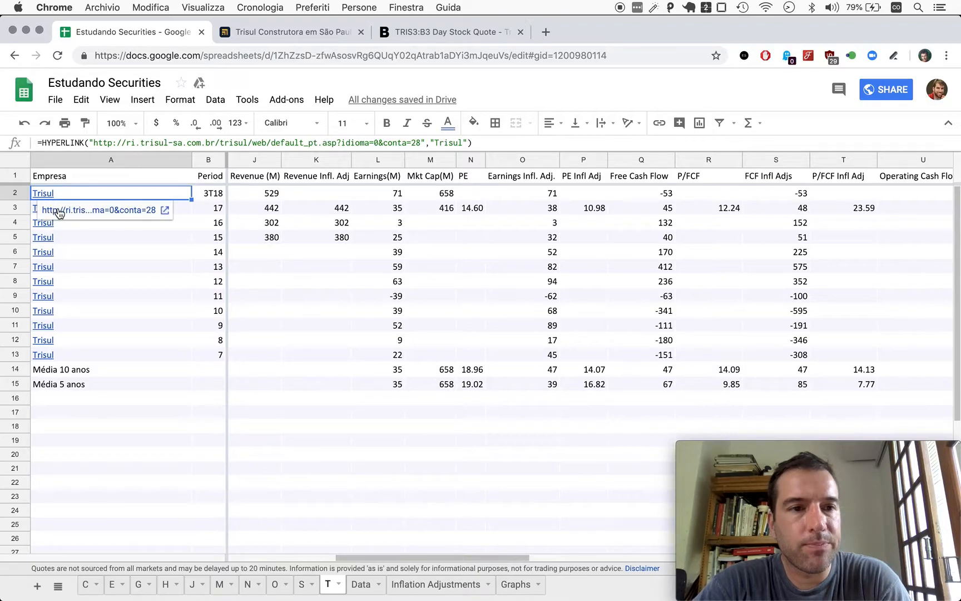
{"action": "left_click", "coordinate": [158, 209]}
{"action": "type", "text": "ri.trisul-sa.com.br"}
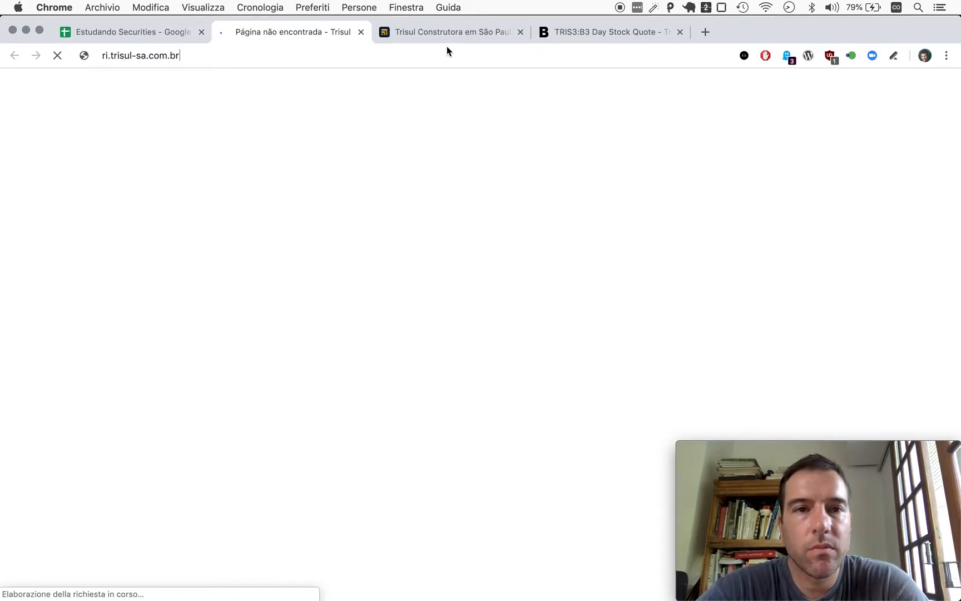
{"action": "key", "text": "Return"}
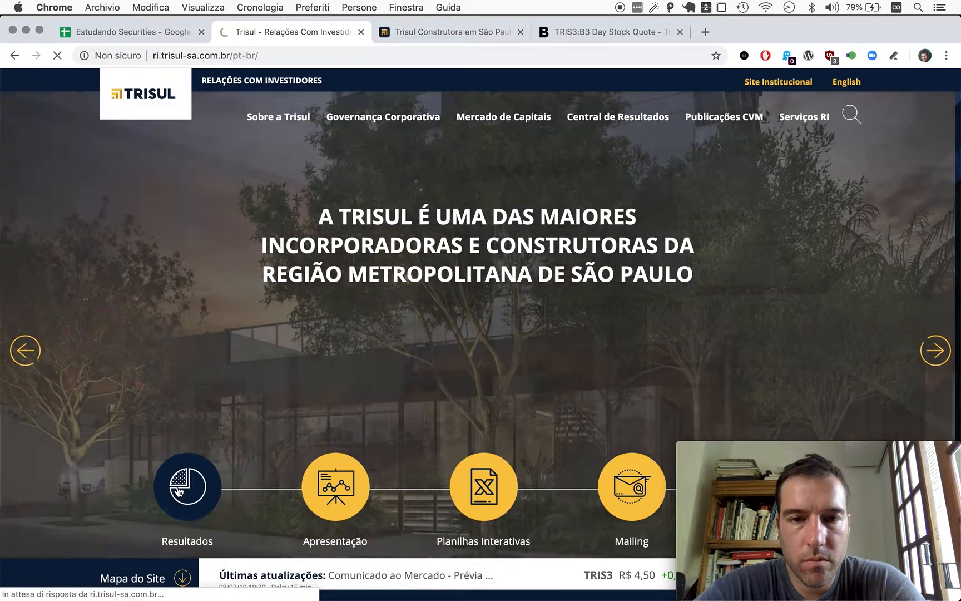
Open the Central de Resultados page and scroll to the 4T18 Prévia Operacional PDF
{"action": "left_click", "coordinate": [187, 487]}
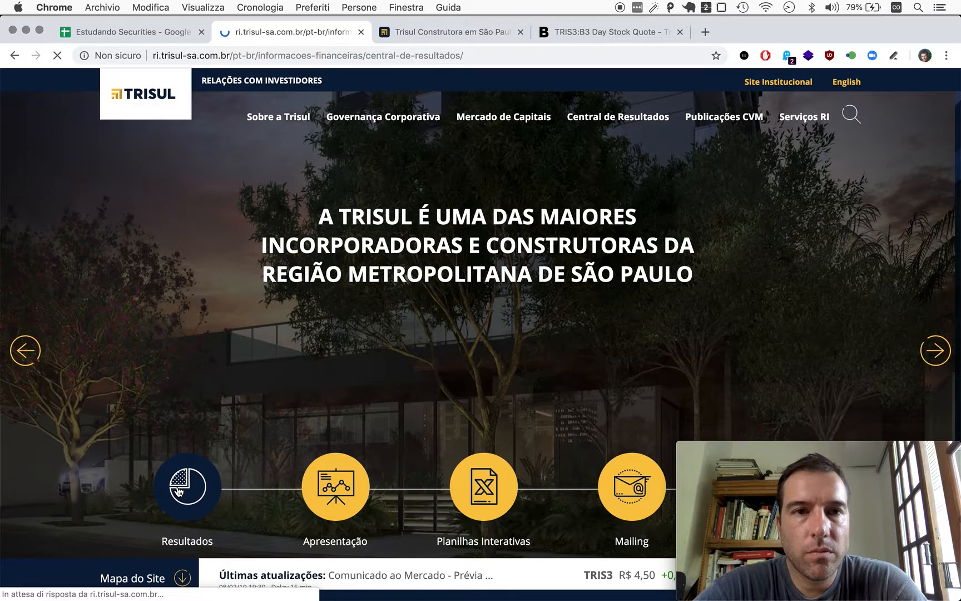
{"action": "left_click", "coordinate": [187, 488]}
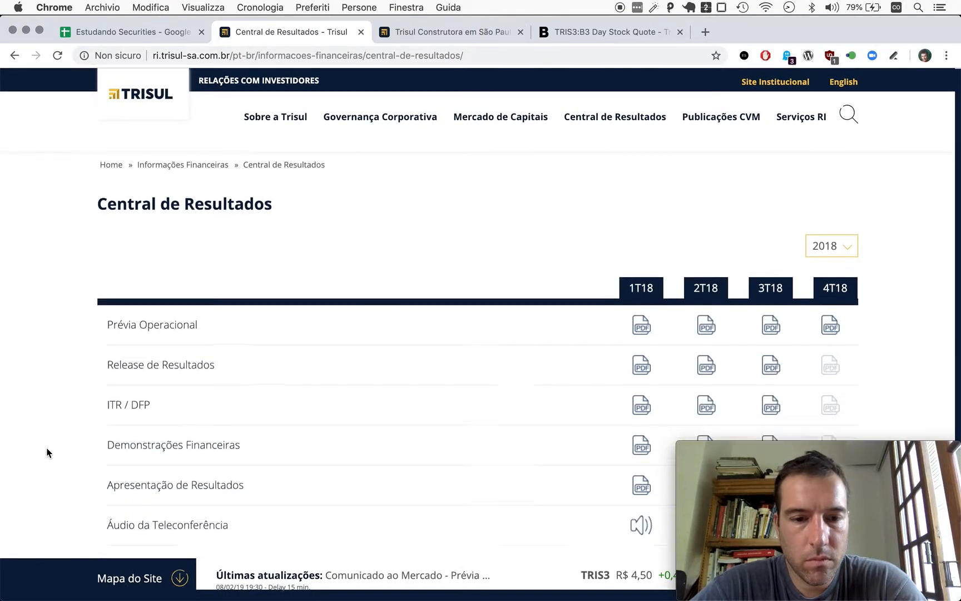
{"action": "scroll", "scroll_direction": "down", "scroll_amount": 3}
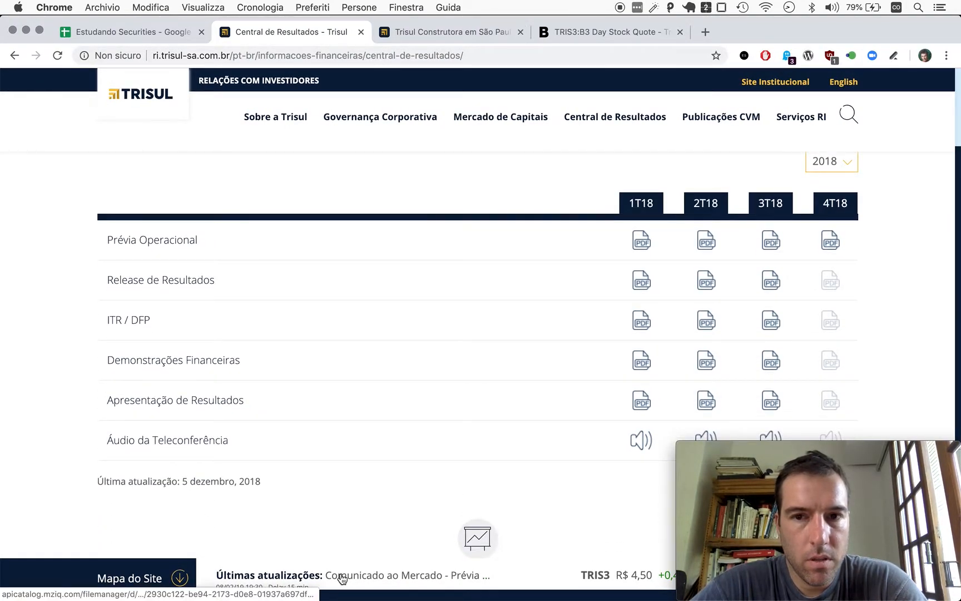
{"action": "mouse_move", "coordinate": [807, 261]}
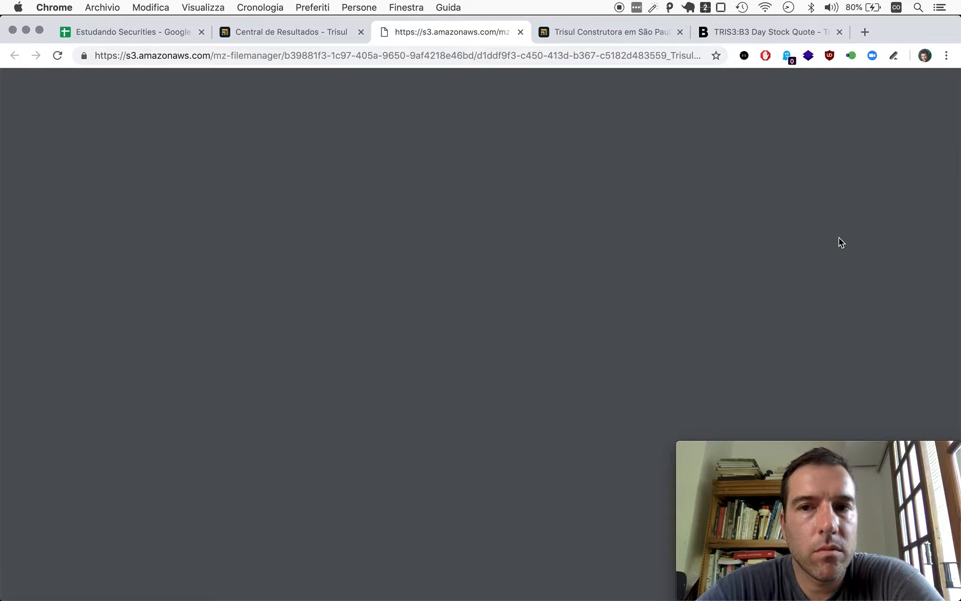
{"action": "mouse_move", "coordinate": [586, 294]}
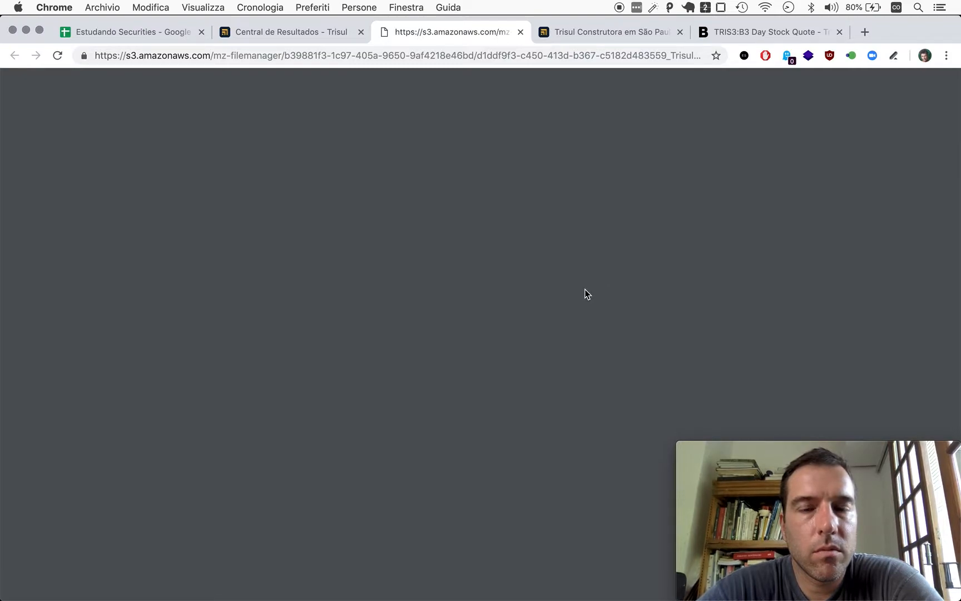
{"action": "mouse_move", "coordinate": [260, 258]}
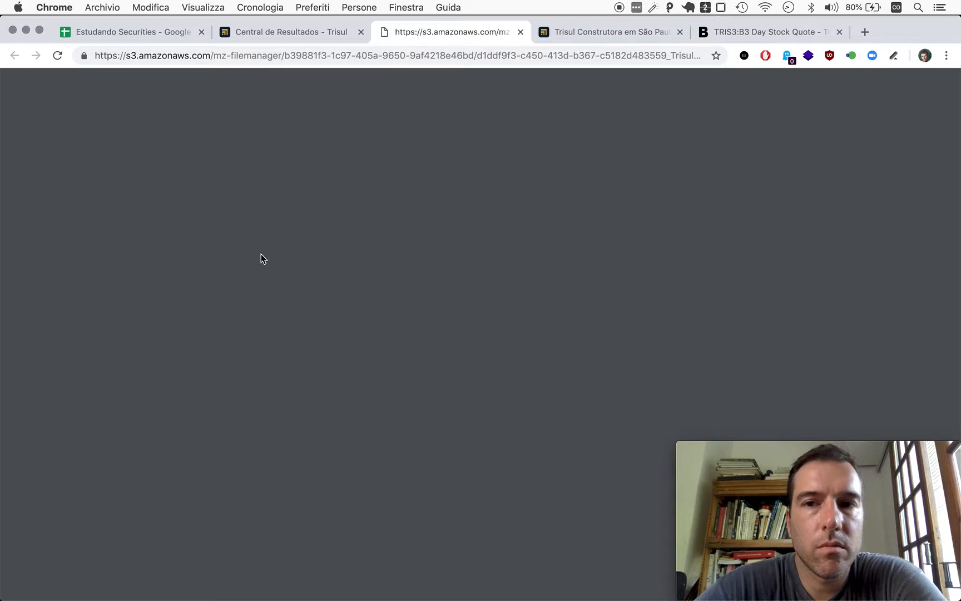
{"action": "mouse_move", "coordinate": [816, 50]}
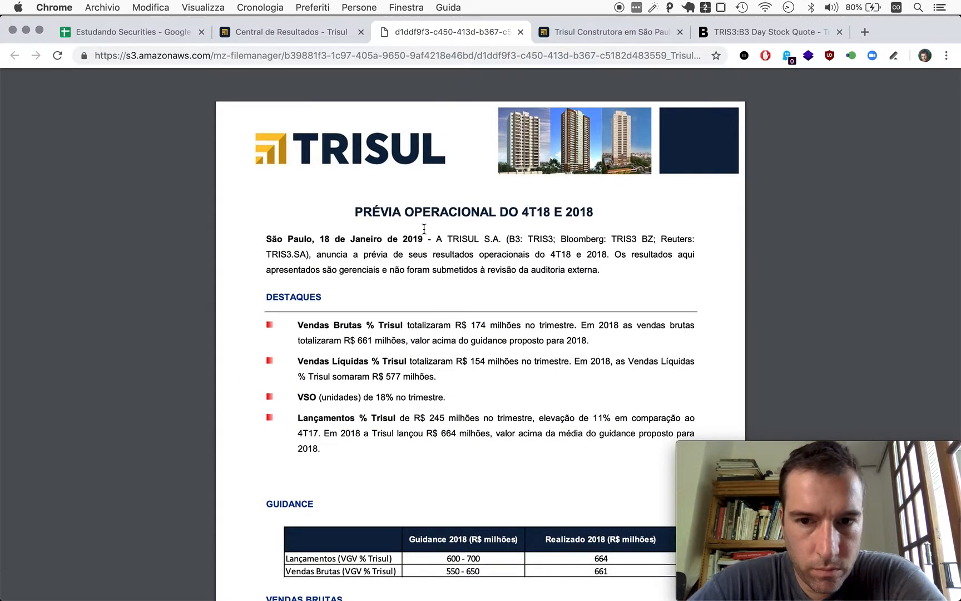
Read through the Trisul 4T18 operational preview PDF page by page
{"action": "scroll", "scroll_direction": "up", "scroll_amount": 3}
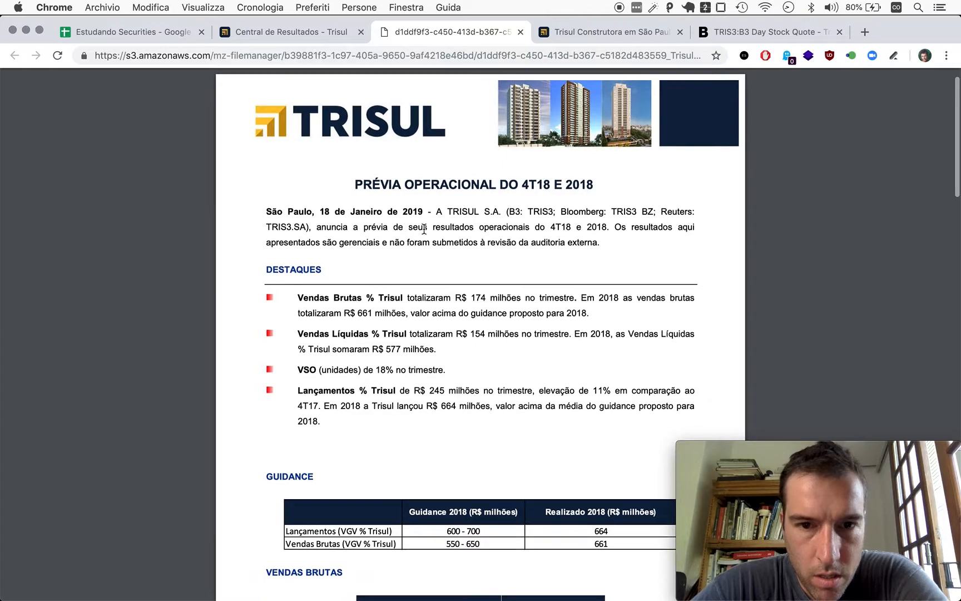
{"action": "scroll", "scroll_direction": "down", "scroll_amount": 3}
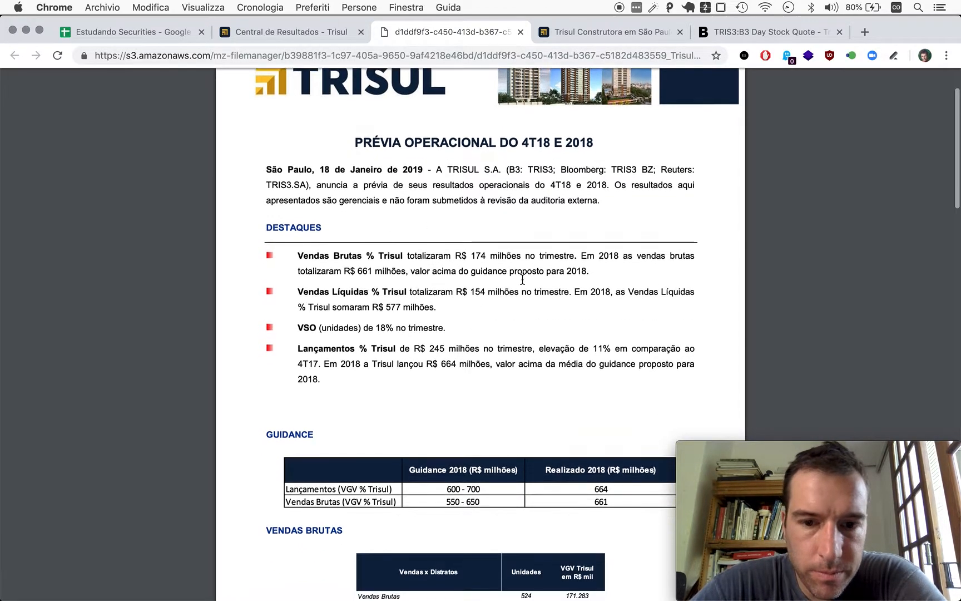
{"action": "scroll", "scroll_direction": "down", "scroll_amount": 3}
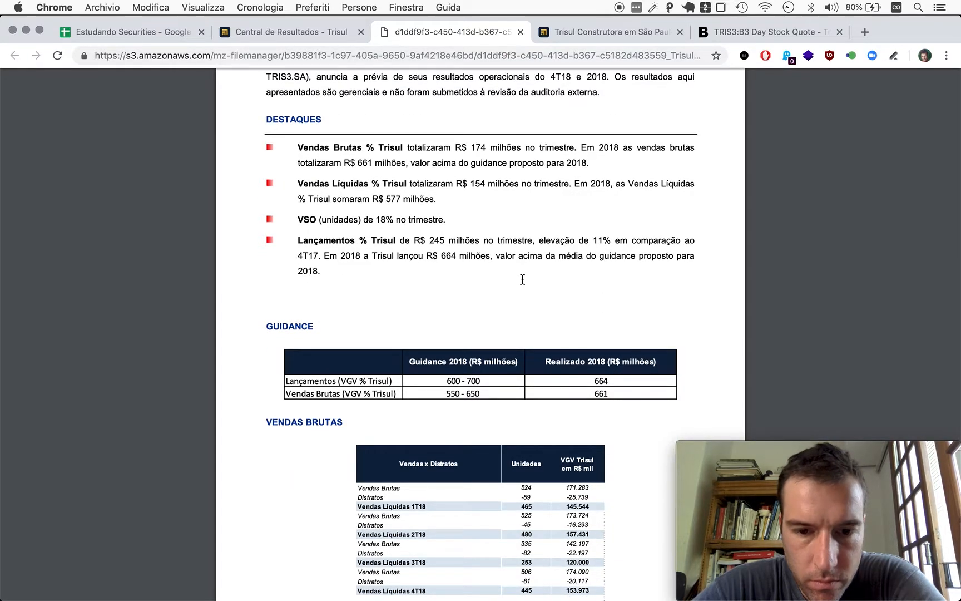
{"action": "scroll", "scroll_direction": "down", "scroll_amount": 3}
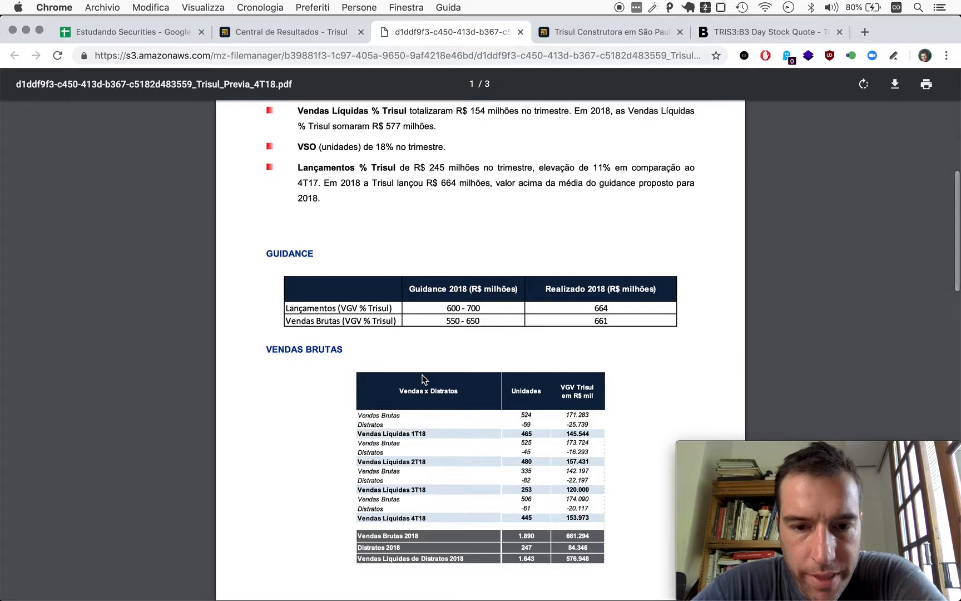
{"action": "scroll", "scroll_direction": "down", "scroll_amount": 3}
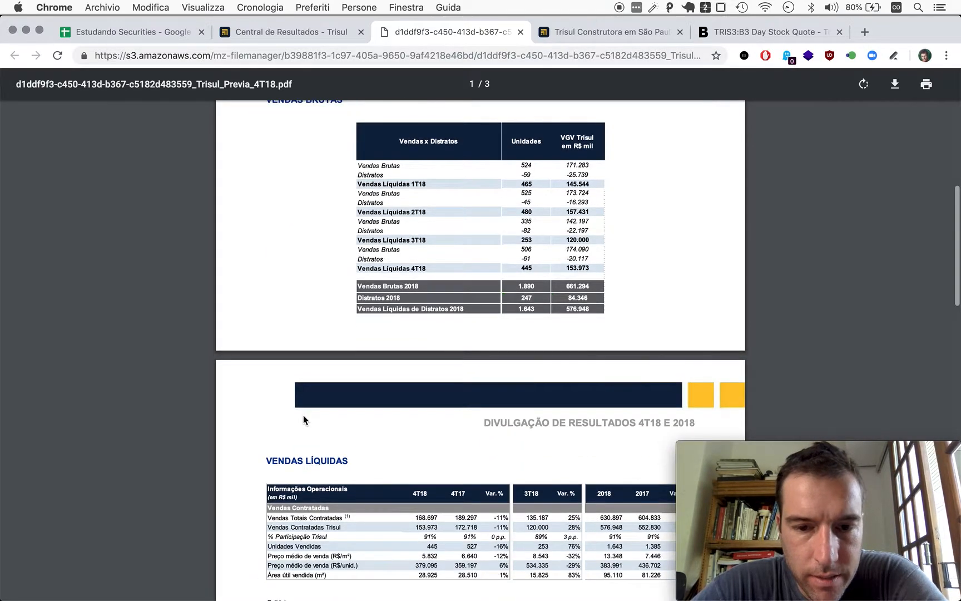
{"action": "scroll", "scroll_direction": "up", "scroll_amount": 3}
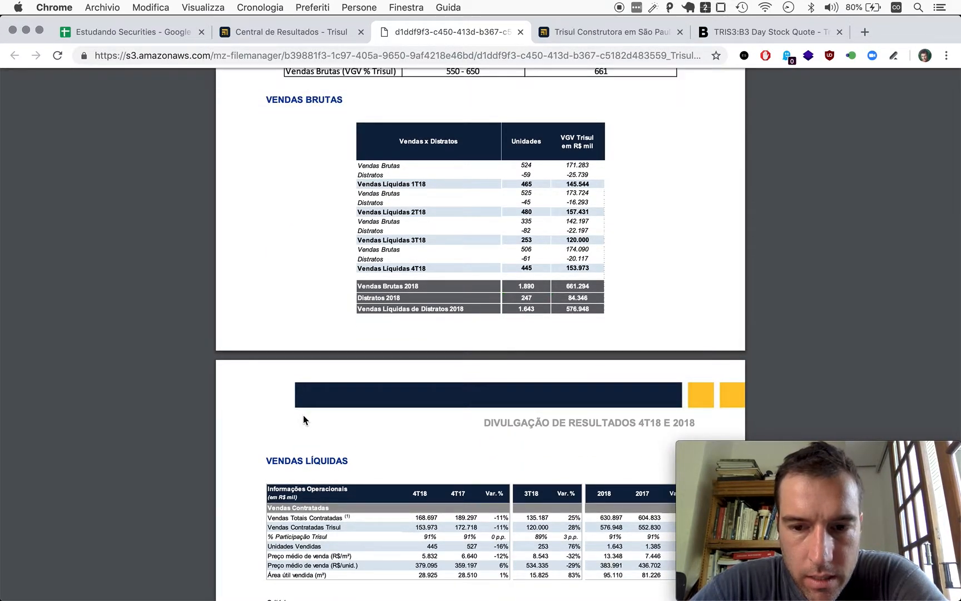
{"action": "scroll", "scroll_direction": "down", "scroll_amount": 3}
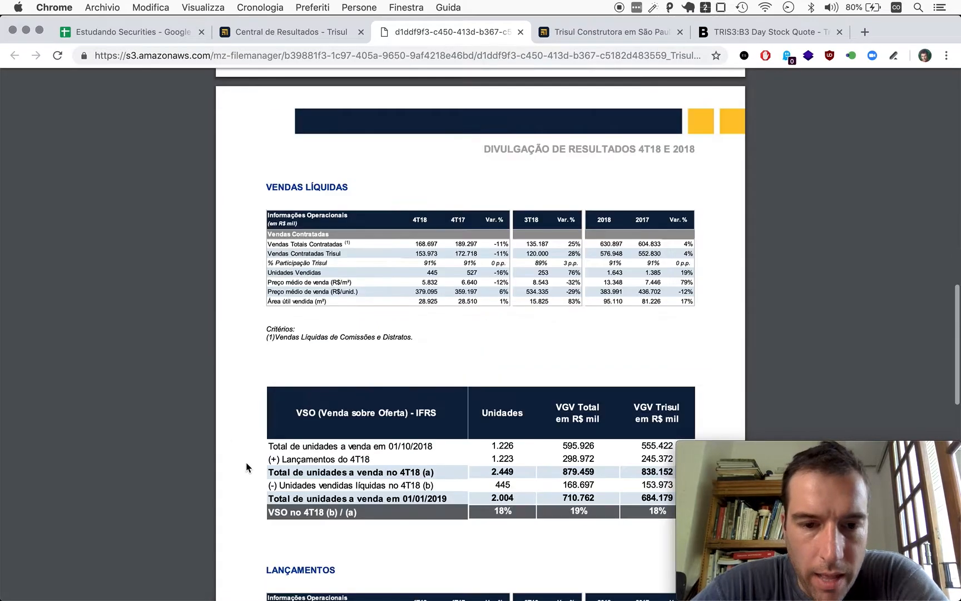
{"action": "scroll", "scroll_direction": "down", "scroll_amount": 3}
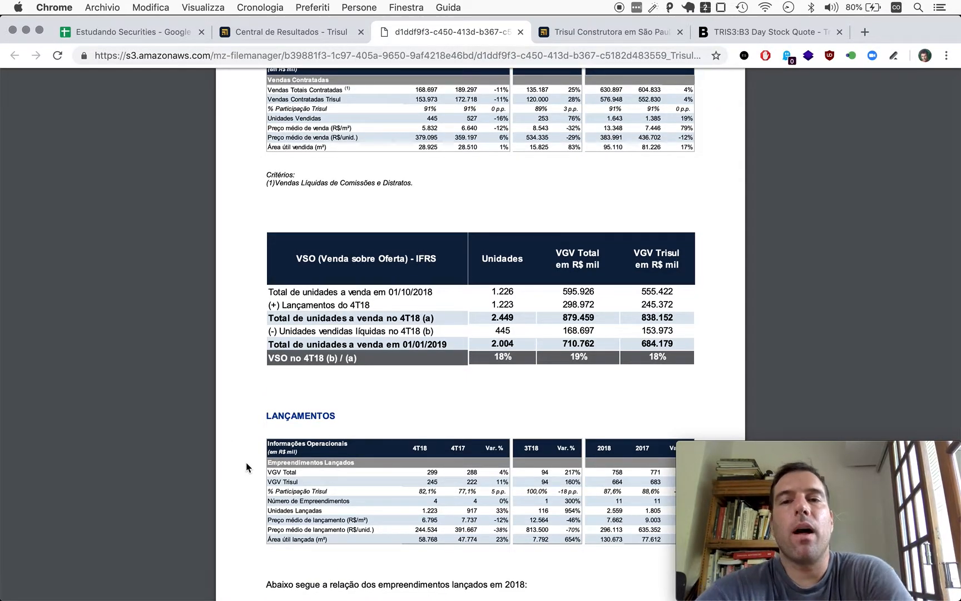
{"action": "scroll", "scroll_direction": "up", "scroll_amount": 3}
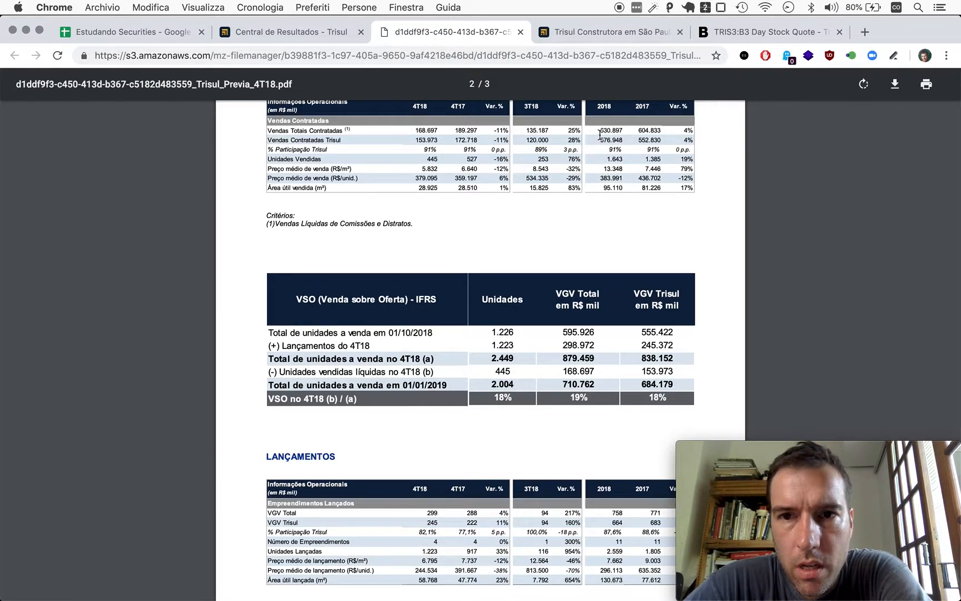
{"action": "mouse_move", "coordinate": [618, 149]}
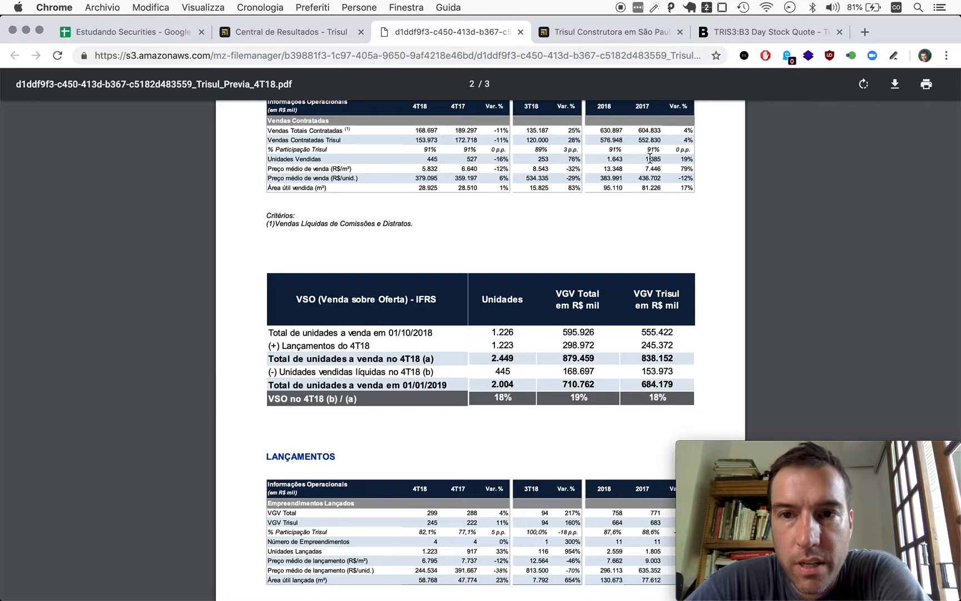
{"action": "mouse_move", "coordinate": [613, 190]}
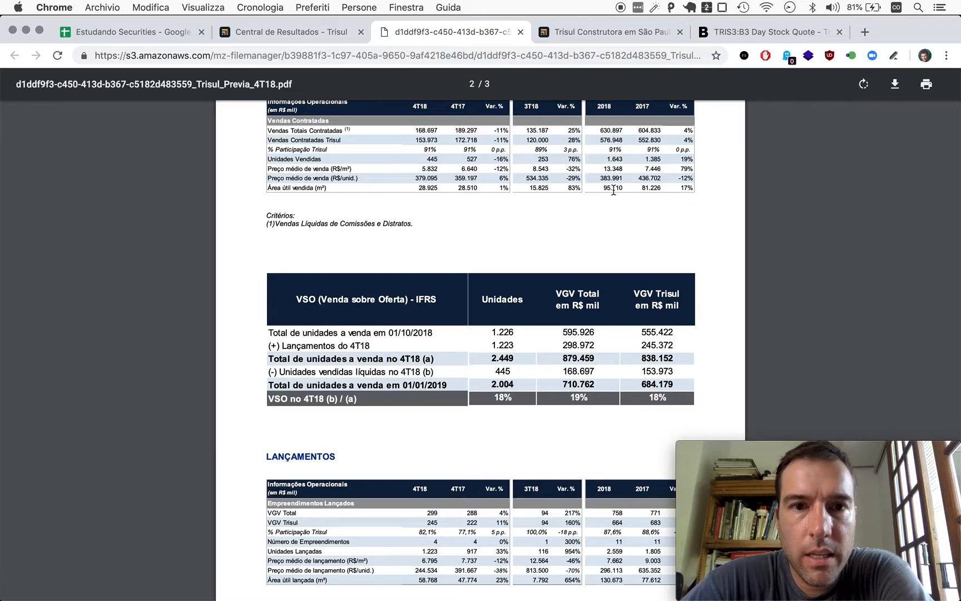
{"action": "mouse_move", "coordinate": [681, 169]}
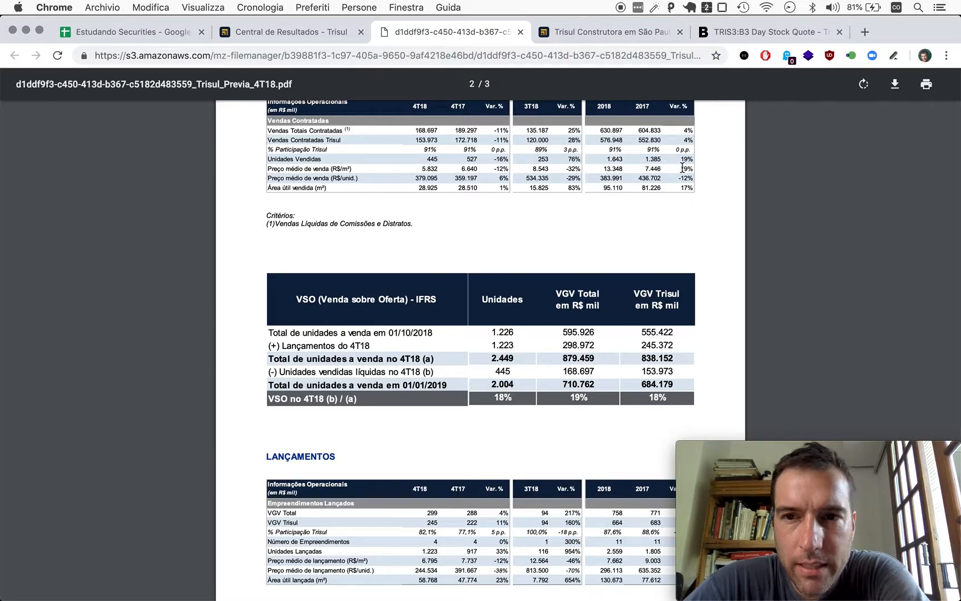
{"action": "mouse_move", "coordinate": [564, 187]}
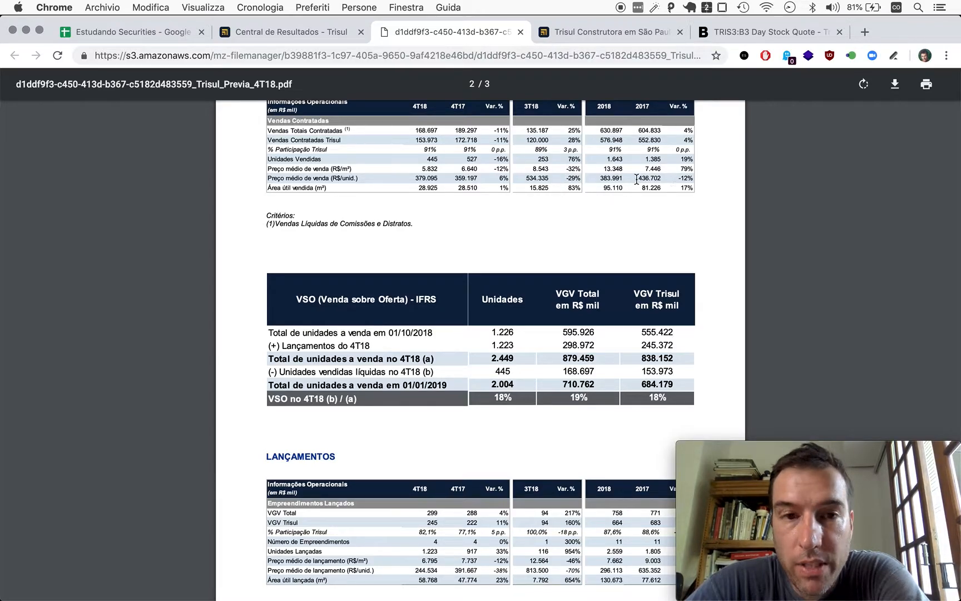
{"action": "mouse_move", "coordinate": [352, 161]}
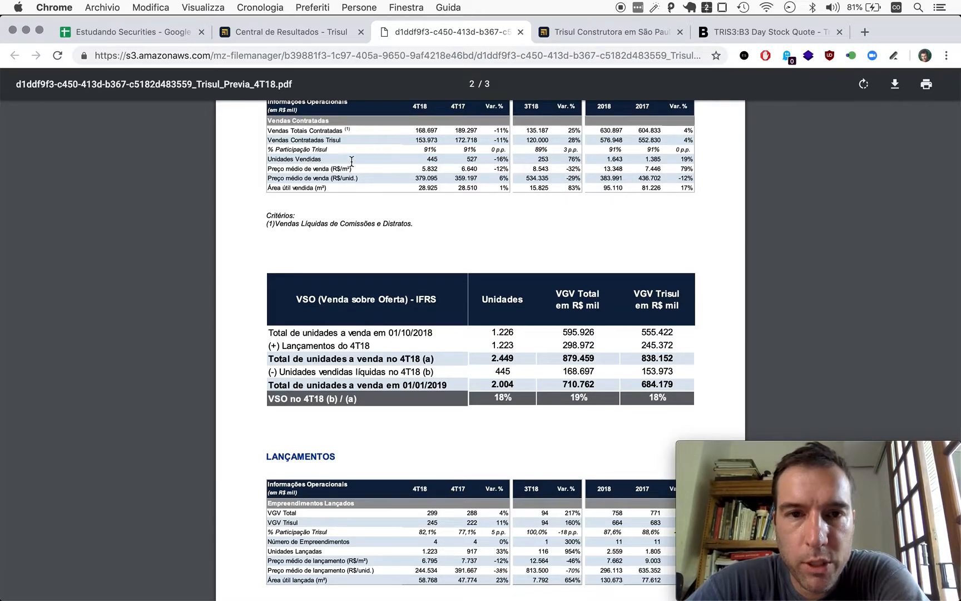
{"action": "mouse_move", "coordinate": [430, 179]}
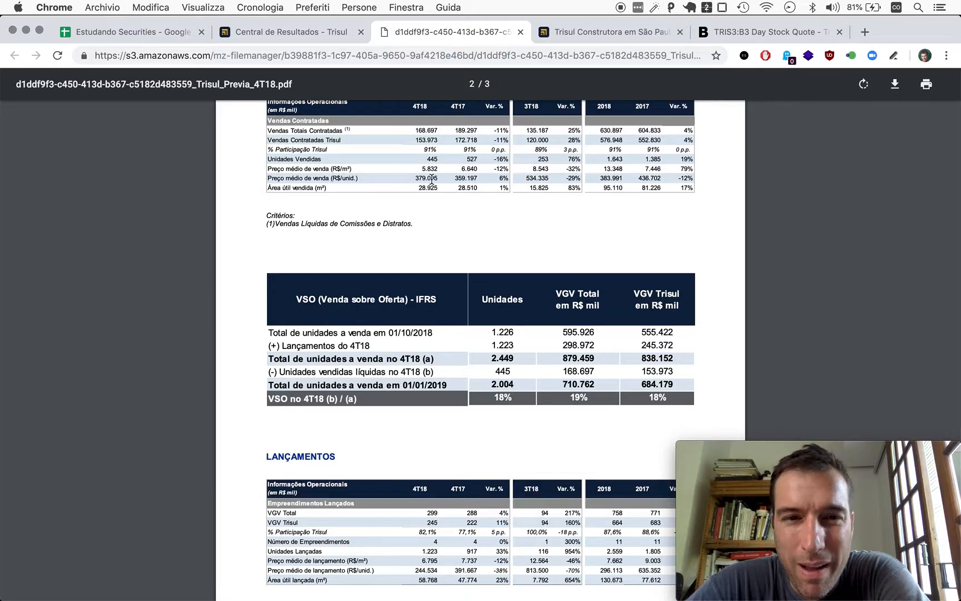
{"action": "mouse_move", "coordinate": [640, 176]}
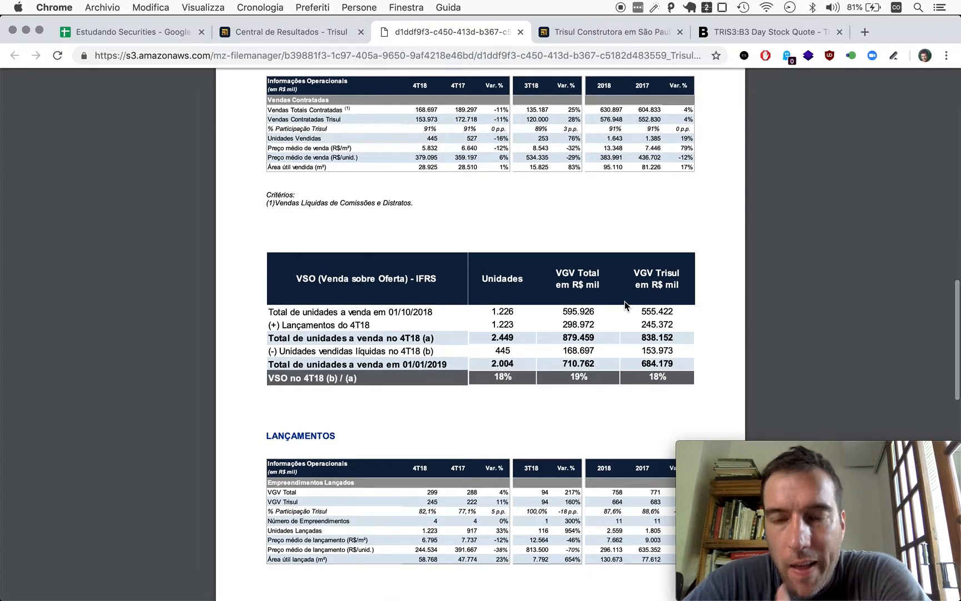
Reach the preview's final deliveries page, then return to the Estudando Securities Trisul sheet
{"action": "scroll", "scroll_direction": "down", "scroll_amount": 3}
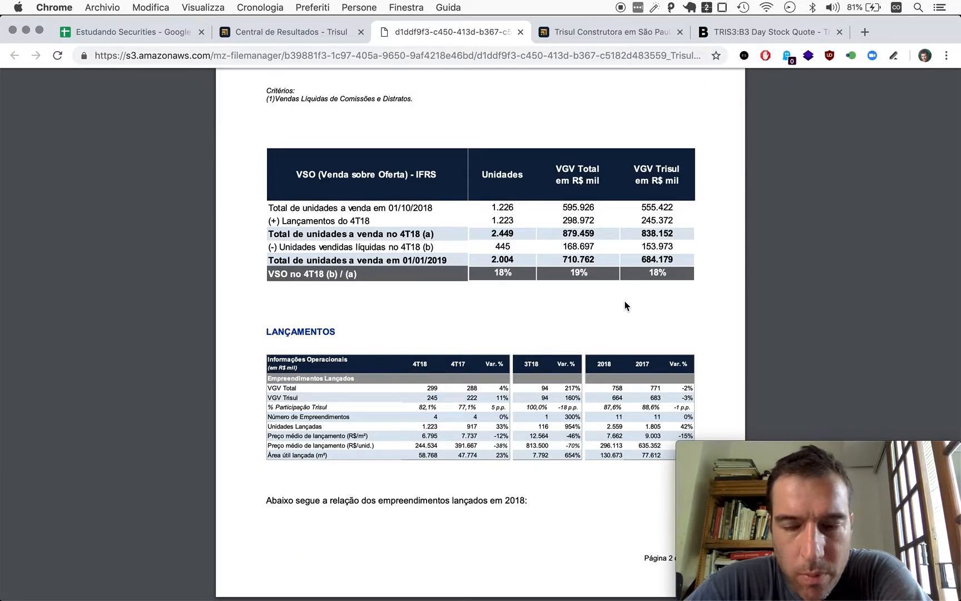
{"action": "scroll", "scroll_direction": "down", "scroll_amount": 3}
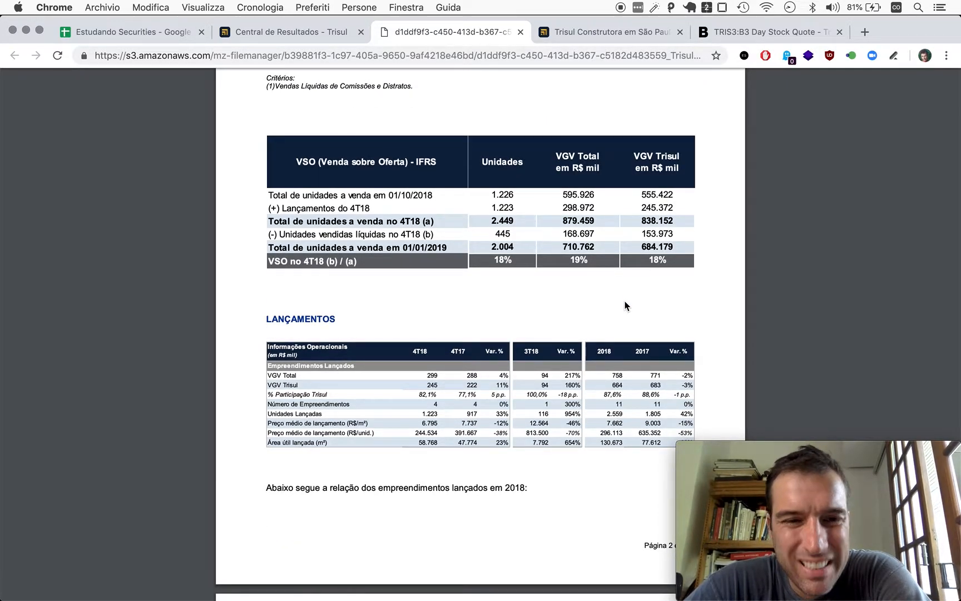
{"action": "scroll", "scroll_direction": "down", "scroll_amount": 3}
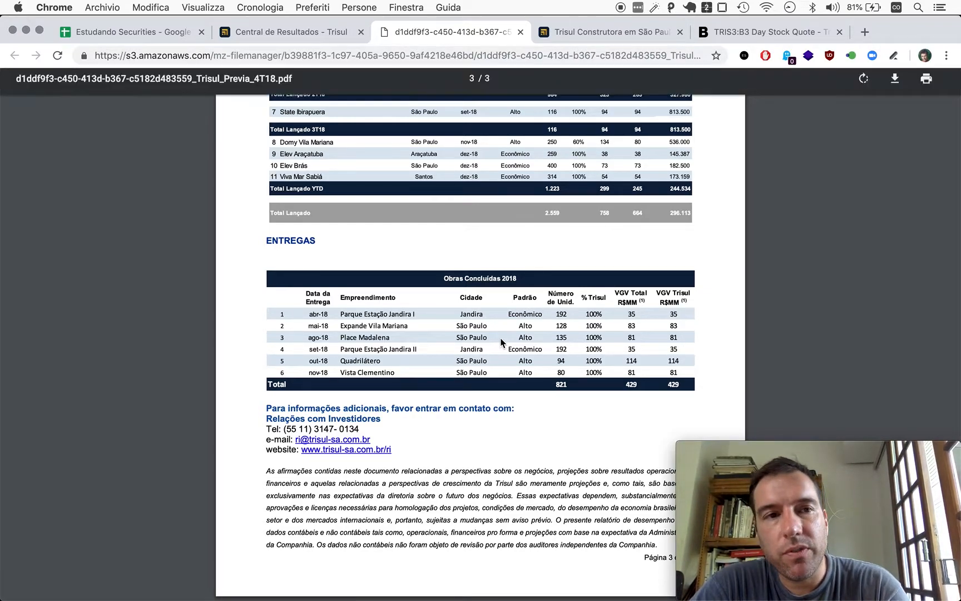
{"action": "left_click", "coordinate": [129, 32]}
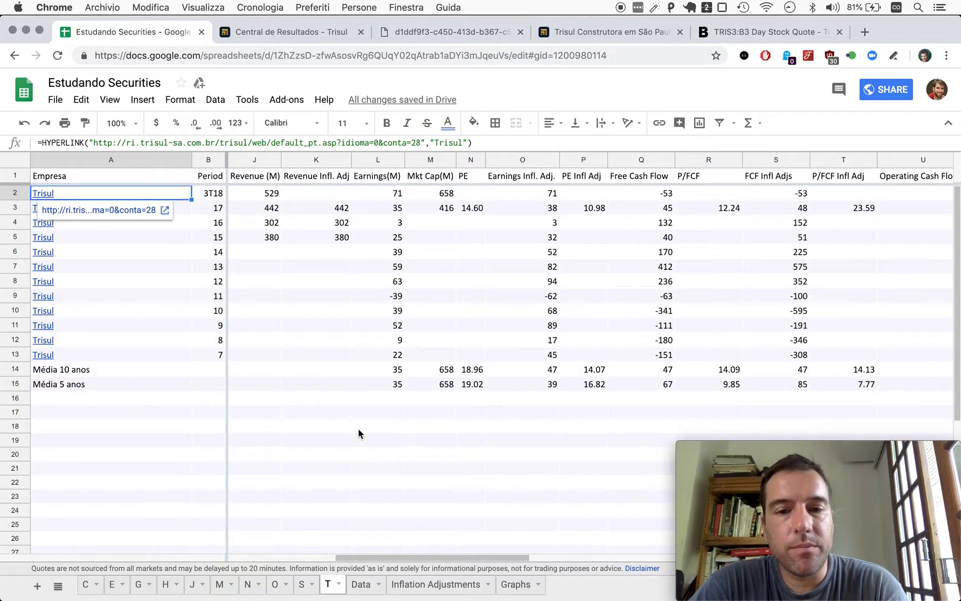
Review the Trisul 1:2 split note in Notational Velocity, launch Calculator via 'calcolatrice', and bring the spreadsheet forward
{"action": "left_click", "coordinate": [377, 427]}
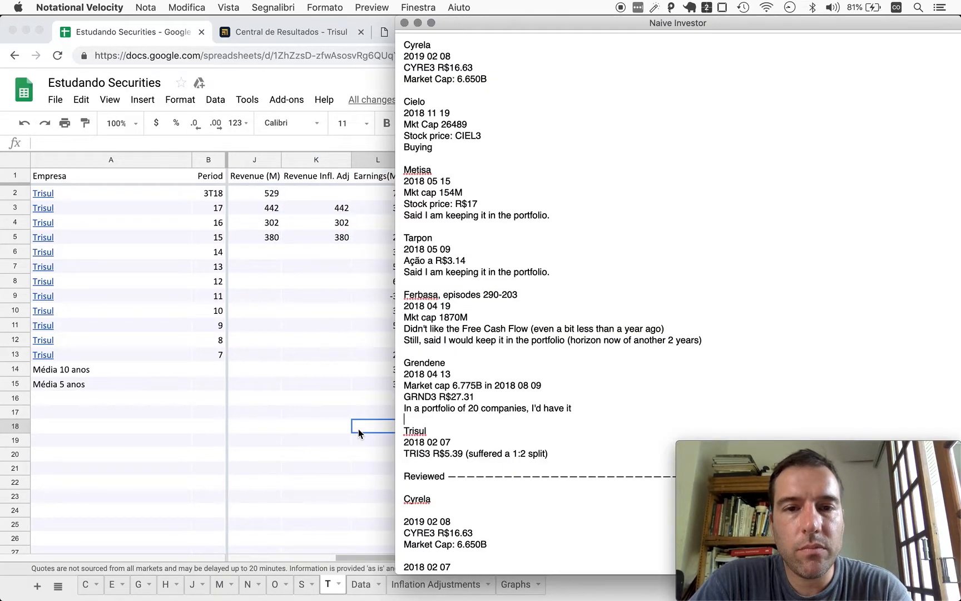
{"action": "mouse_move", "coordinate": [457, 454]}
{"action": "type", "text": ", "}
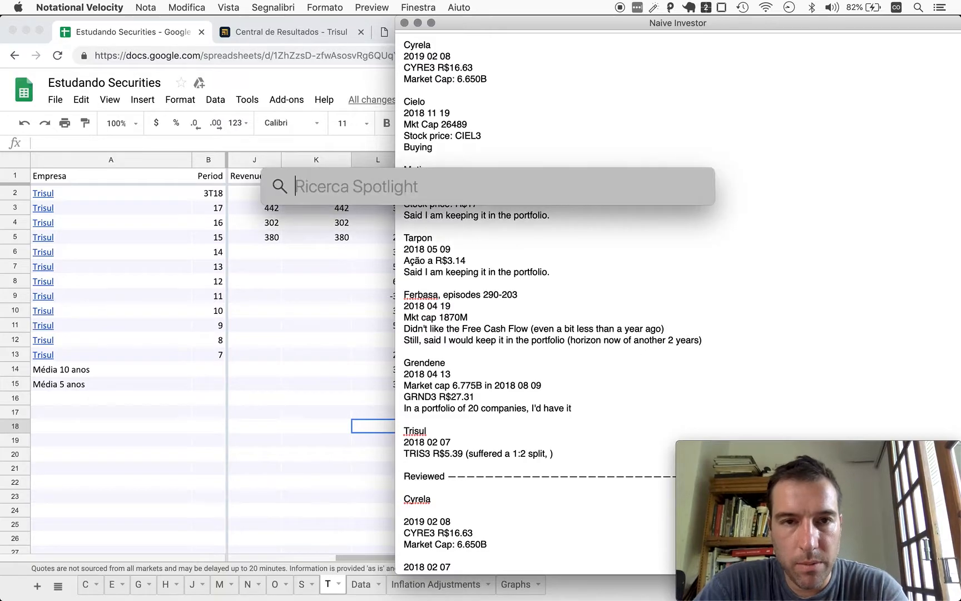
{"action": "type", "text": "calcolatrice"}
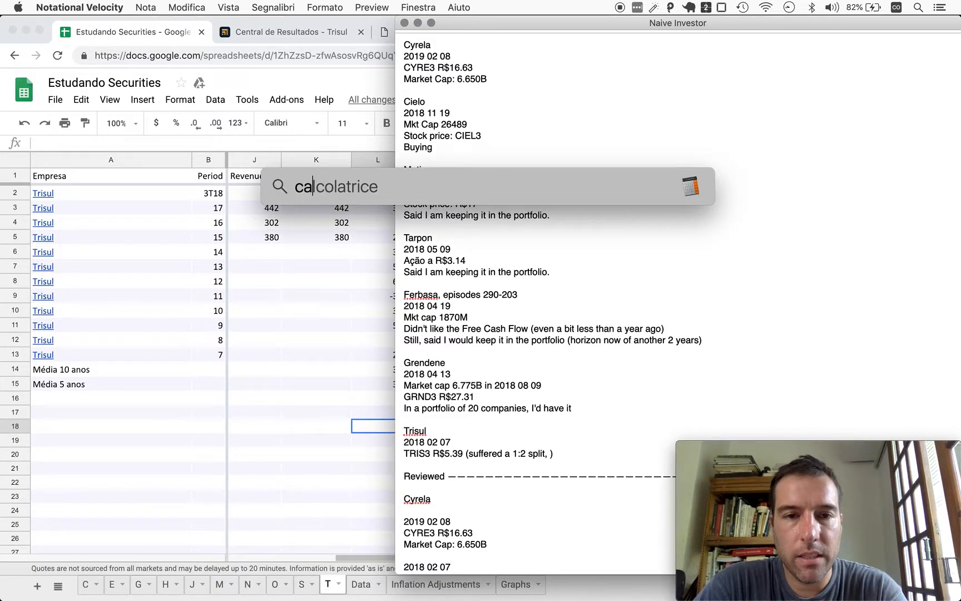
{"action": "type", "text": "calcolatrice"}
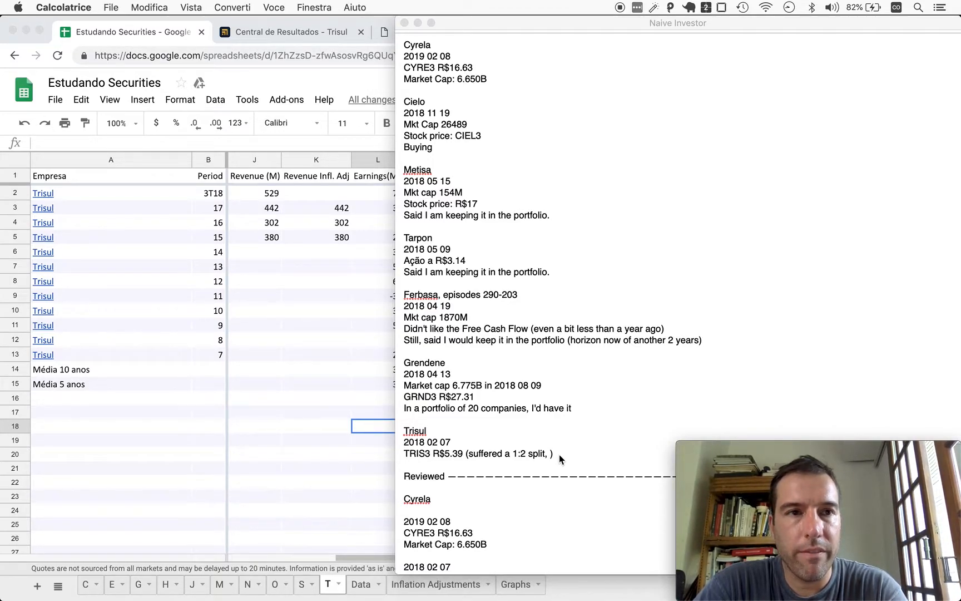
{"action": "left_click", "coordinate": [63, 8]}
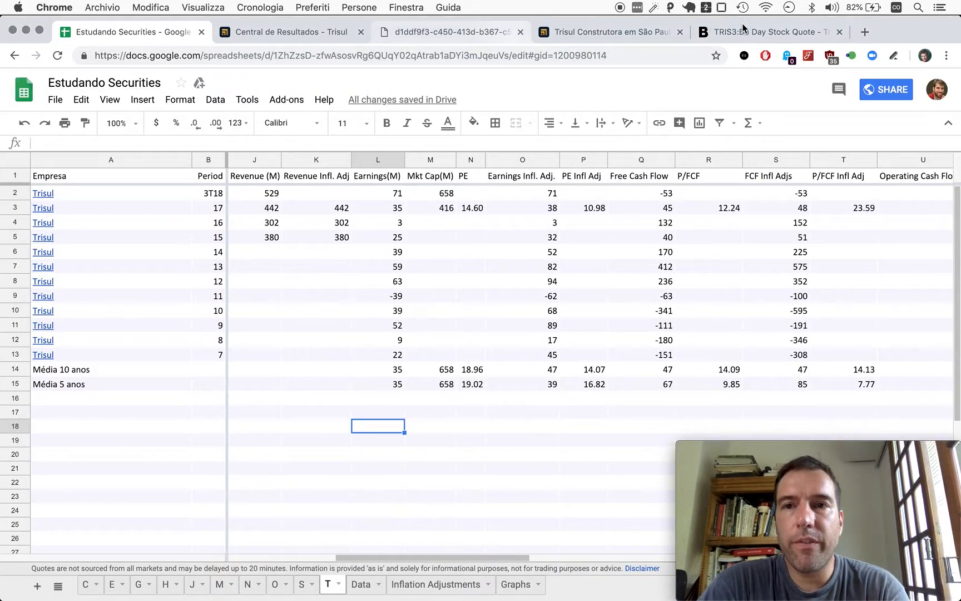
Check Trisul's 4.50 BRL Bloomberg price and compute 4.50 ÷ 2.695 ≈ 1.67 in Calculator
{"action": "left_click", "coordinate": [768, 32]}
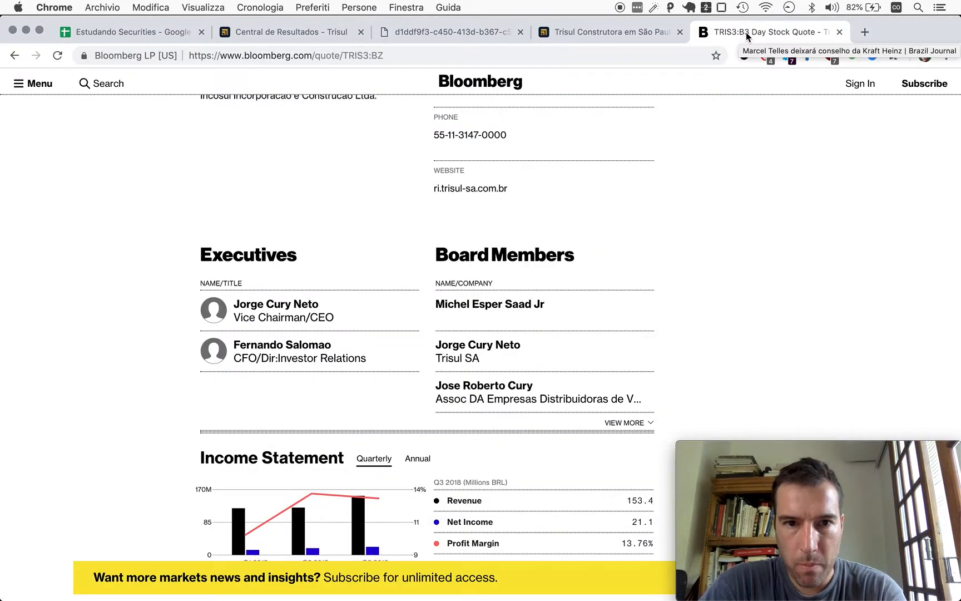
{"action": "scroll", "scroll_direction": "up", "scroll_amount": 3}
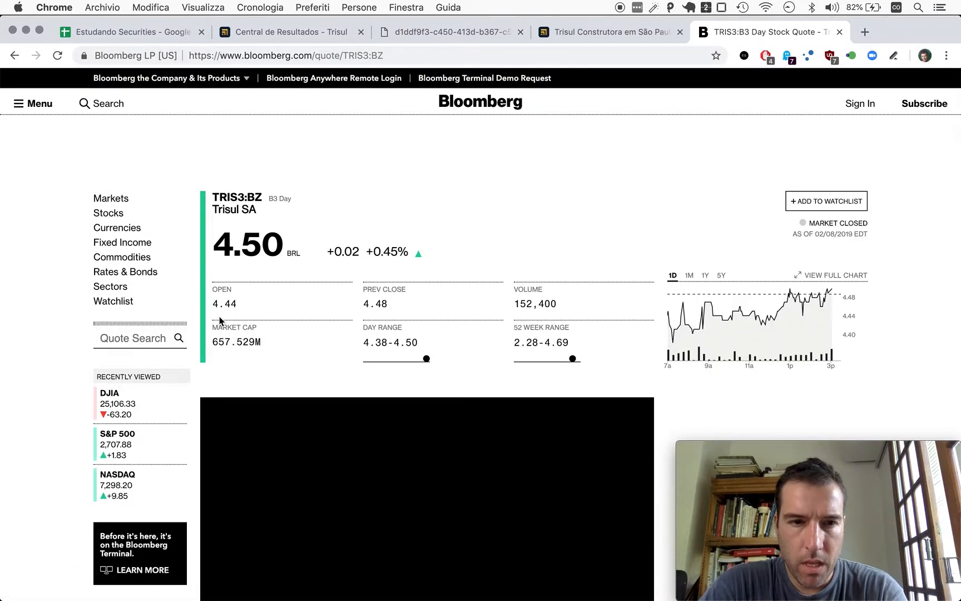
{"action": "mouse_move", "coordinate": [277, 238]}
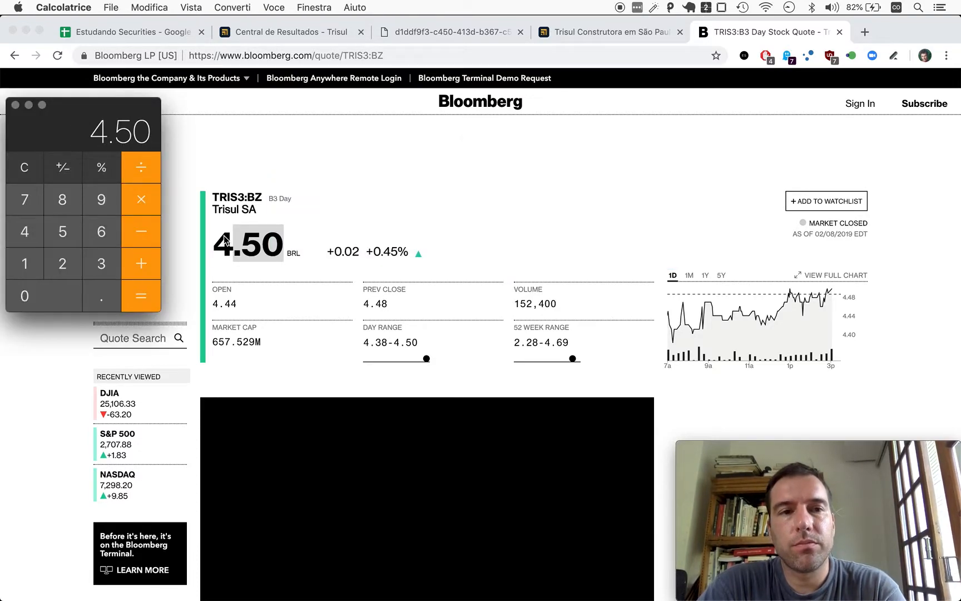
{"action": "left_click", "coordinate": [140, 296]}
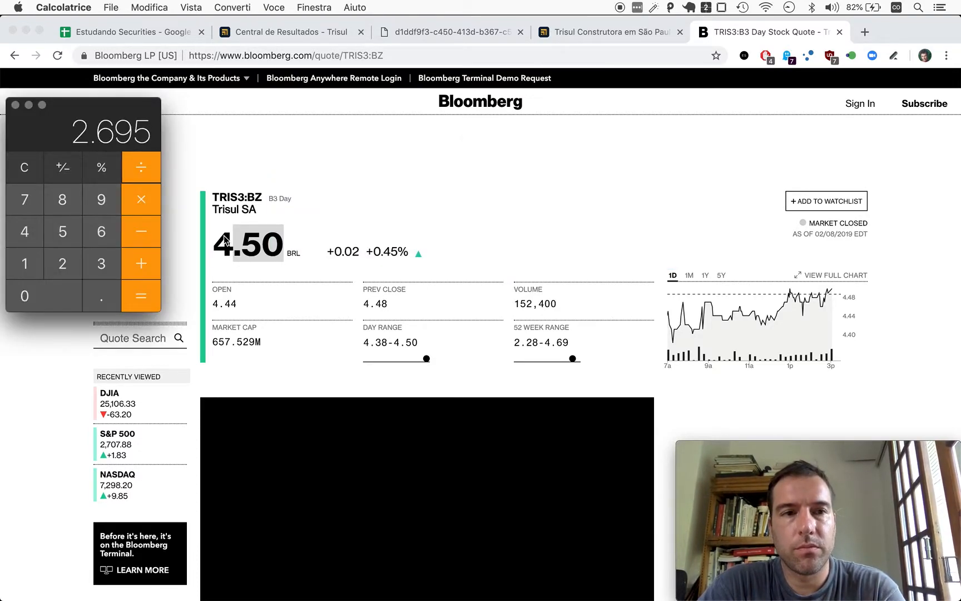
{"action": "left_click", "coordinate": [140, 296]}
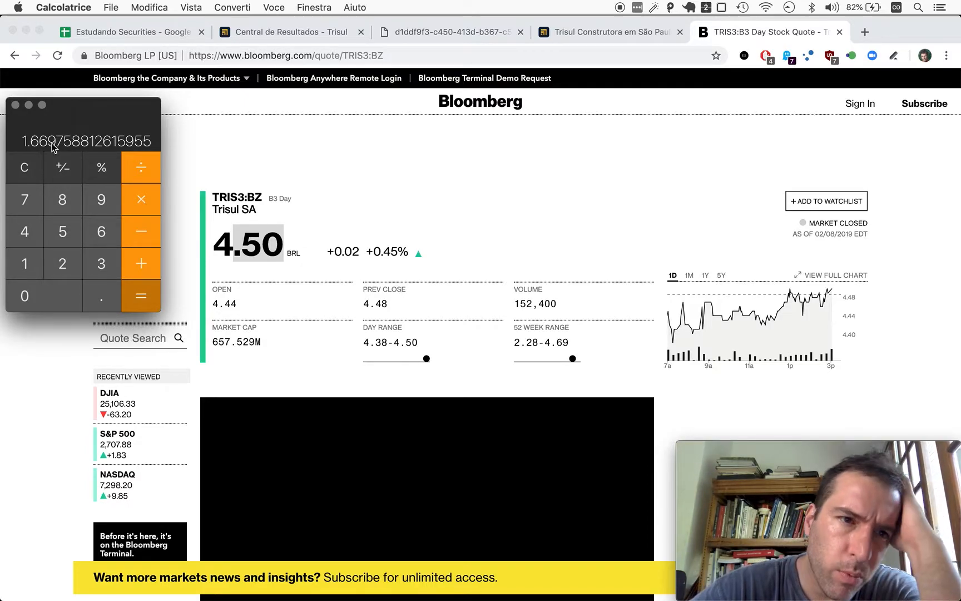
{"action": "mouse_move", "coordinate": [51, 134]}
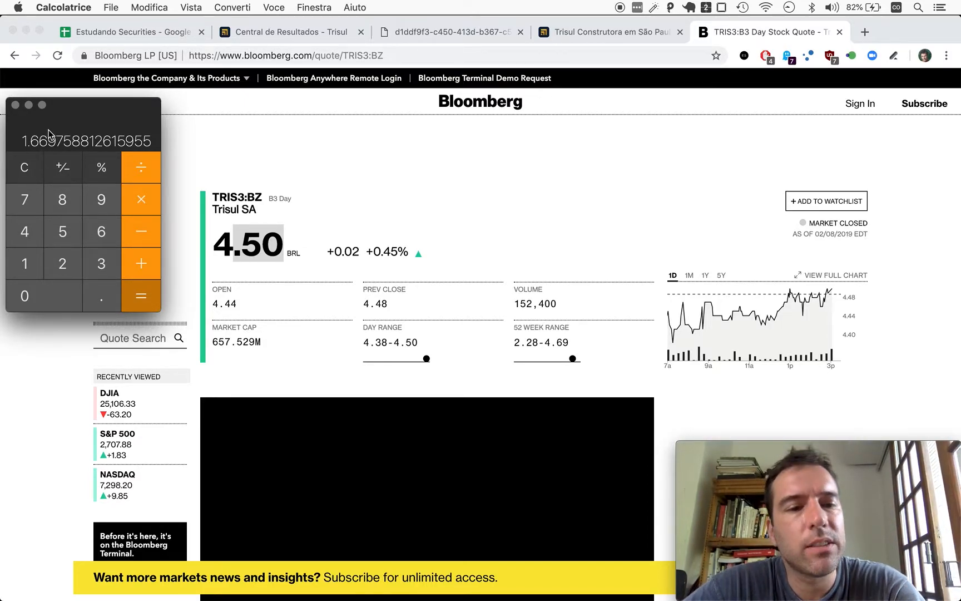
{"action": "mouse_move", "coordinate": [25, 386]}
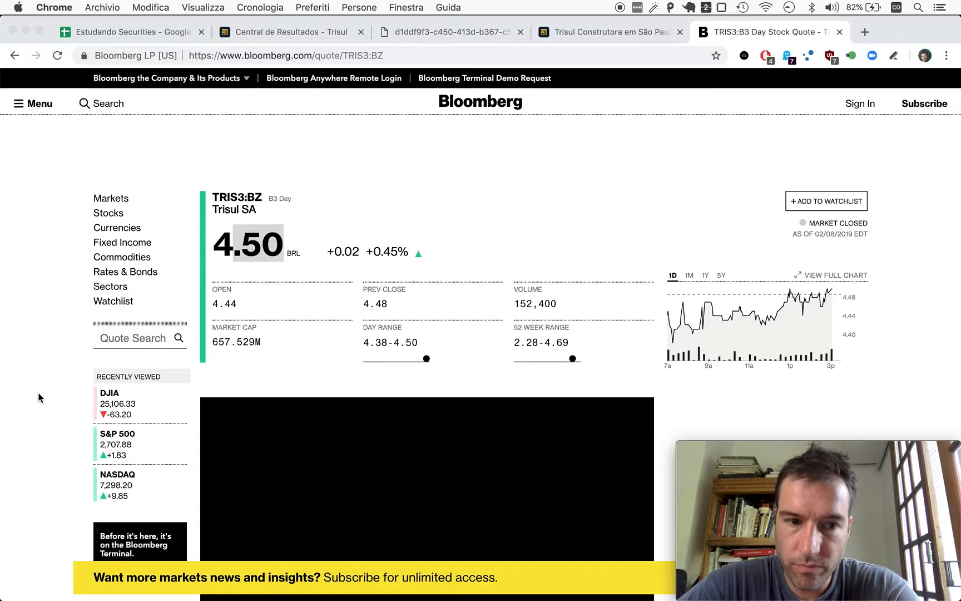
Review TRIS3:BZ key statistics with the 1.86% dividend yield, then return to the Trisul spreadsheet
{"action": "scroll", "scroll_direction": "down", "scroll_amount": 3}
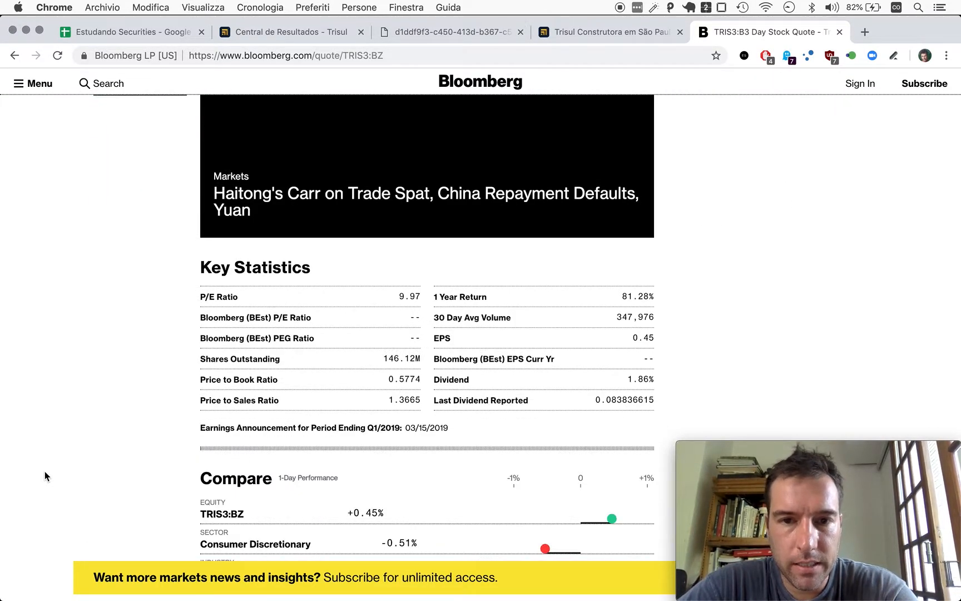
{"action": "scroll", "scroll_direction": "down", "scroll_amount": 3}
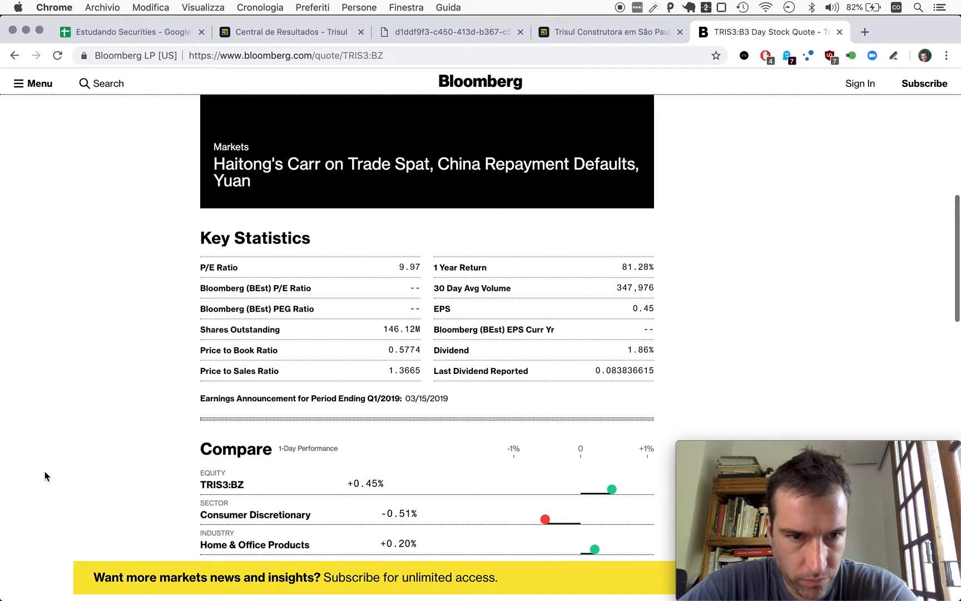
{"action": "scroll", "scroll_direction": "down", "scroll_amount": 3}
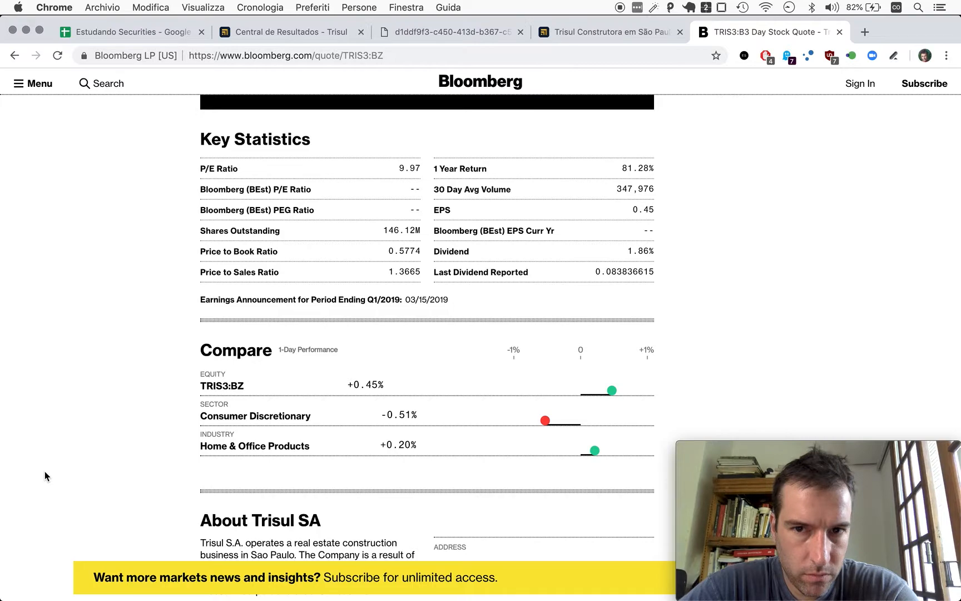
{"action": "mouse_move", "coordinate": [562, 214]}
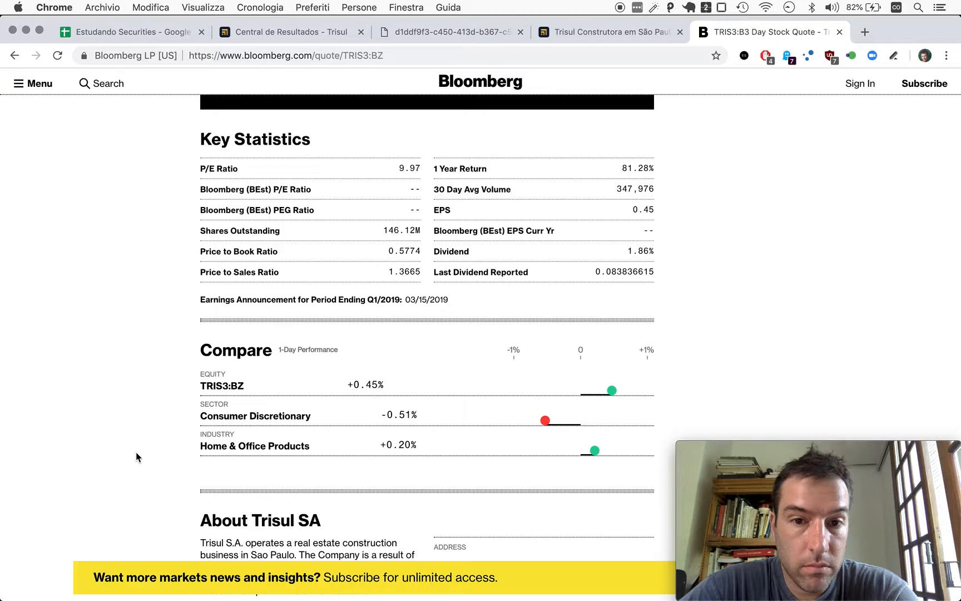
{"action": "mouse_move", "coordinate": [222, 304]}
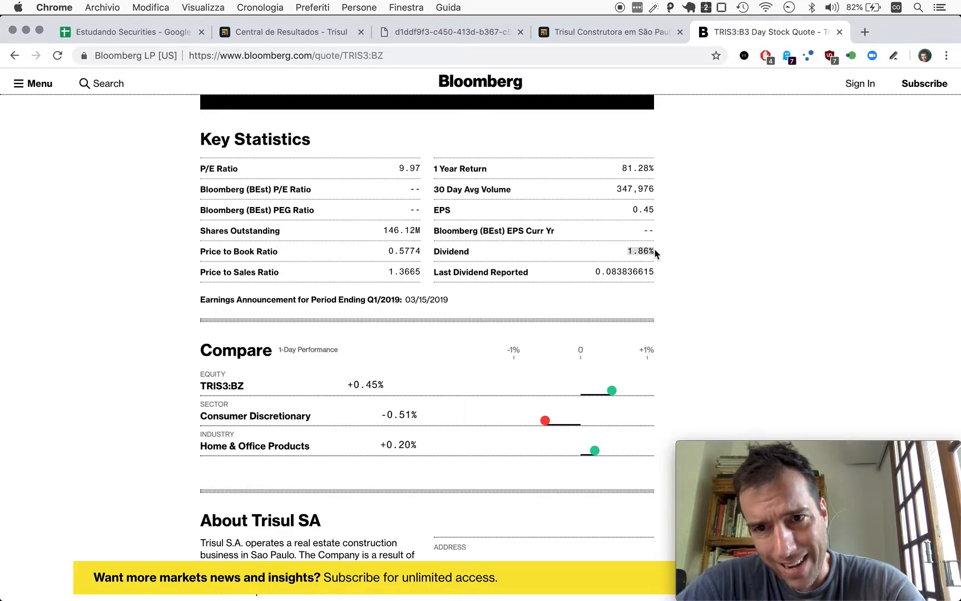
{"action": "mouse_move", "coordinate": [651, 254]}
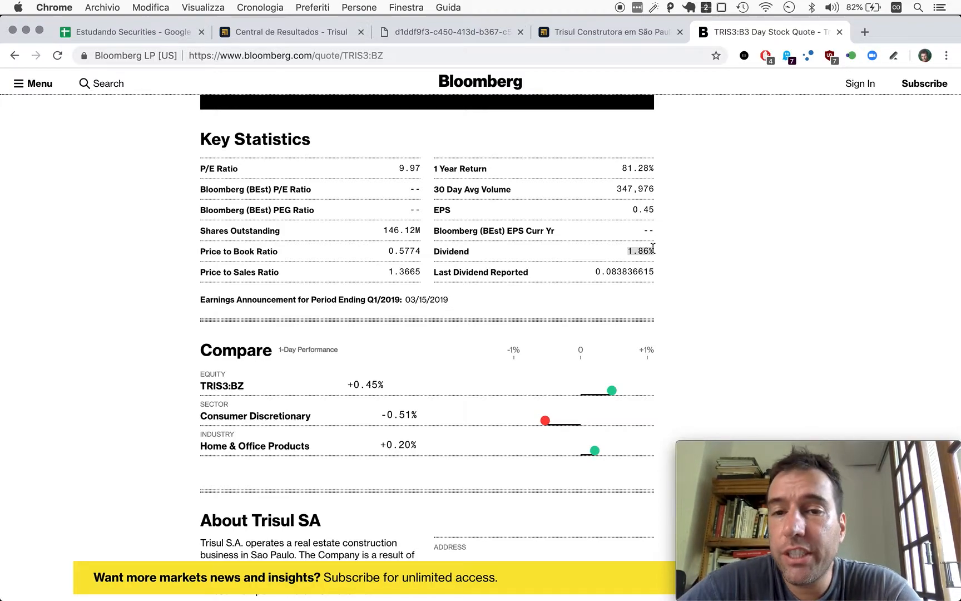
{"action": "mouse_move", "coordinate": [624, 168]}
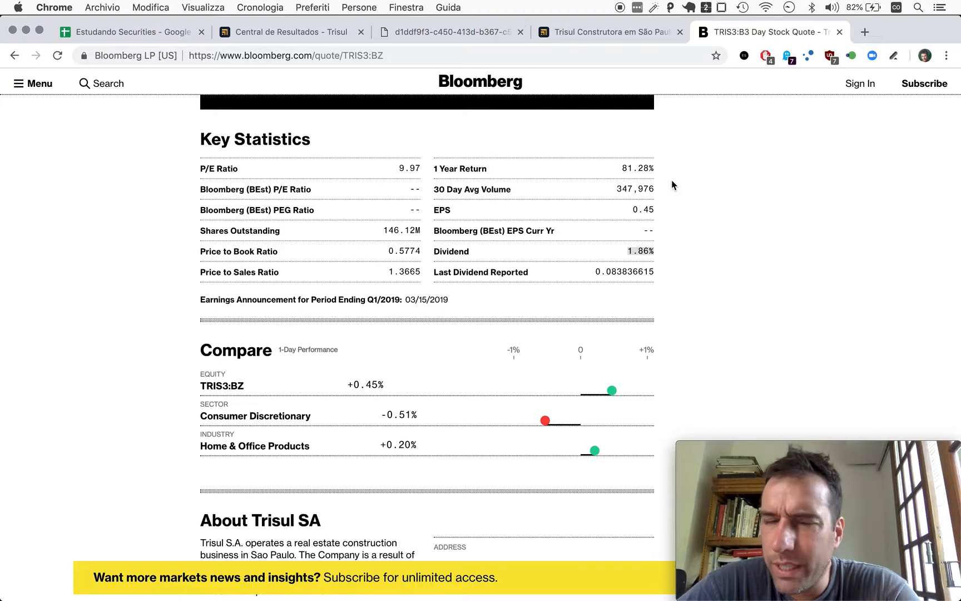
{"action": "mouse_move", "coordinate": [142, 326]}
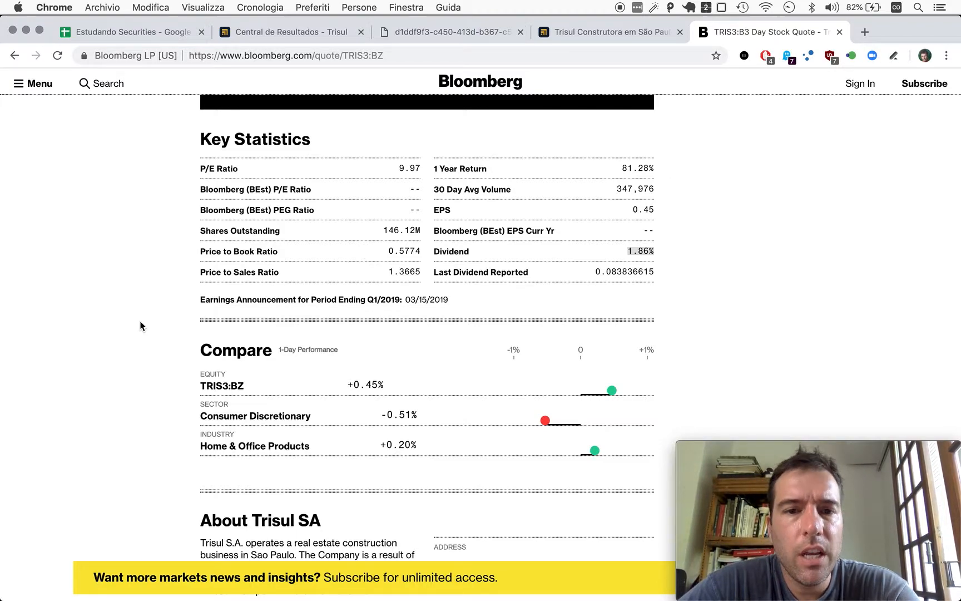
{"action": "mouse_move", "coordinate": [131, 333]}
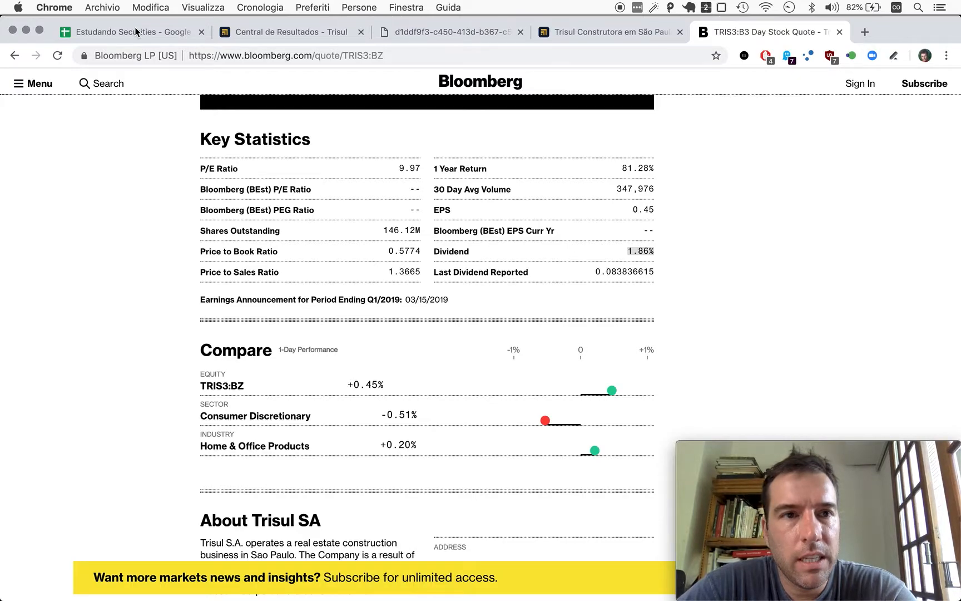
{"action": "left_click", "coordinate": [129, 32]}
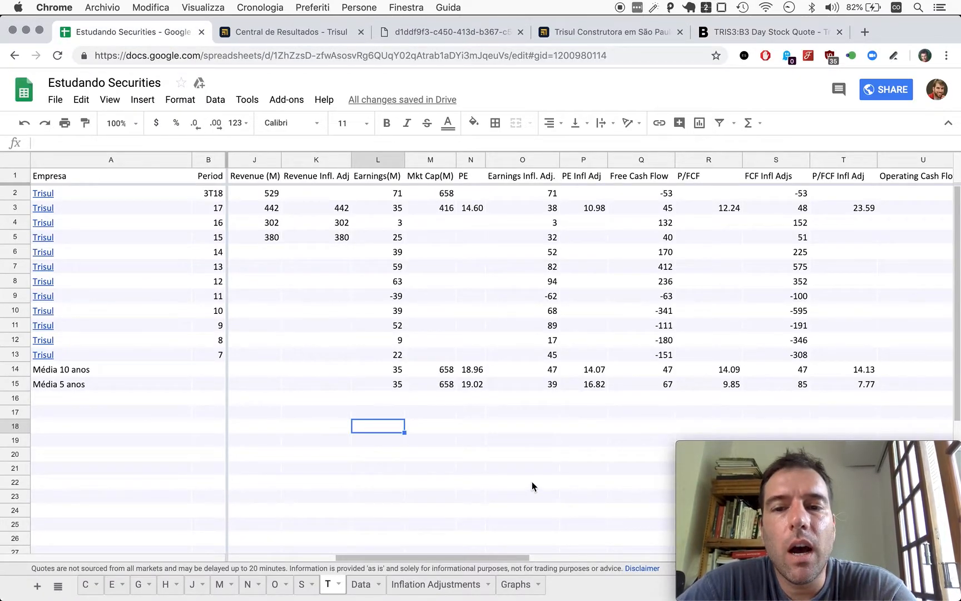
{"action": "mouse_move", "coordinate": [533, 476]}
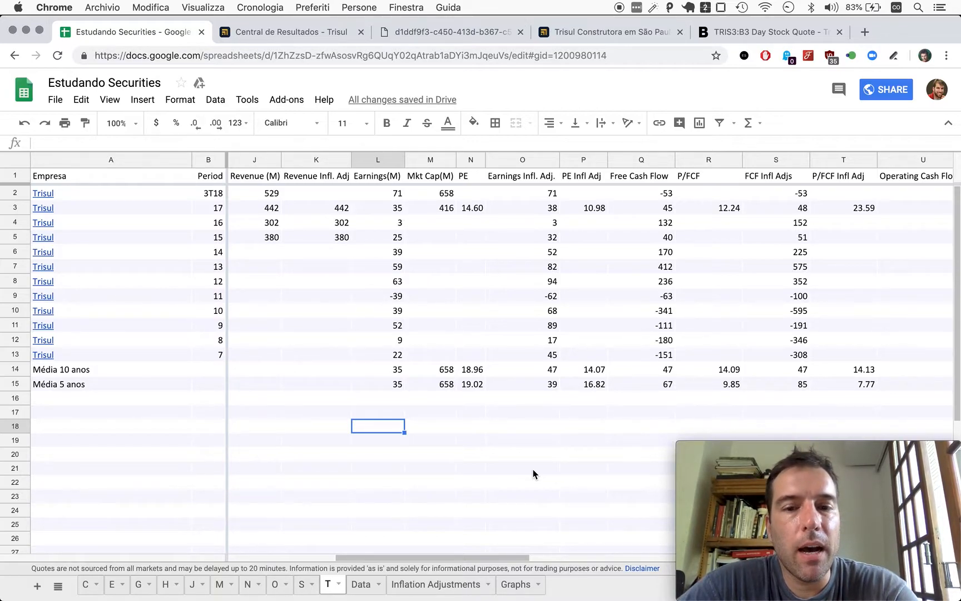
{"action": "mouse_move", "coordinate": [561, 488]}
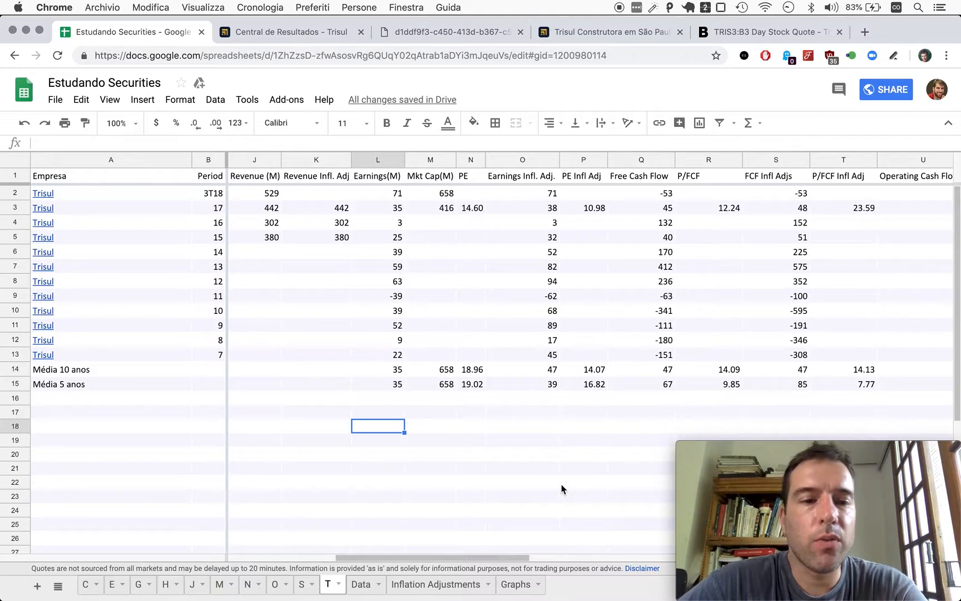
{"action": "mouse_move", "coordinate": [536, 410]}
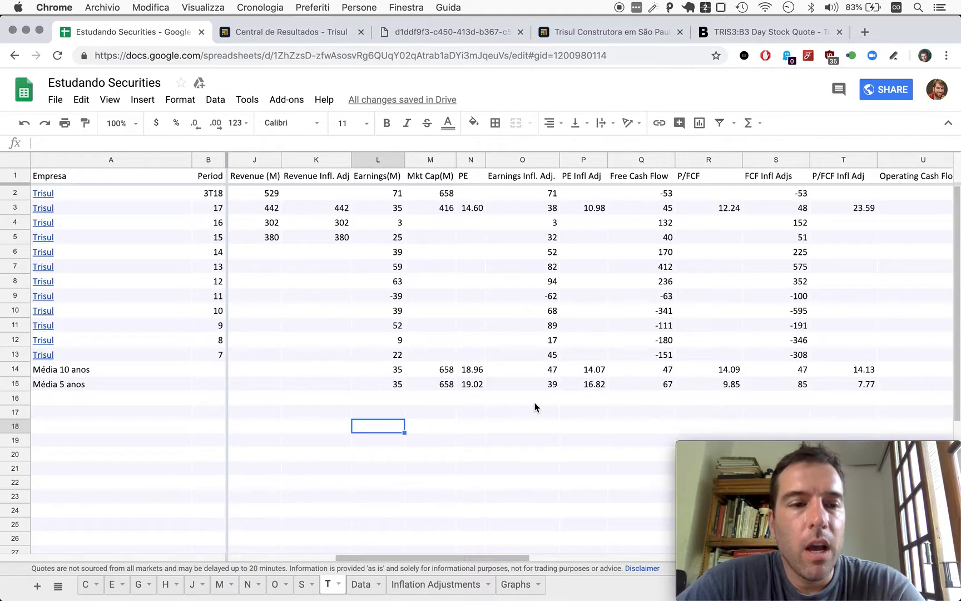
{"action": "mouse_move", "coordinate": [538, 407]}
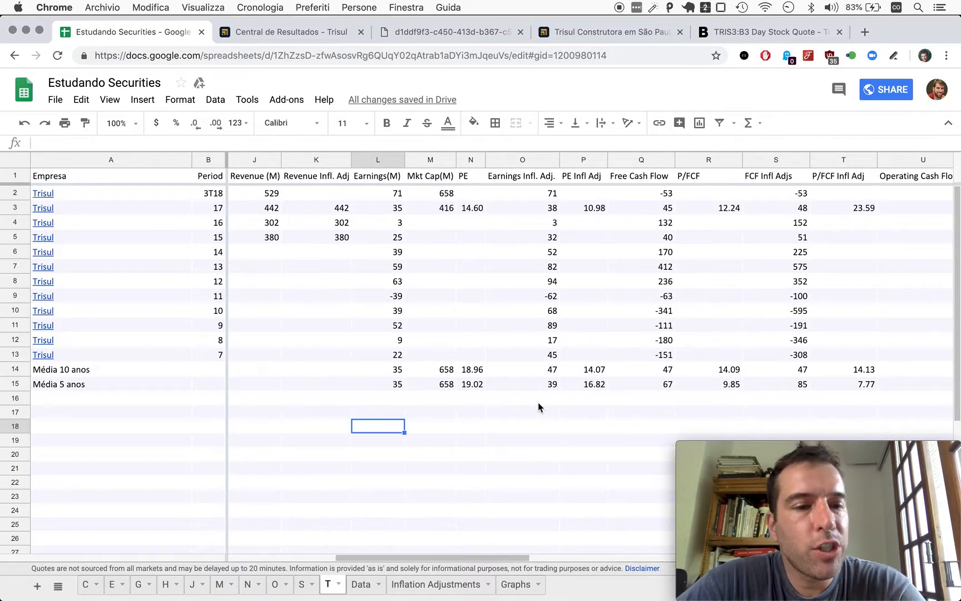